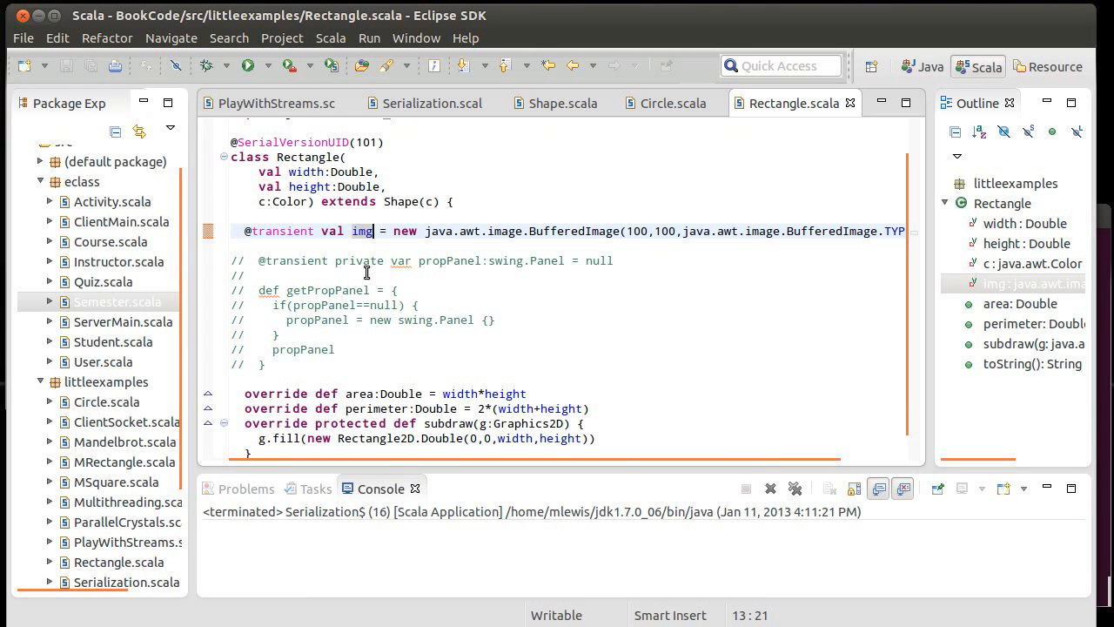
{"action": "mouse_move", "coordinate": [366, 261]}
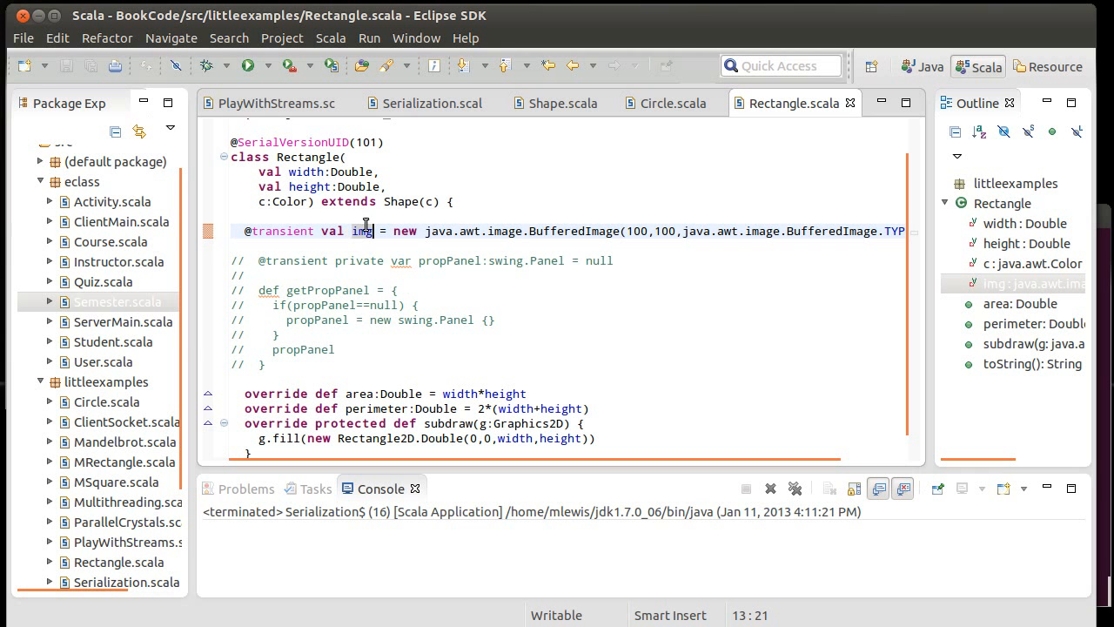
Step: Declare an abstract def toXML:xml.Node in the Shape class and save Shape.scala
{"action": "left_click", "coordinate": [557, 103]}
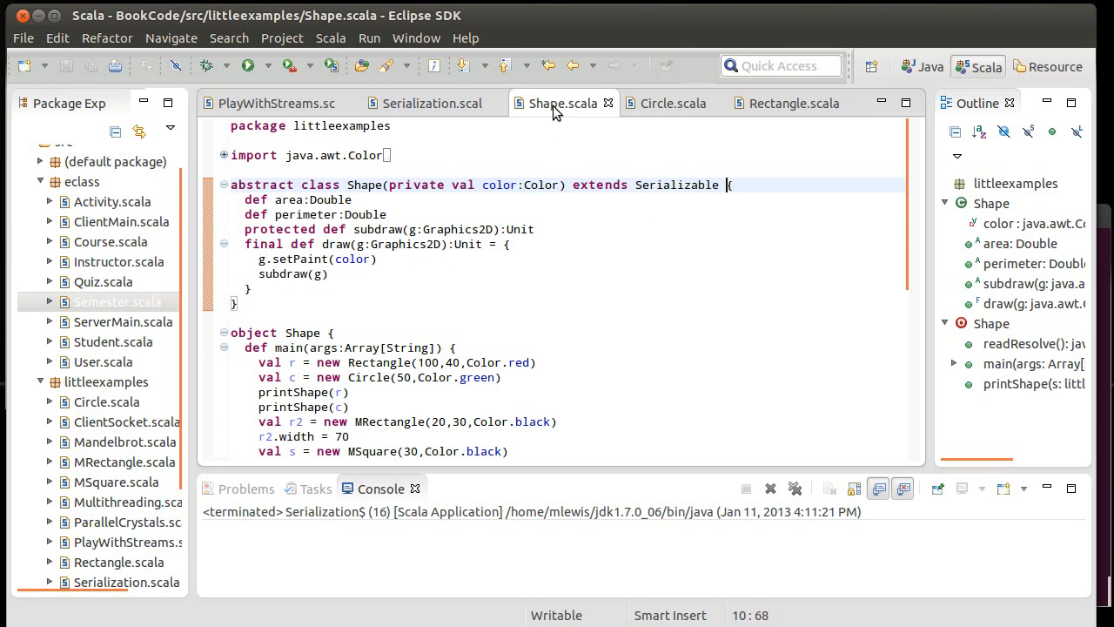
{"action": "mouse_move", "coordinate": [539, 185]}
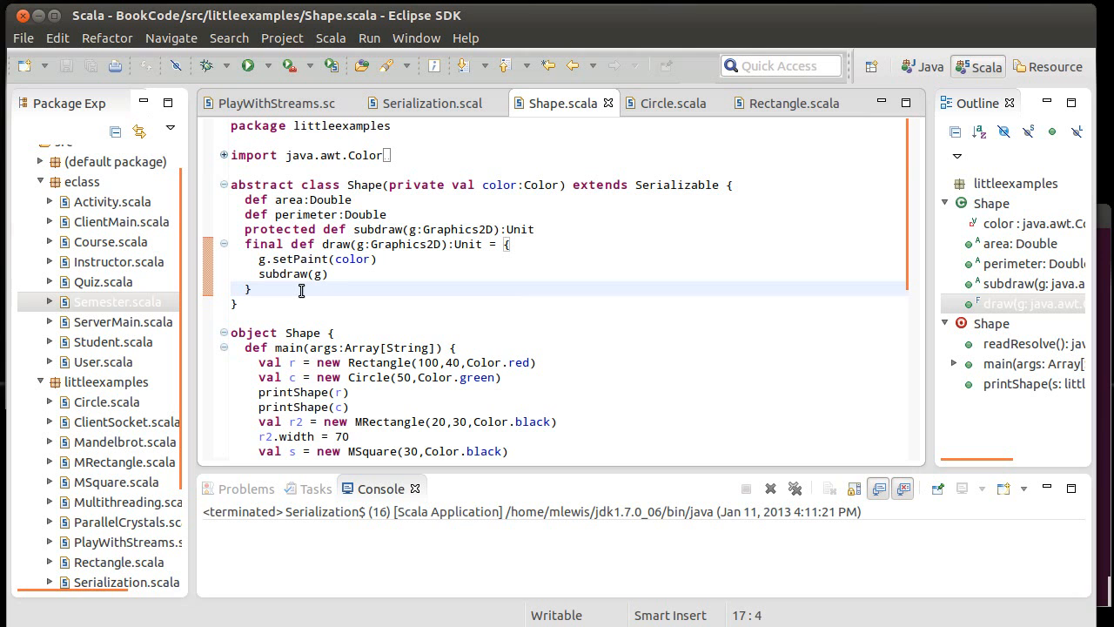
{"action": "key", "text": "Return"}
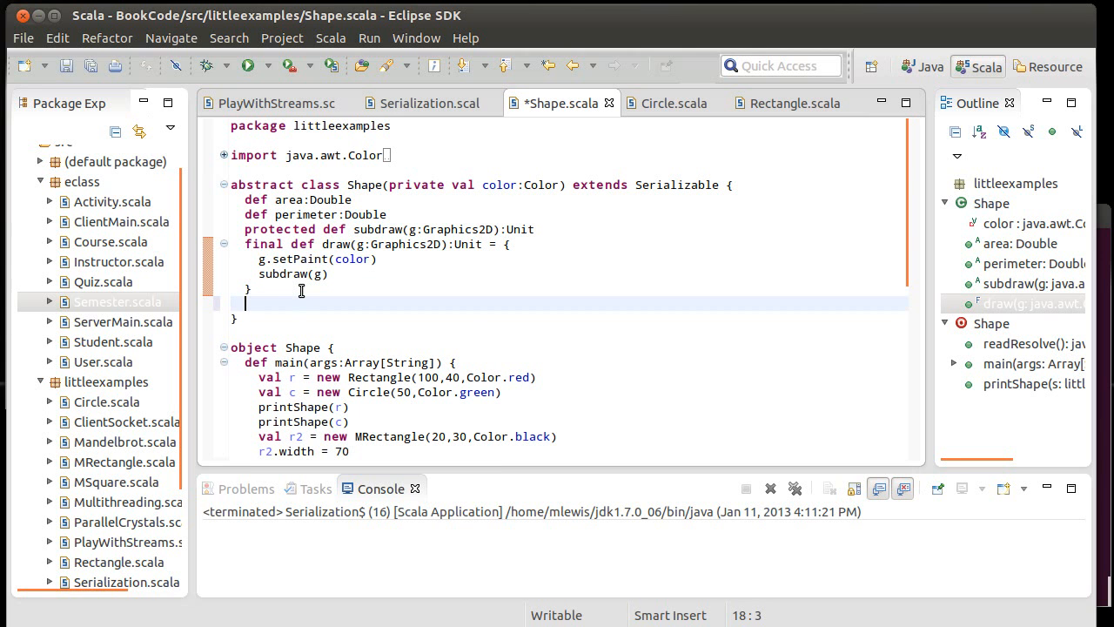
{"action": "type", "text": "def toXML"}
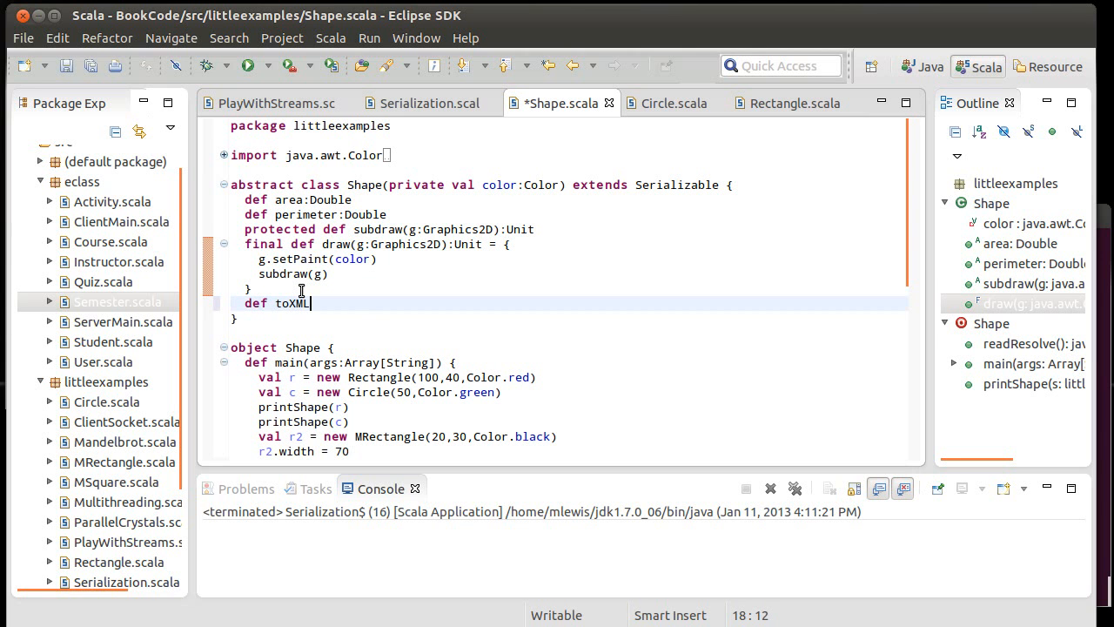
{"action": "type", "text": ":"}
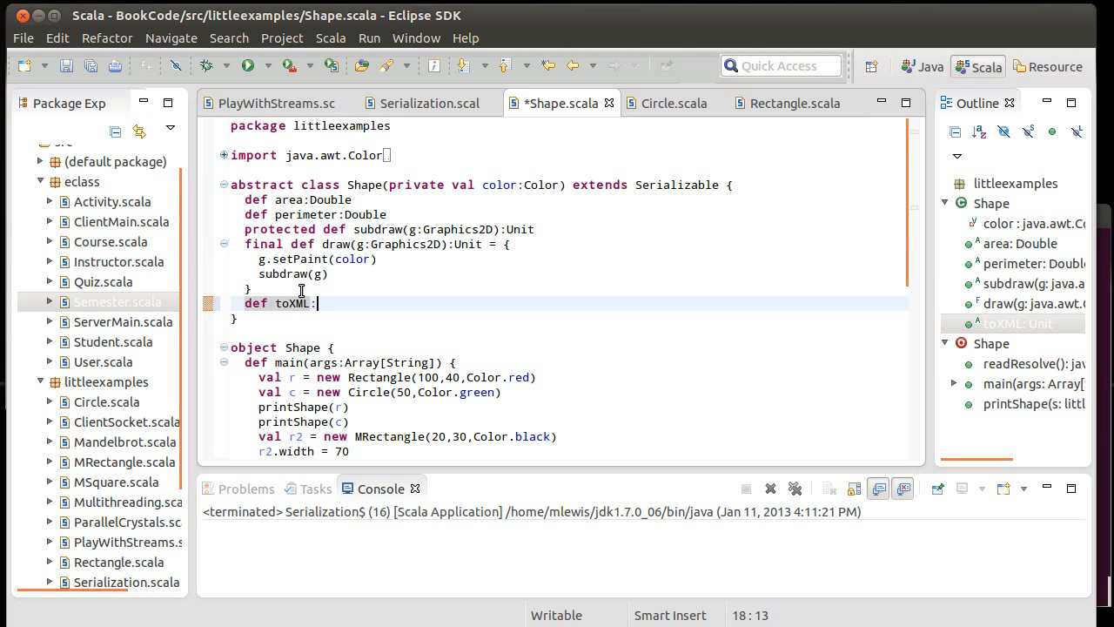
{"action": "type", "text": "Node"}
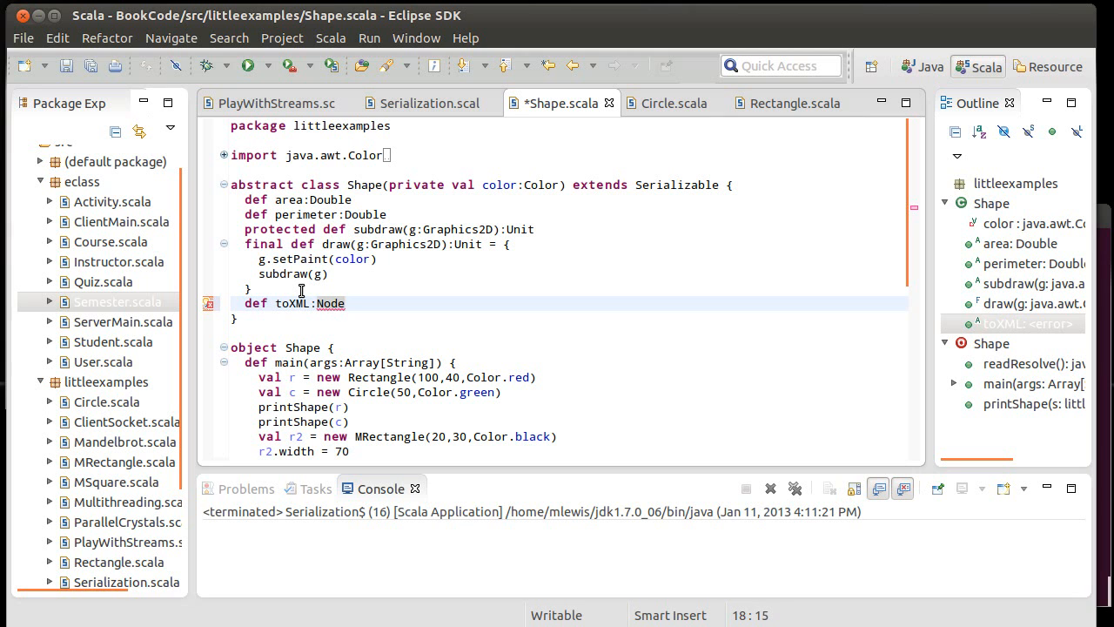
{"action": "type", "text": "xml."}
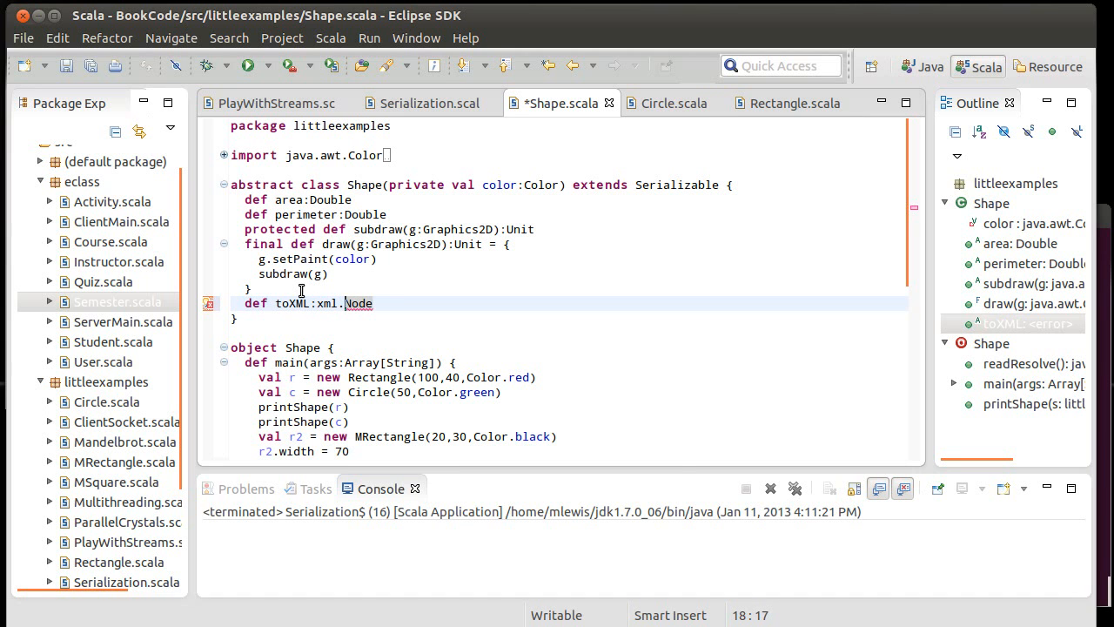
{"action": "key", "text": "ctrl+s"}
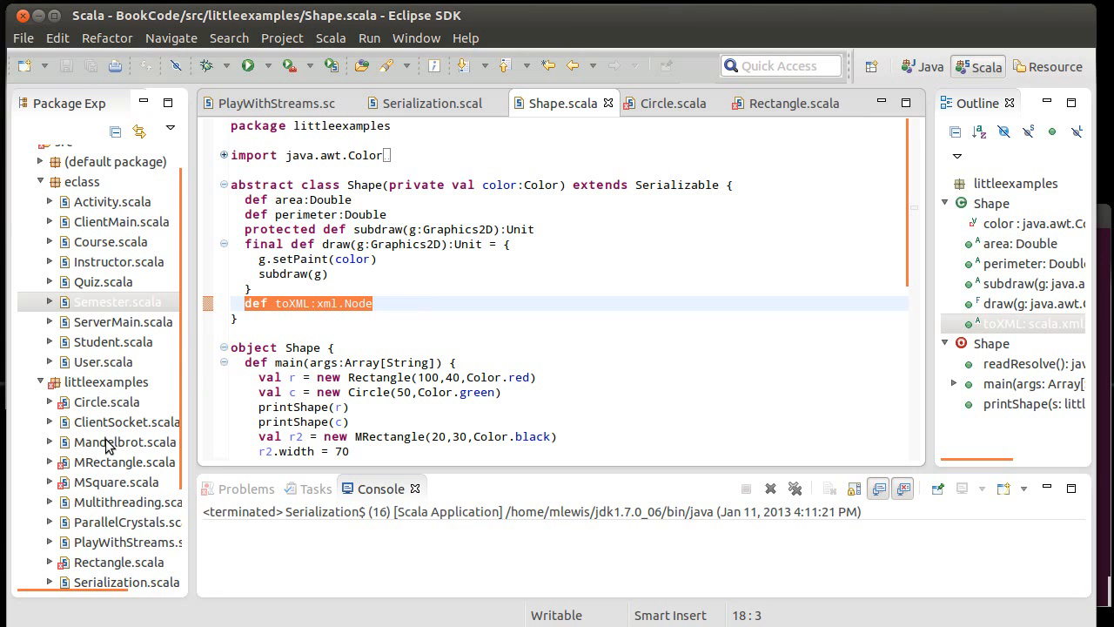
Step: Open MRectangle.scala and draft def toXML:xml.Node = <MRectangle/> at the end of the class
{"action": "double_click", "coordinate": [124, 462]}
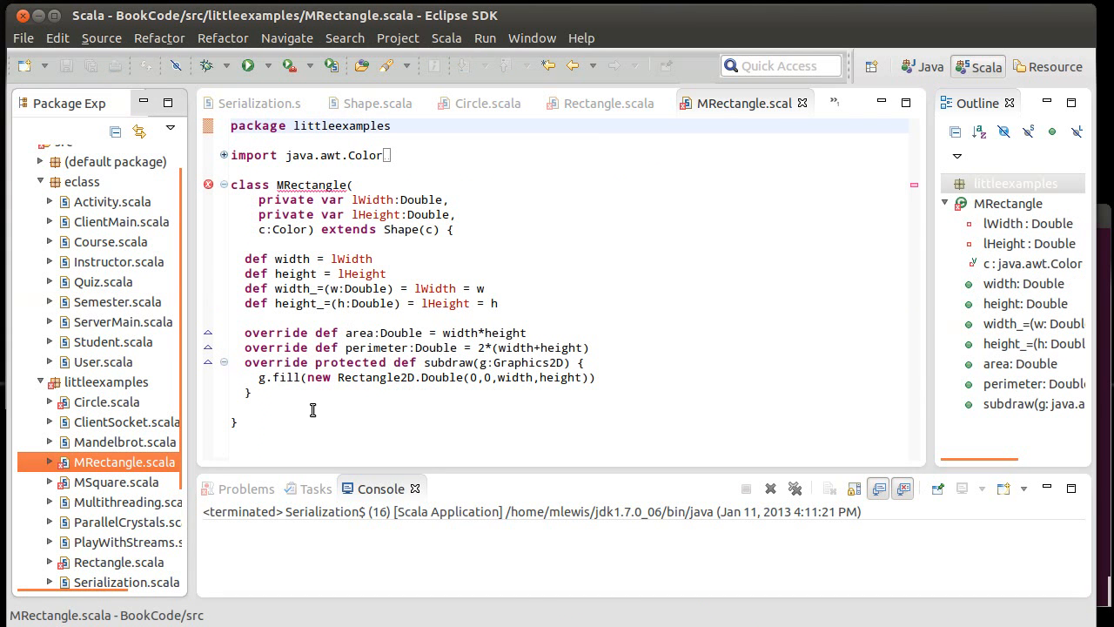
{"action": "left_click", "coordinate": [237, 421]}
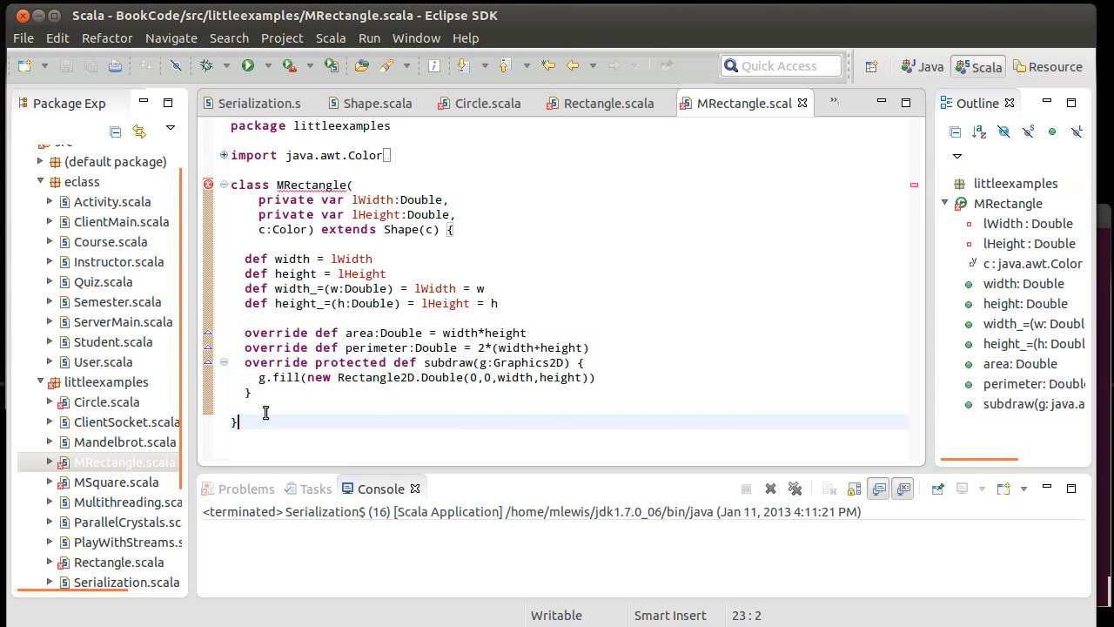
{"action": "type", "text": "def toXML:xml.Node"}
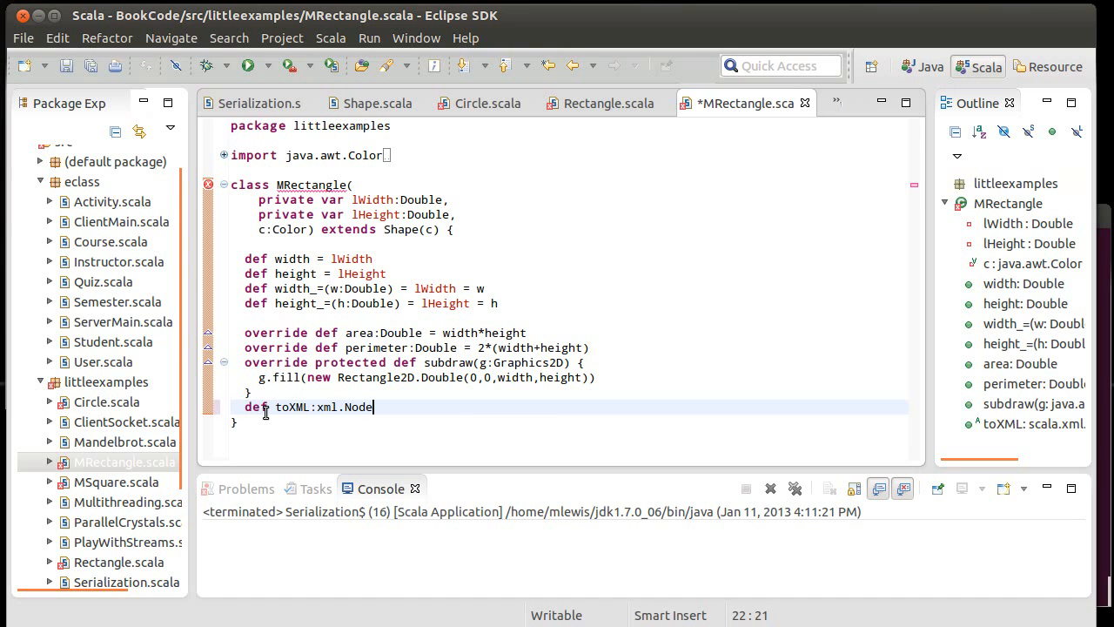
{"action": "type", "text": "="}
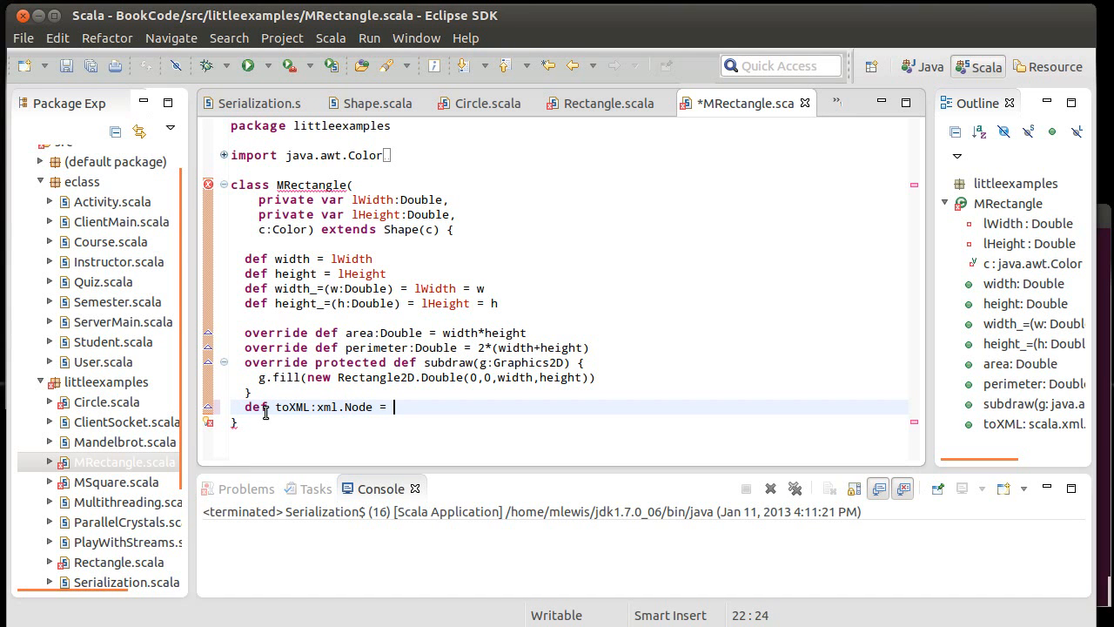
{"action": "type", "text": "<"}
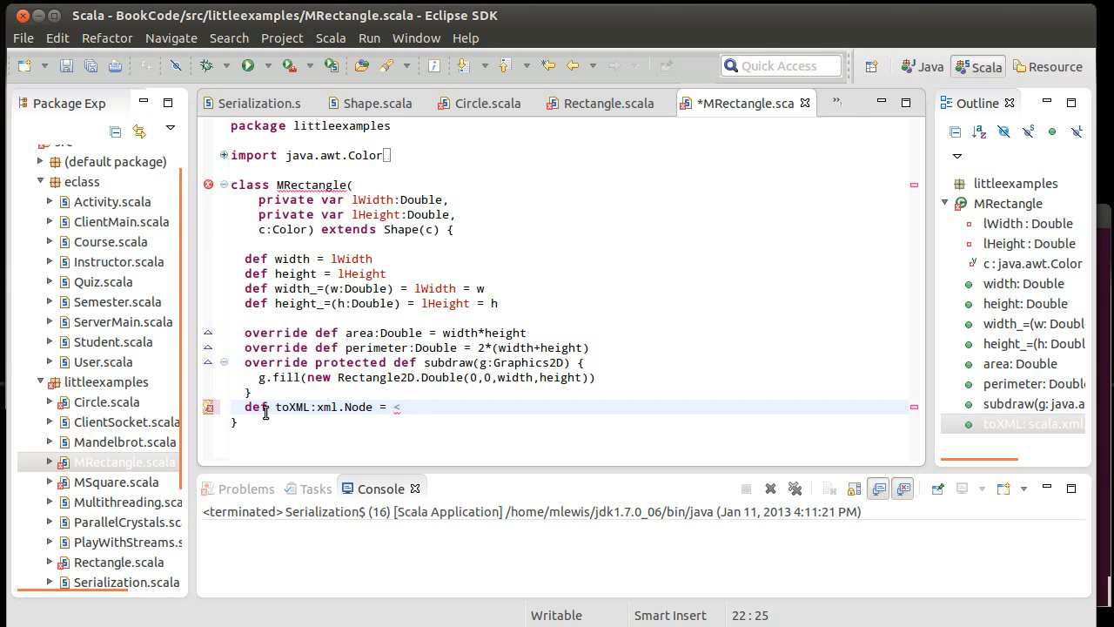
{"action": "type", "text": "MRecta"}
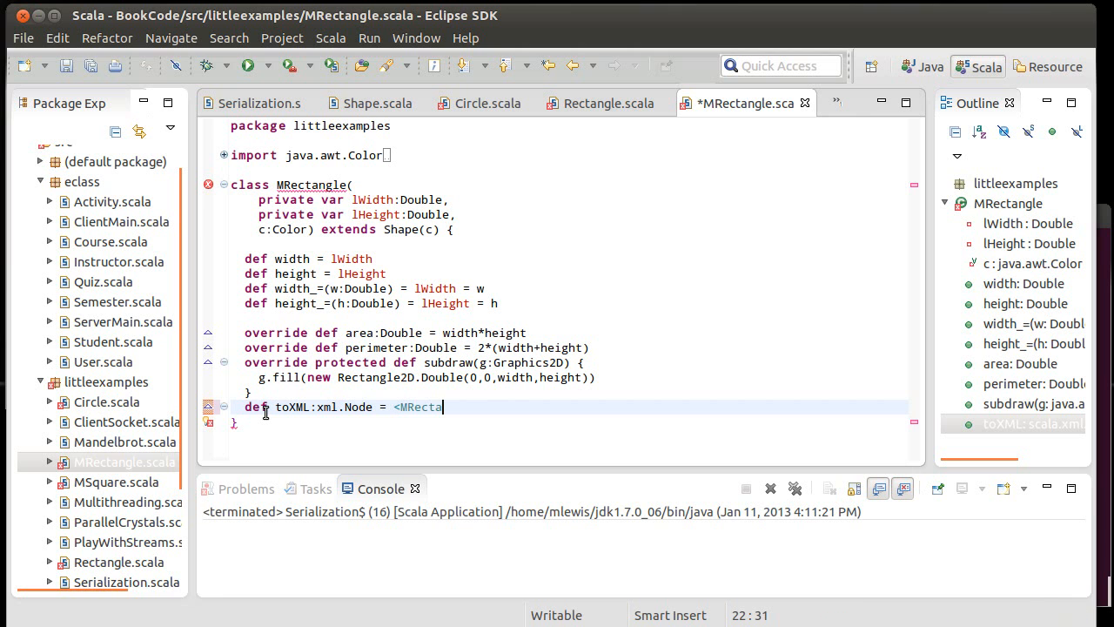
{"action": "type", "text": "gle"}
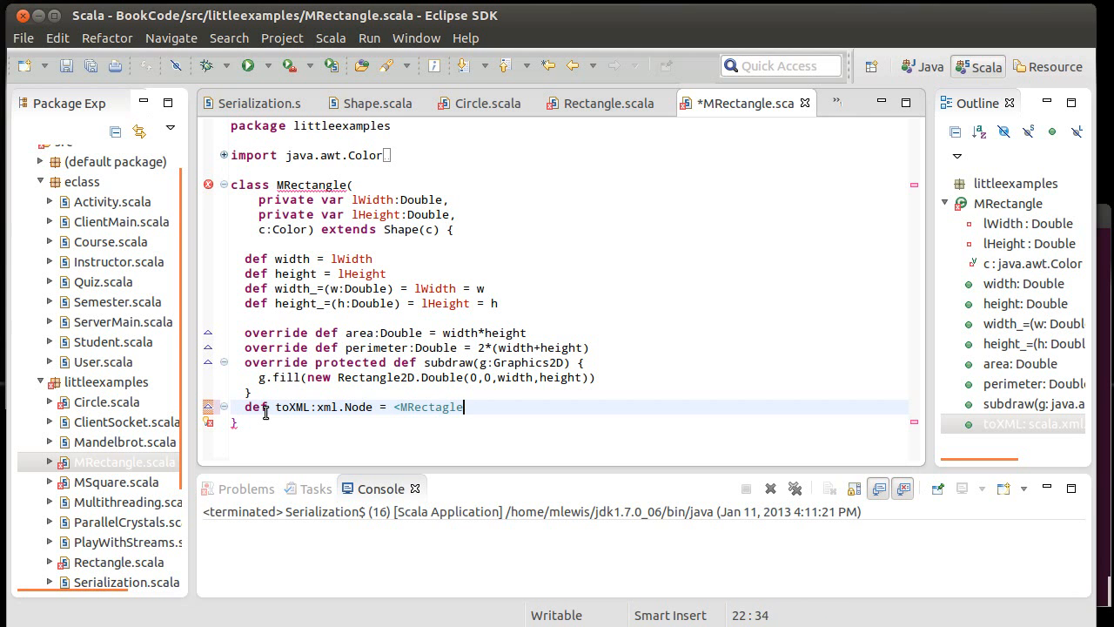
{"action": "type", "text": "/>"}
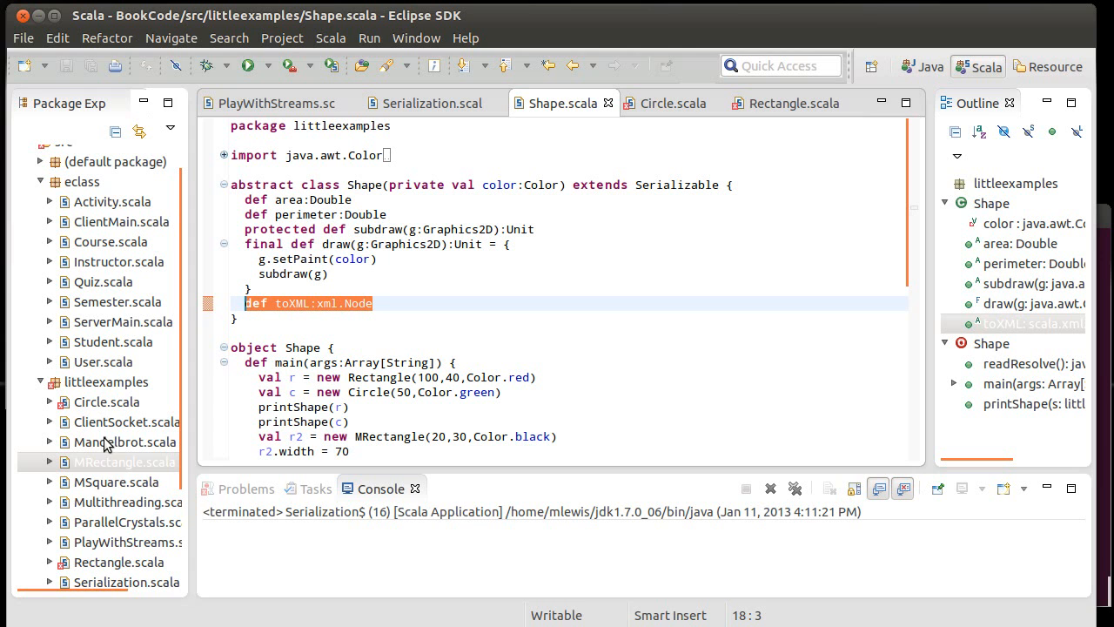
Step: Select MSquare.scala in the project, then bring up the Circle.scala source
{"action": "left_click", "coordinate": [116, 482]}
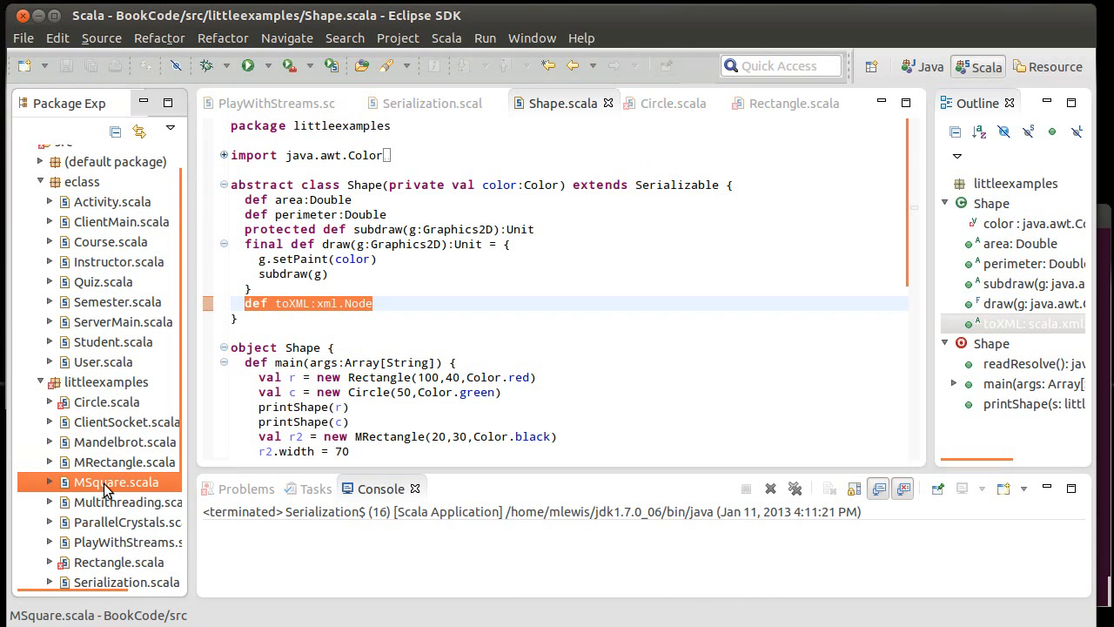
{"action": "mouse_move", "coordinate": [96, 566]}
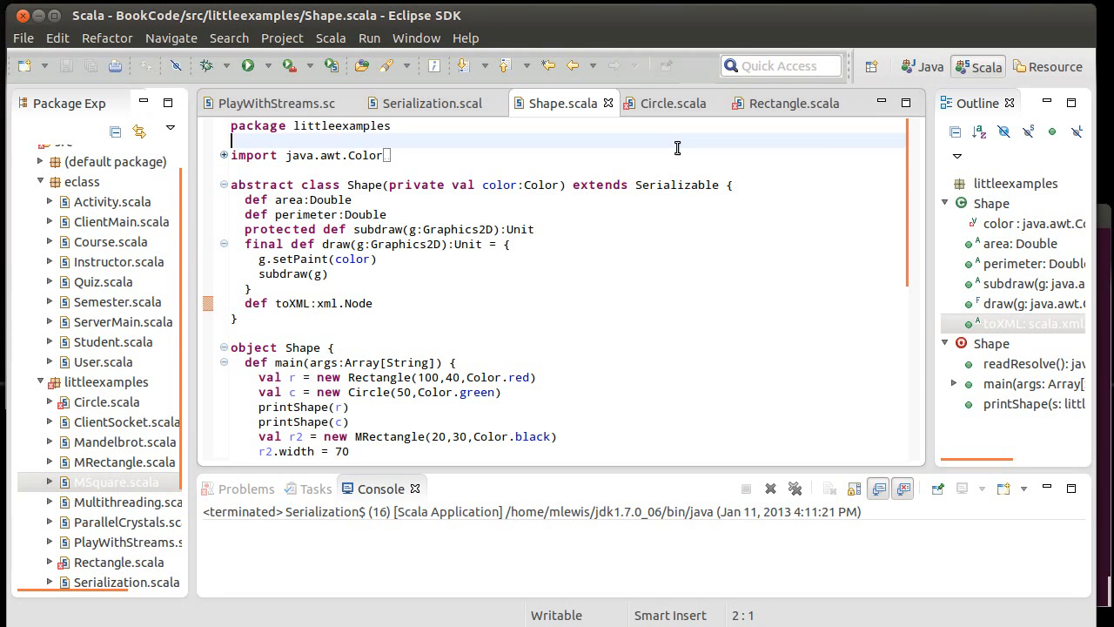
{"action": "left_click", "coordinate": [672, 103]}
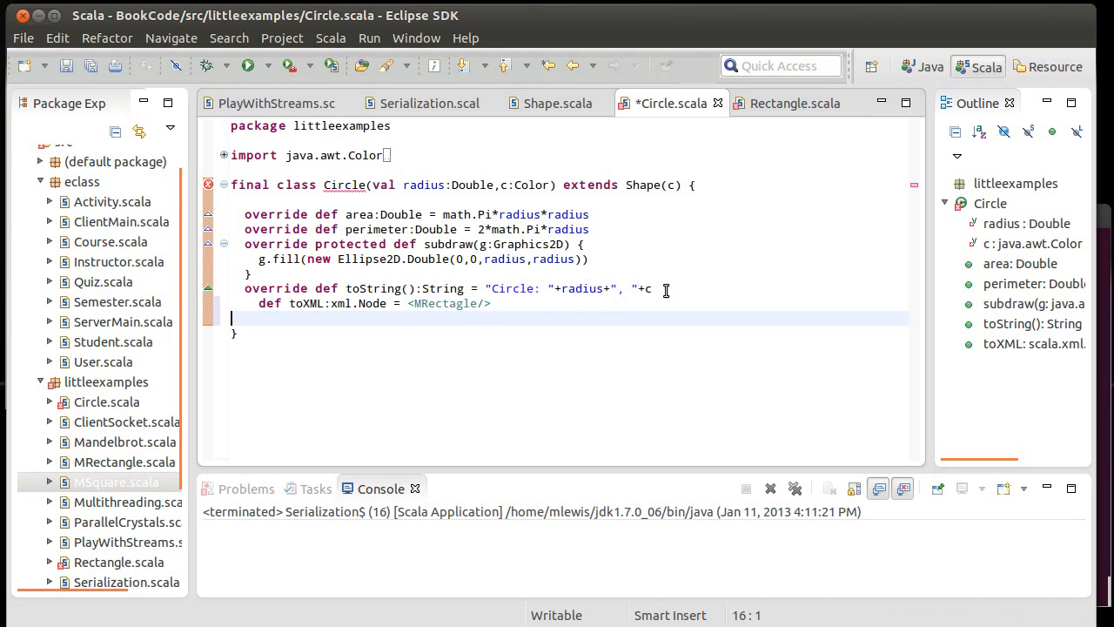
Step: Make Circle's toXML return an empty <shape></shape> element, discarding the node \ "circle" trial
{"action": "key", "text": "BackSpace"}
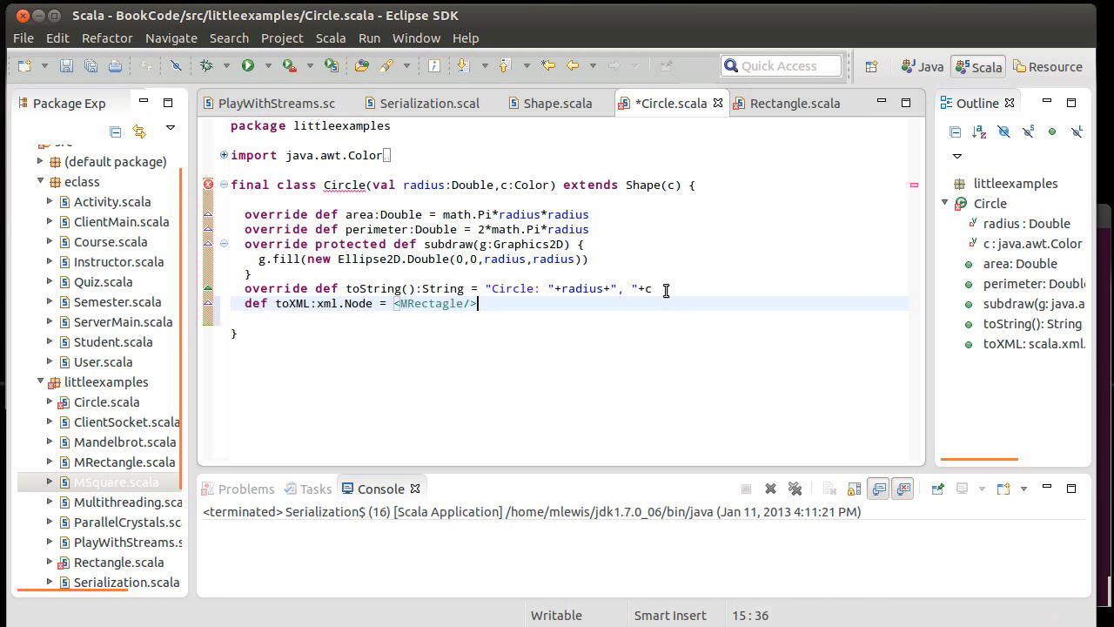
{"action": "key", "text": "BackSpace"}
{"action": "type", "text": "shap"}
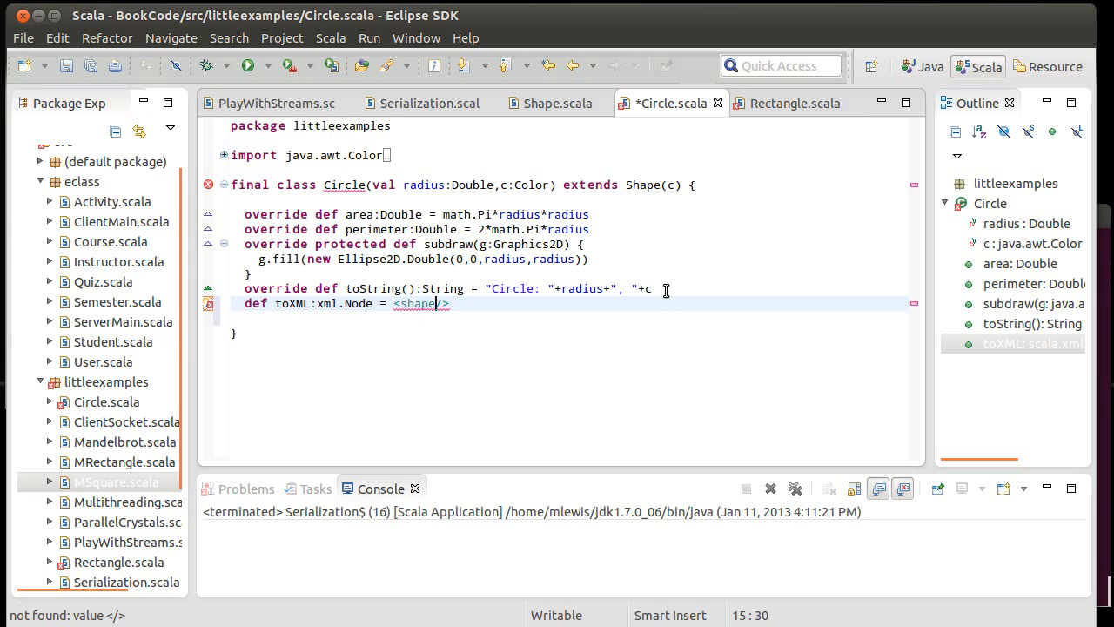
{"action": "key", "text": "Return"}
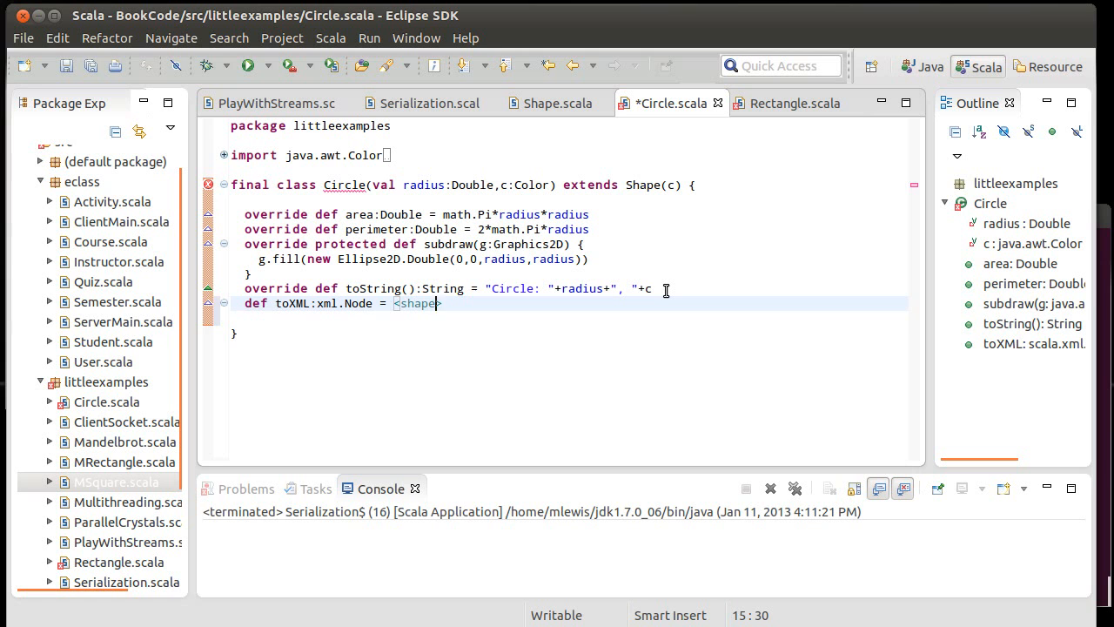
{"action": "key", "text": "Return"}
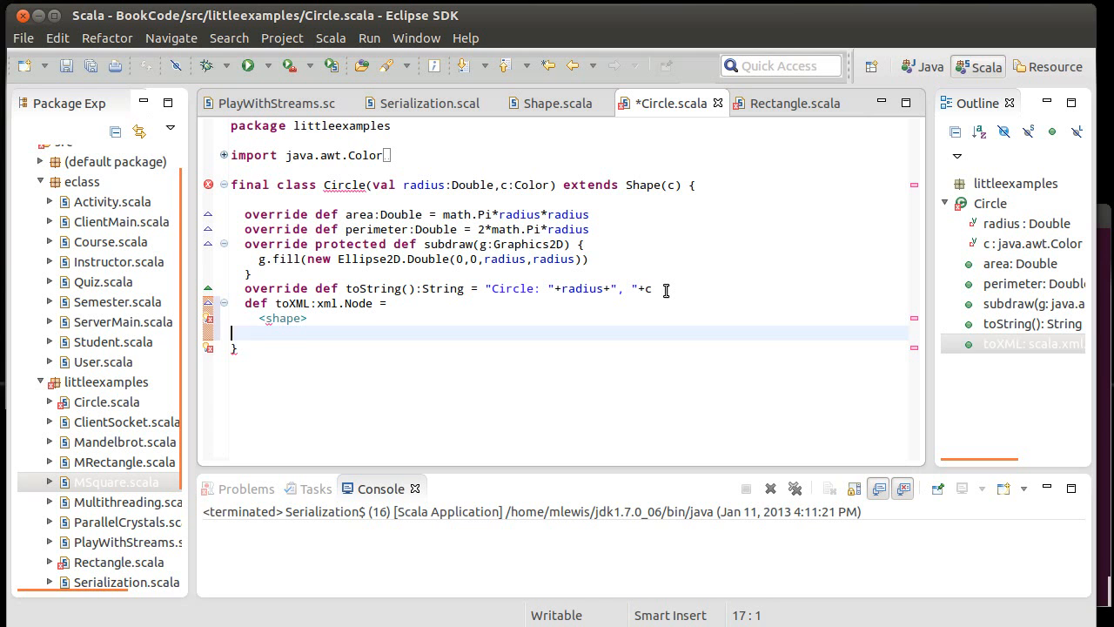
{"action": "type", "text": "</shape>"}
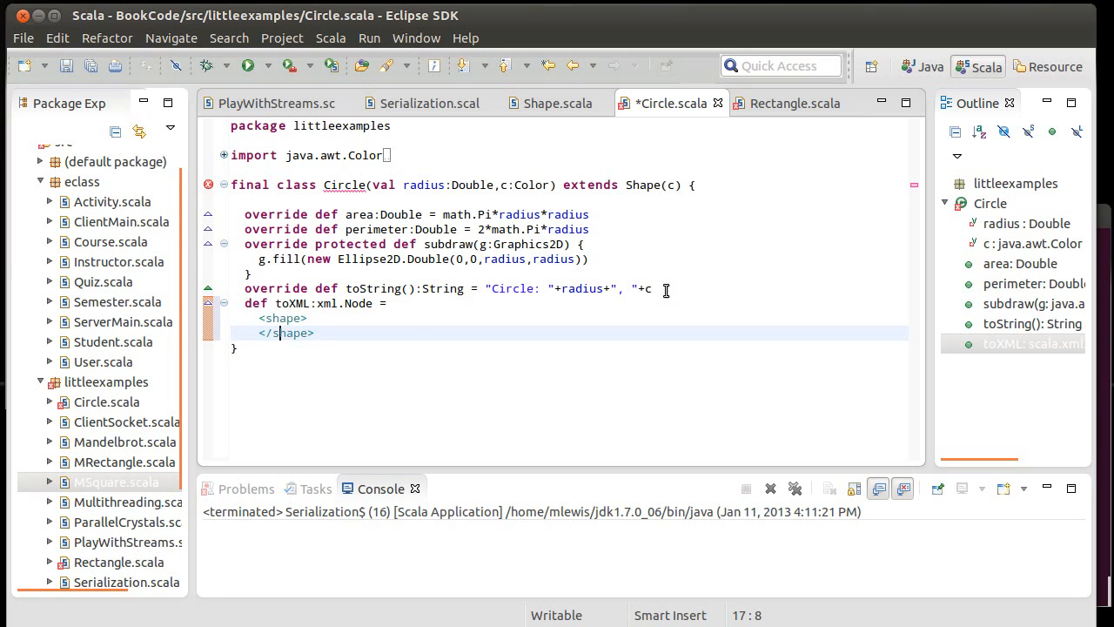
{"action": "type", "text": "node"}
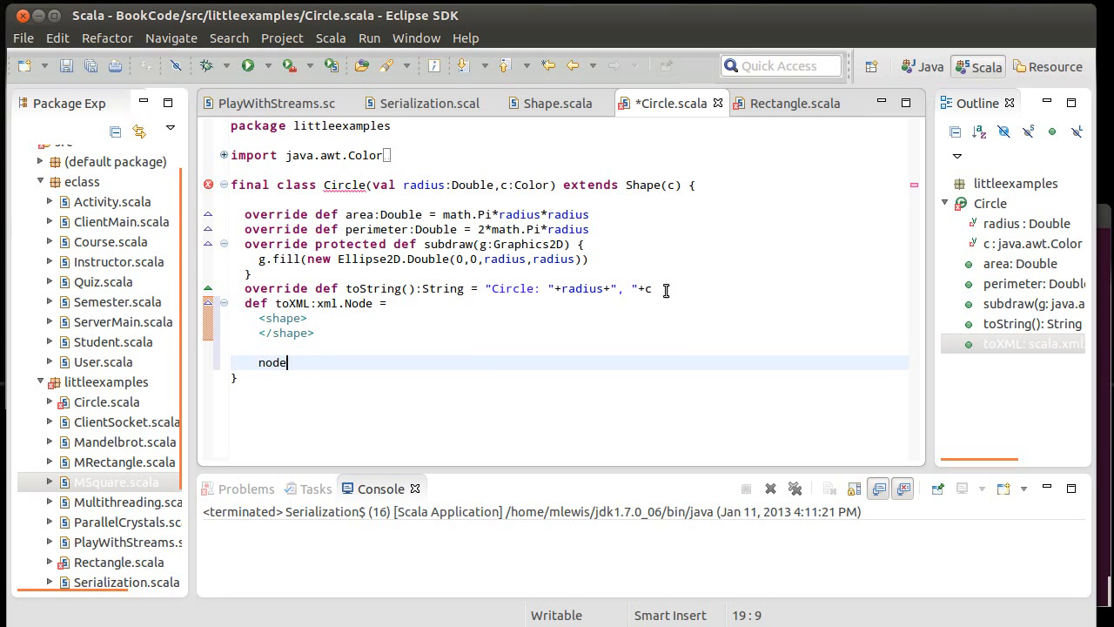
{"action": "type", "text": "\\ \"cir"}
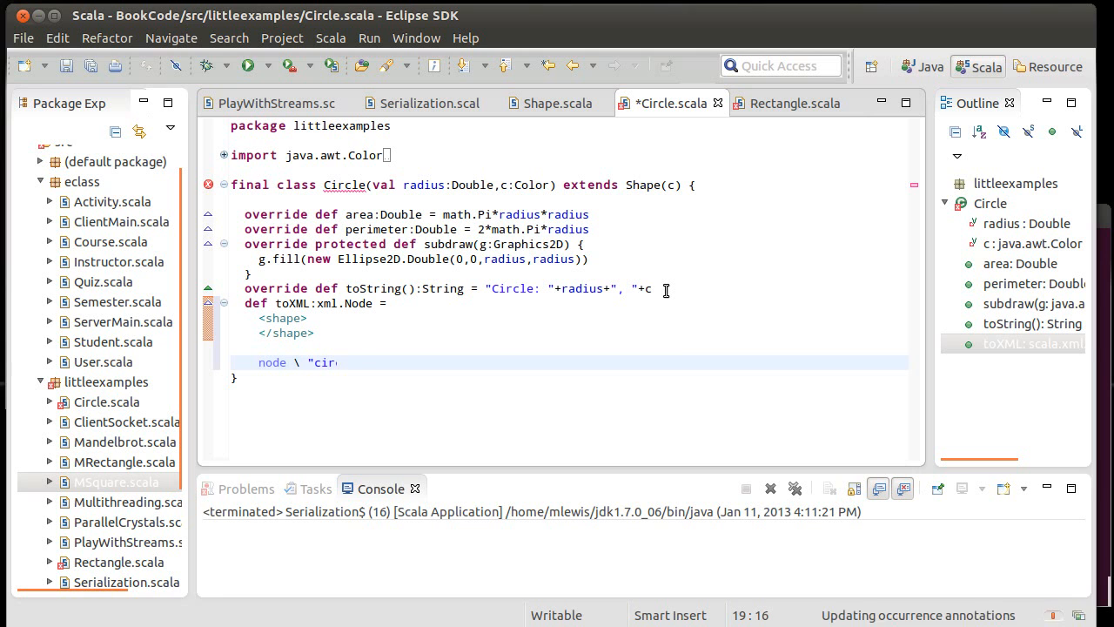
{"action": "type", "text": "cle\""}
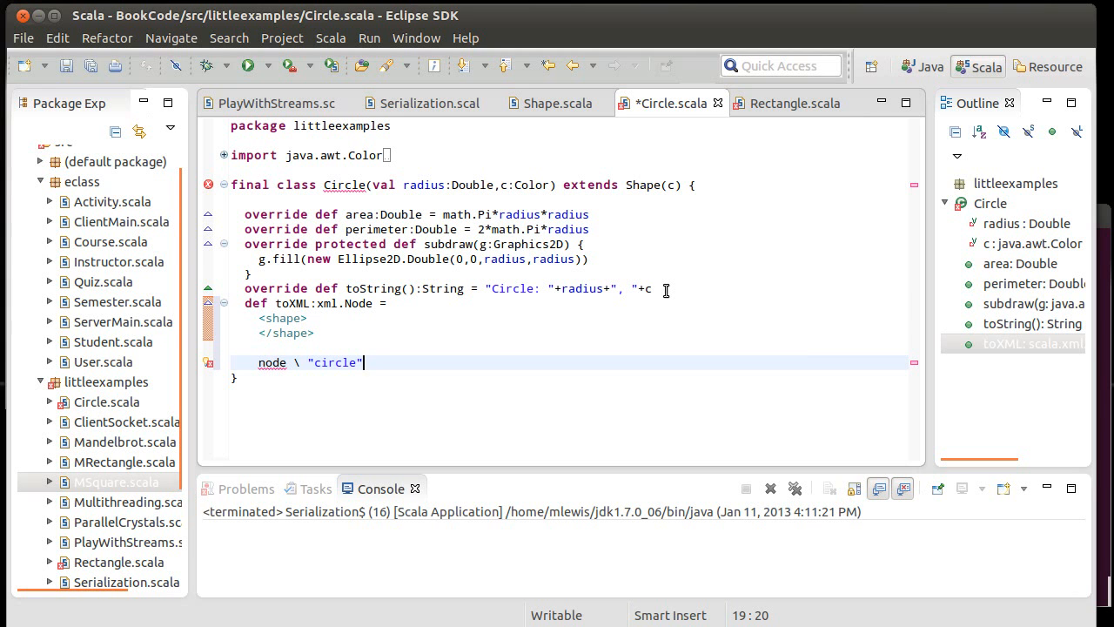
{"action": "key", "text": "BackSpace"}
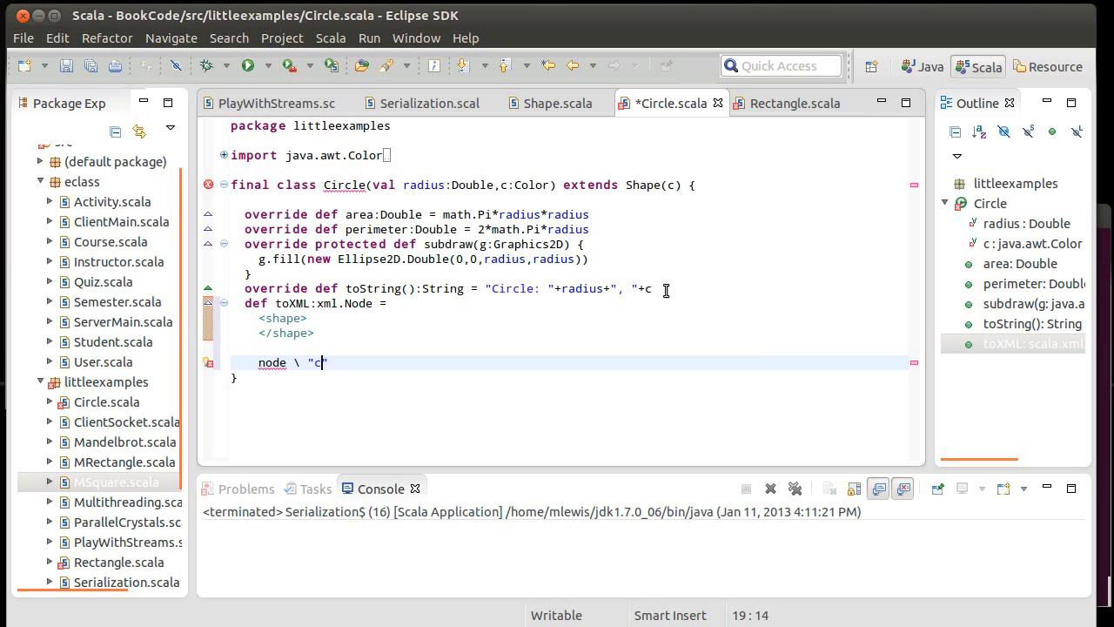
{"action": "type", "text": "hape"}
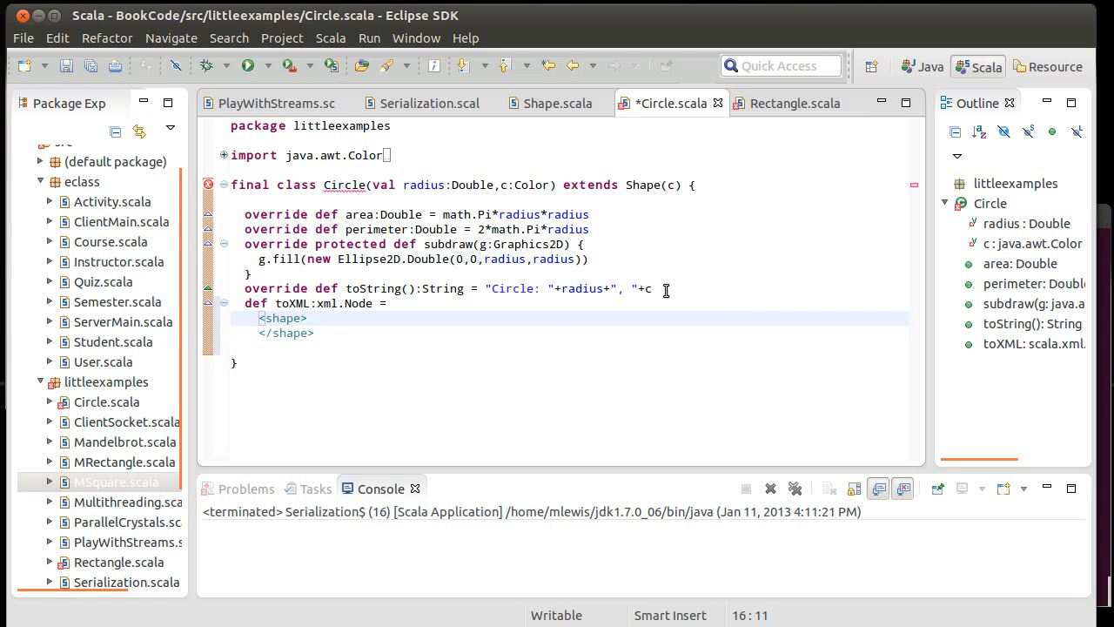
Step: Add type="Circle" to Circle's shape element and save the file
{"action": "type", "text": "type"}
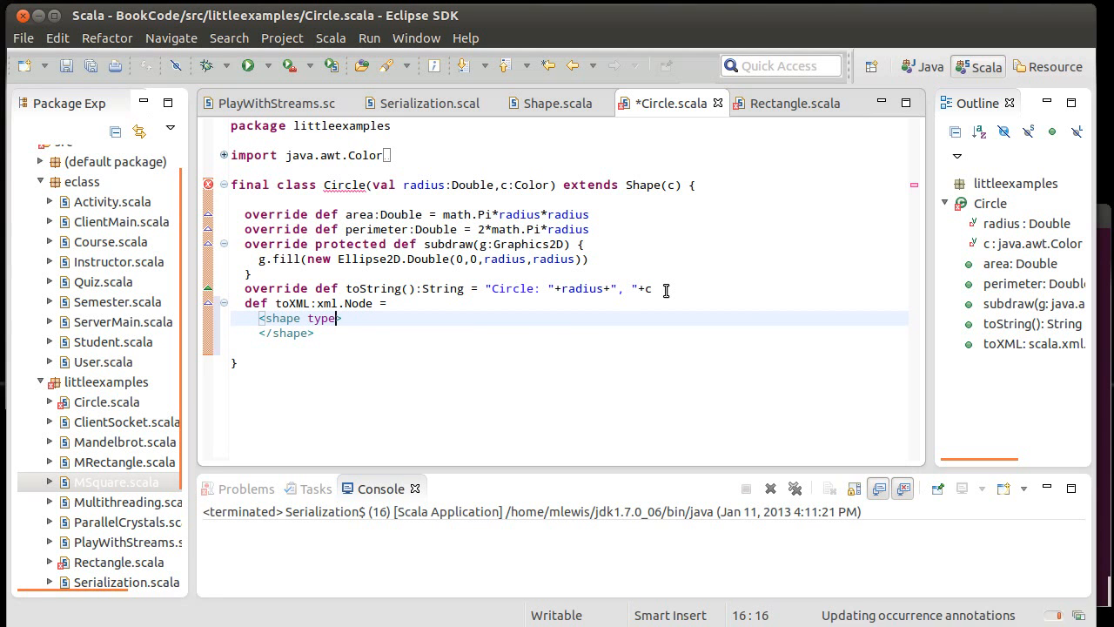
{"action": "type", "text": "=\"Cirl"}
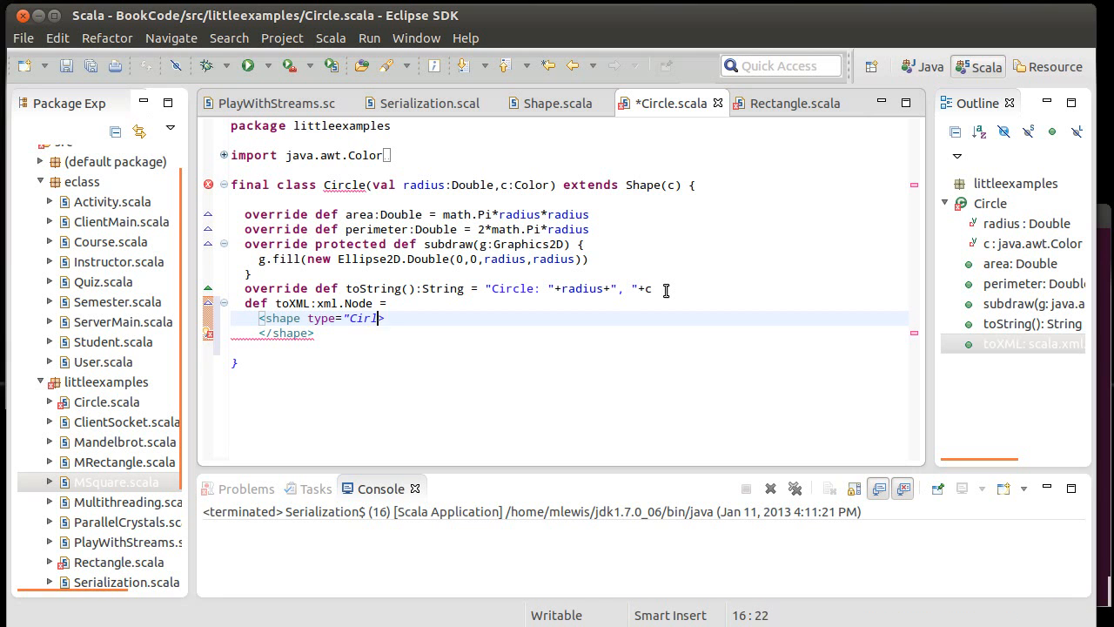
{"action": "type", "text": "c"}
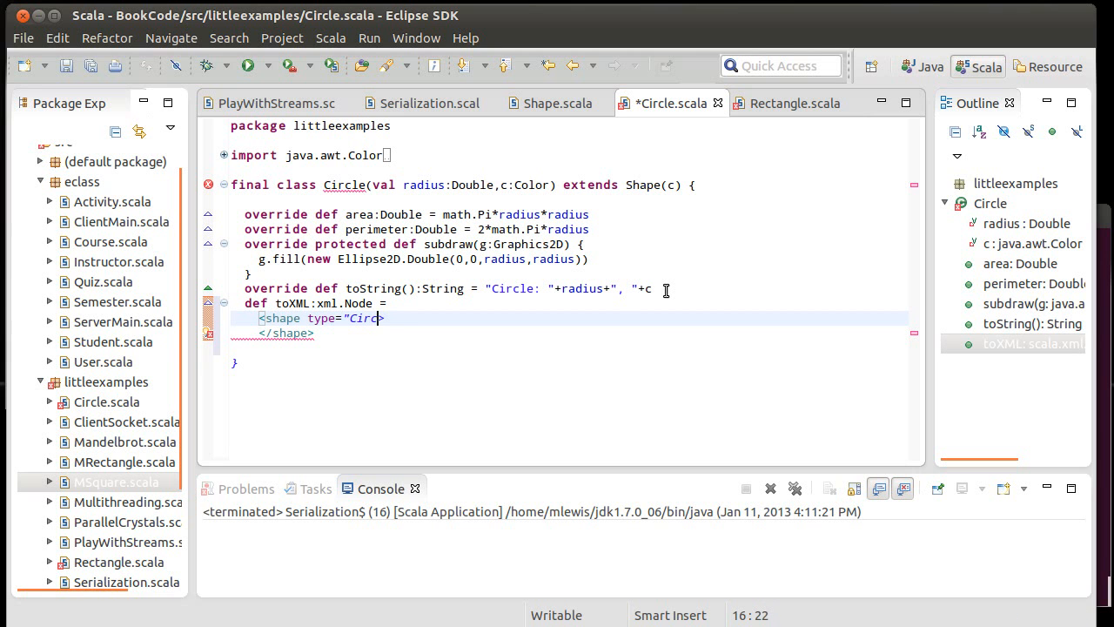
{"action": "type", "text": "le"}
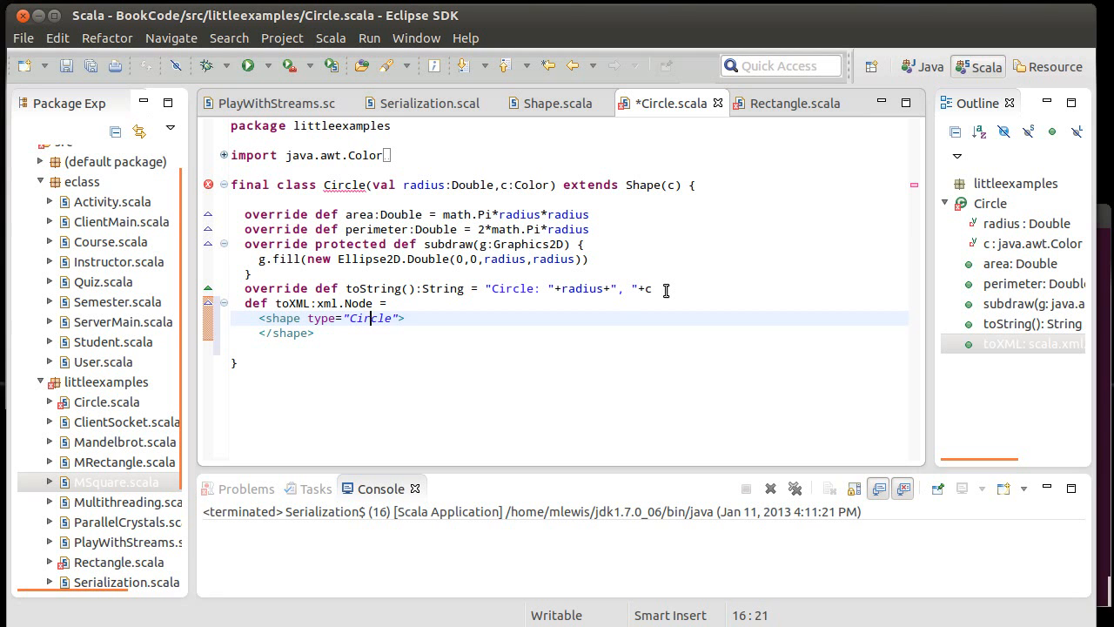
{"action": "key", "text": "Right"}
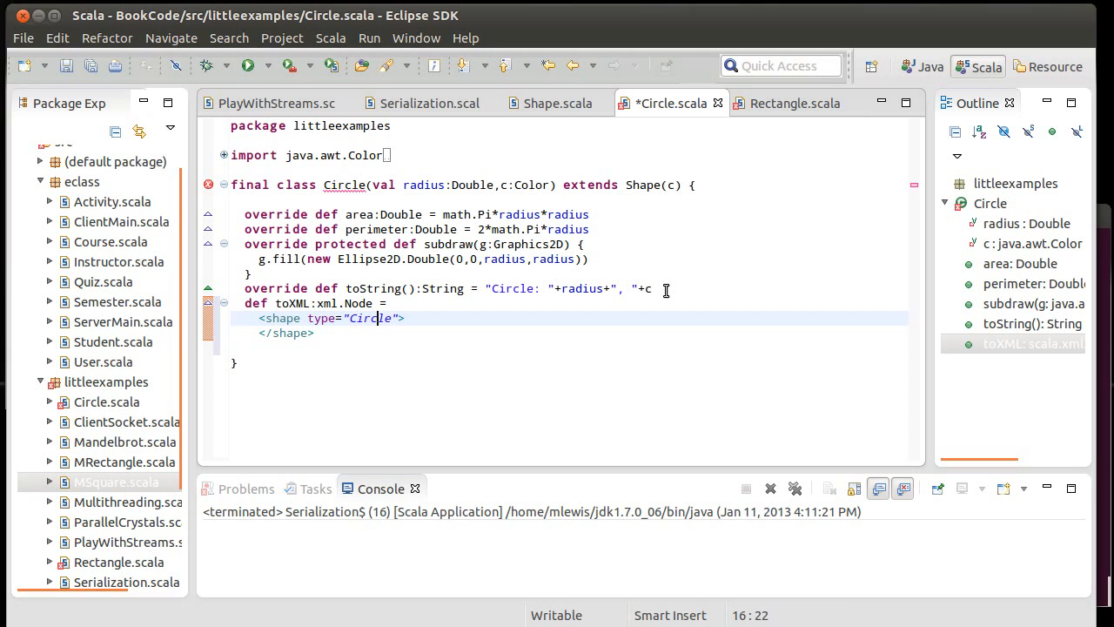
{"action": "key", "text": "ctrl+s"}
{"action": "type", "text": " /"}
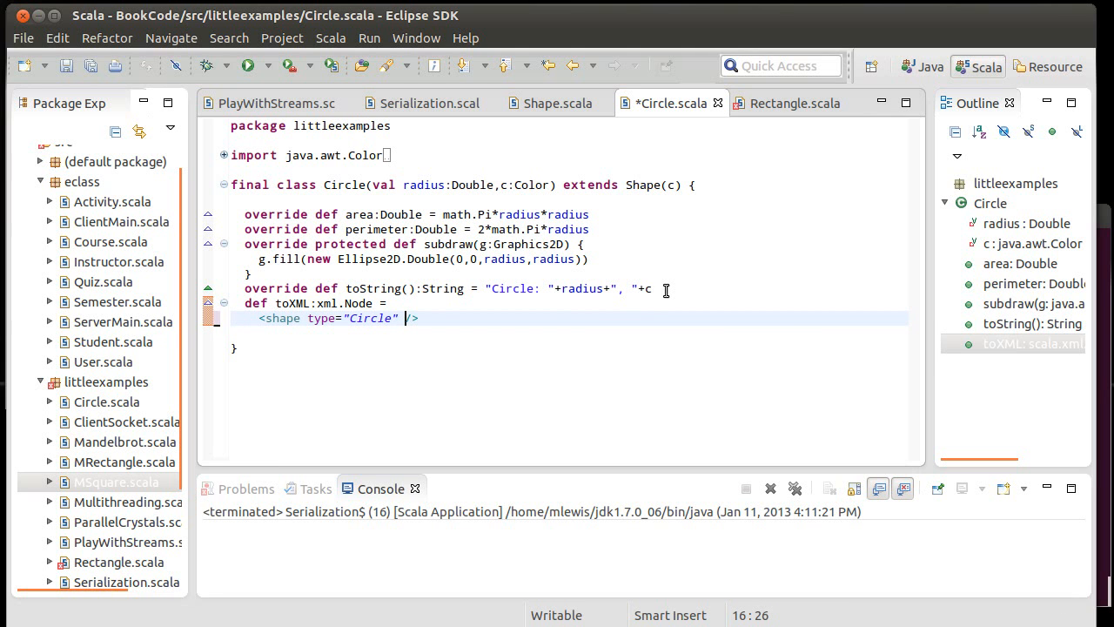
Step: Add radius={radius.toString} and an RGB color attribute to the shape element
{"action": "type", "text": "radius"}
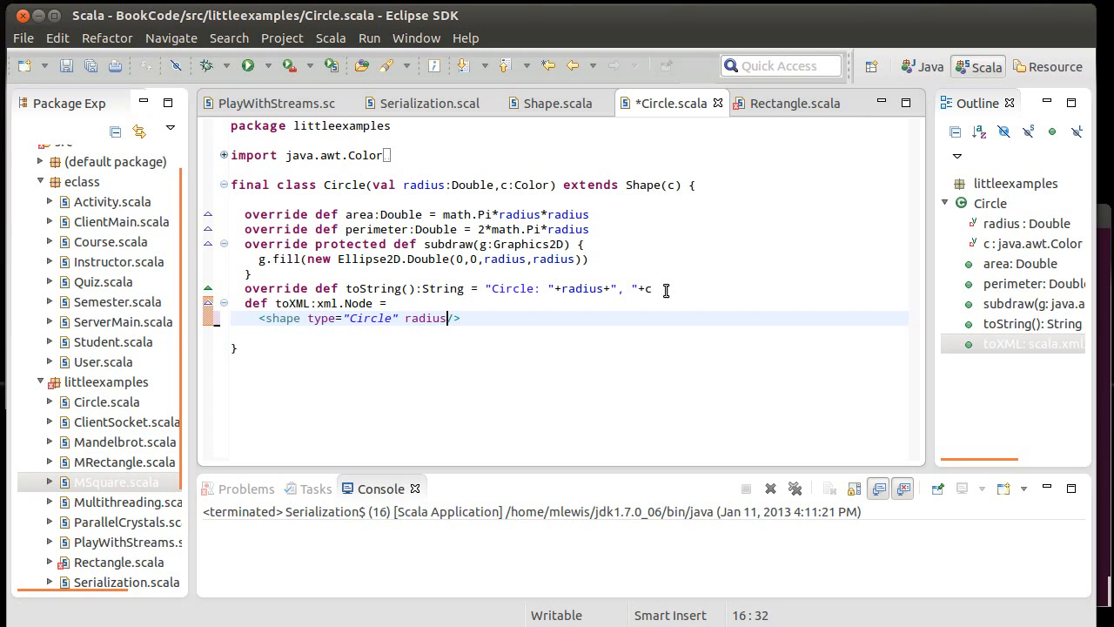
{"action": "type", "text": "="}
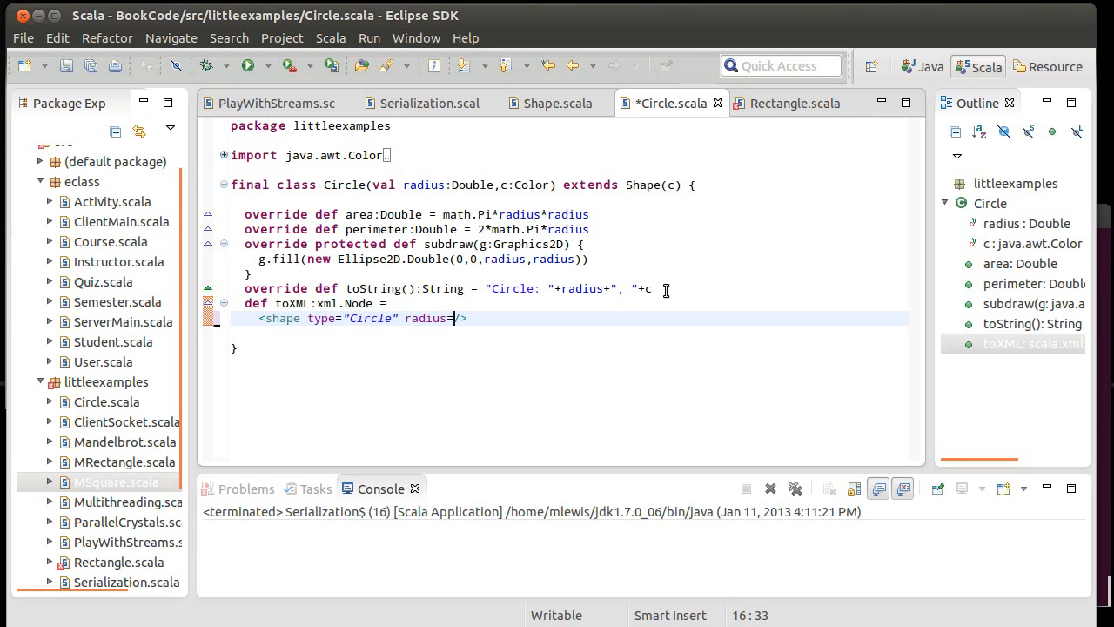
{"action": "type", "text": "{"}
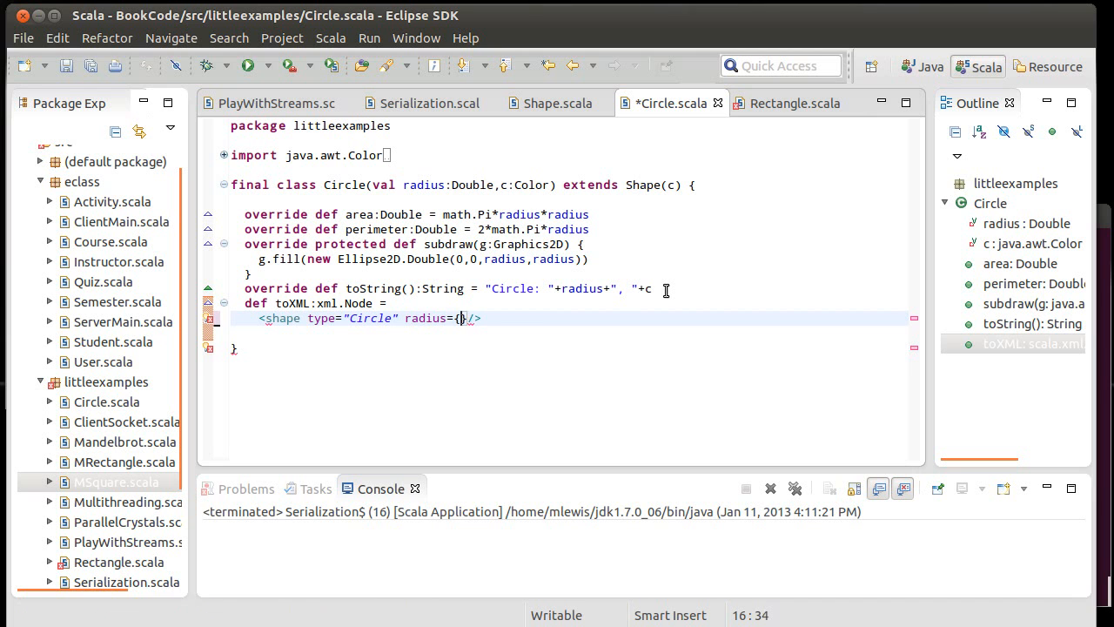
{"action": "type", "text": "radius.toString"}
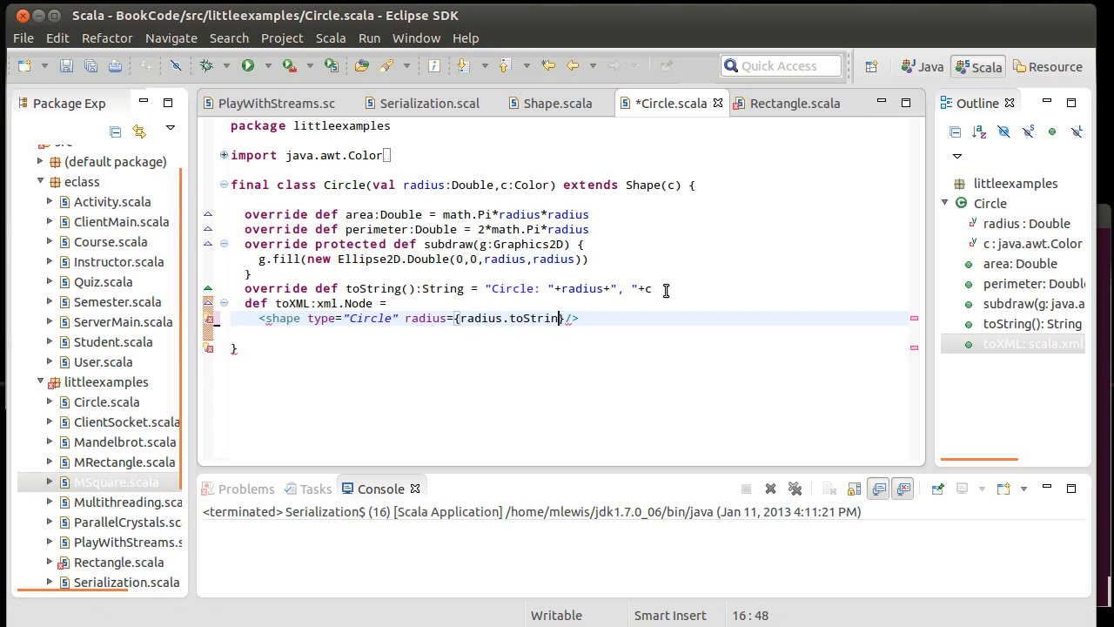
{"action": "type", "text": "}"}
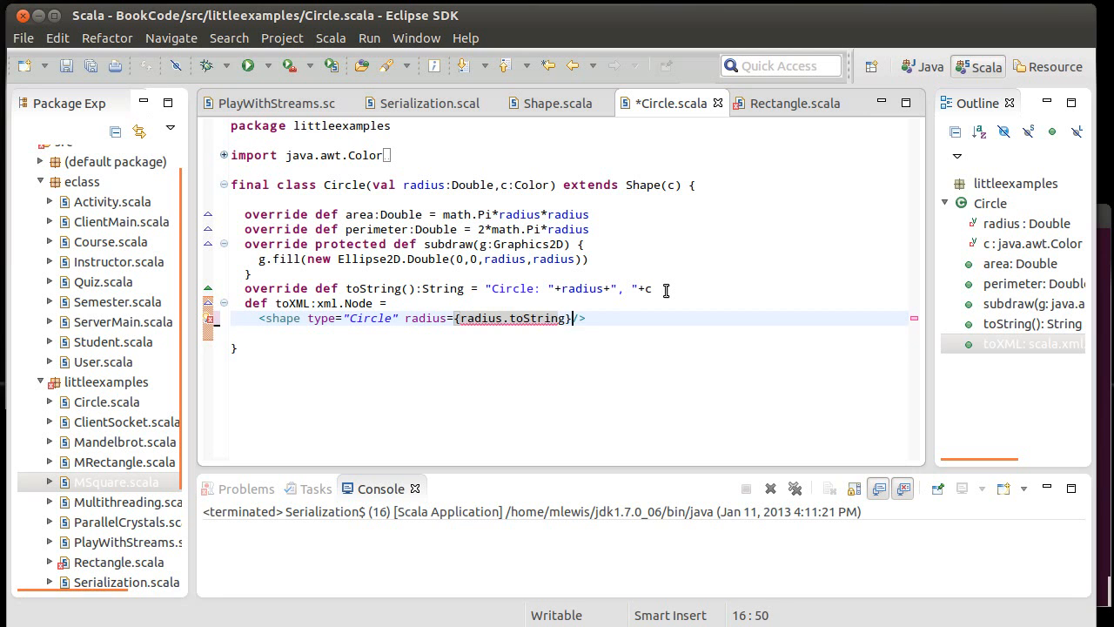
{"action": "type", "text": "color={"}
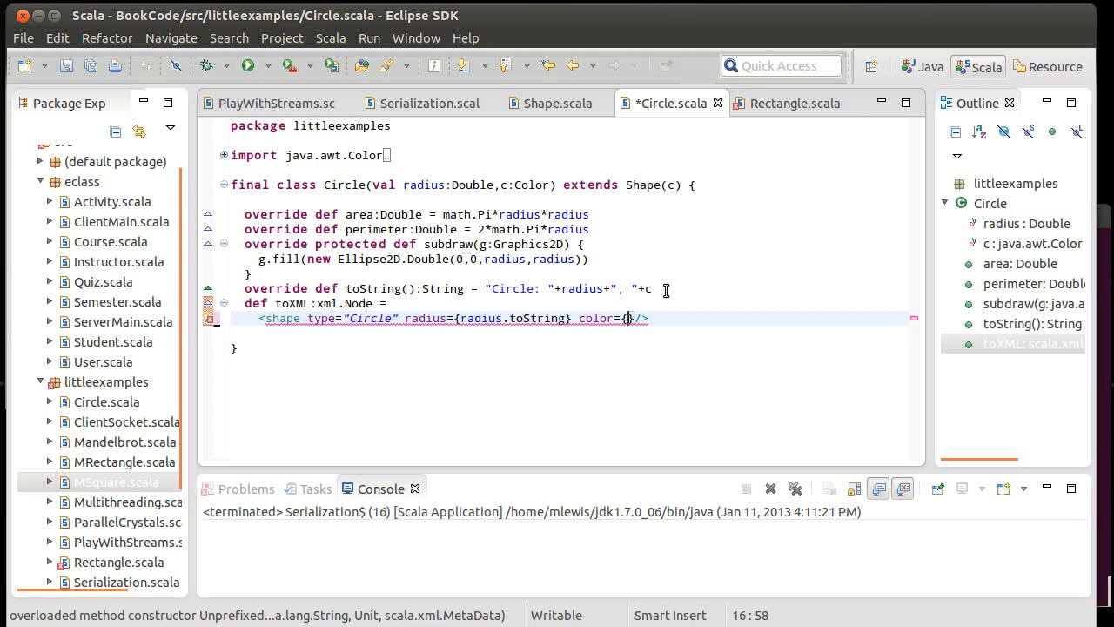
{"action": "type", "text": "."}
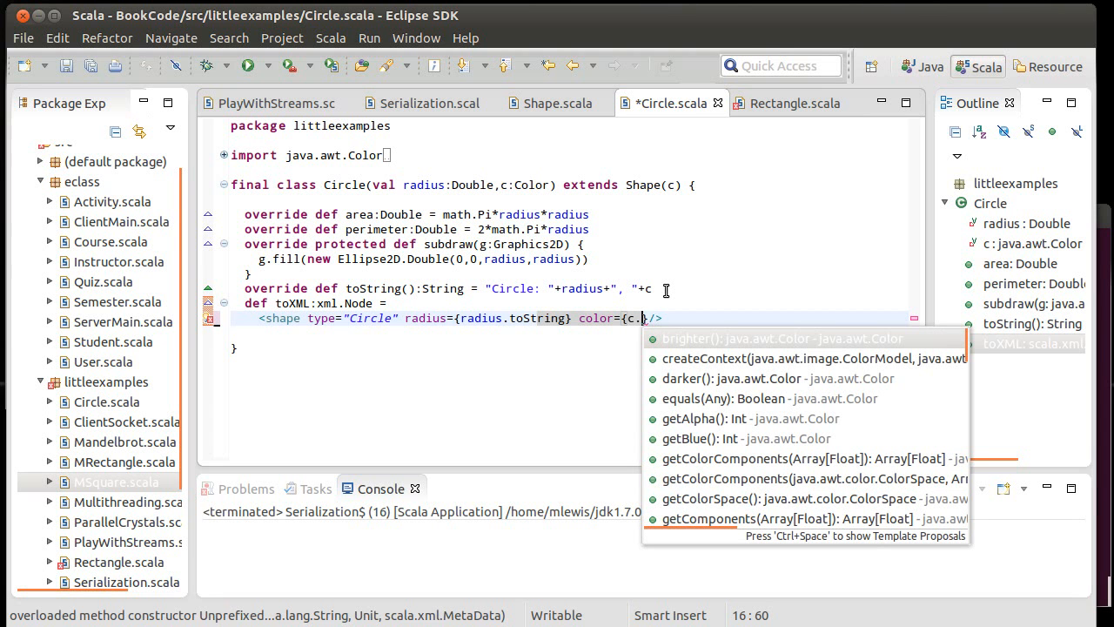
{"action": "type", "text": "getRGB("}
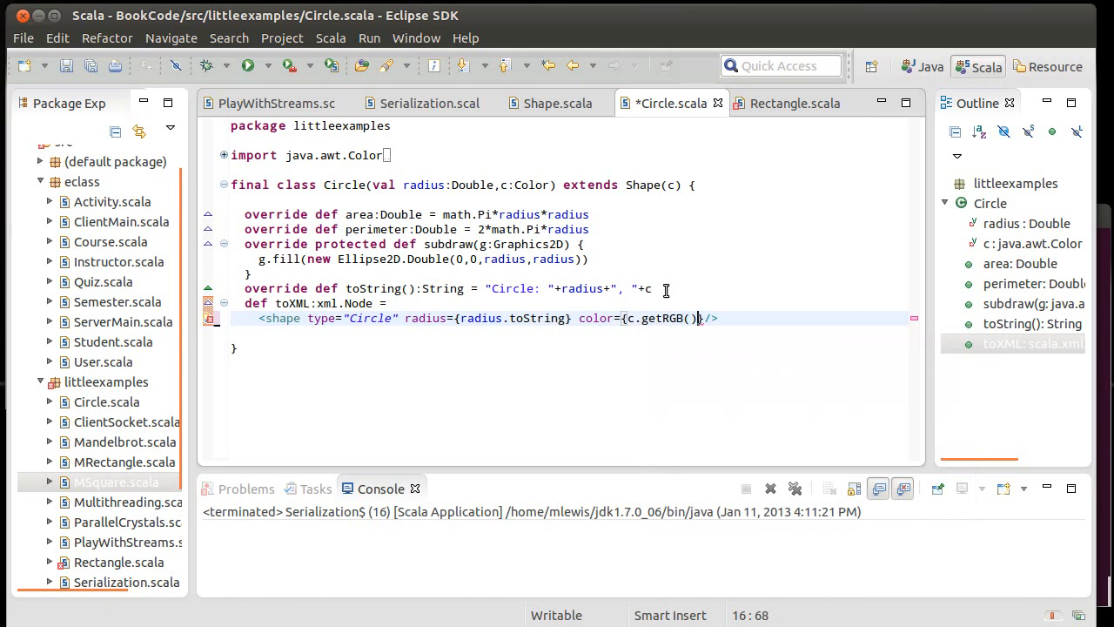
{"action": "type", "text": ".toString"}
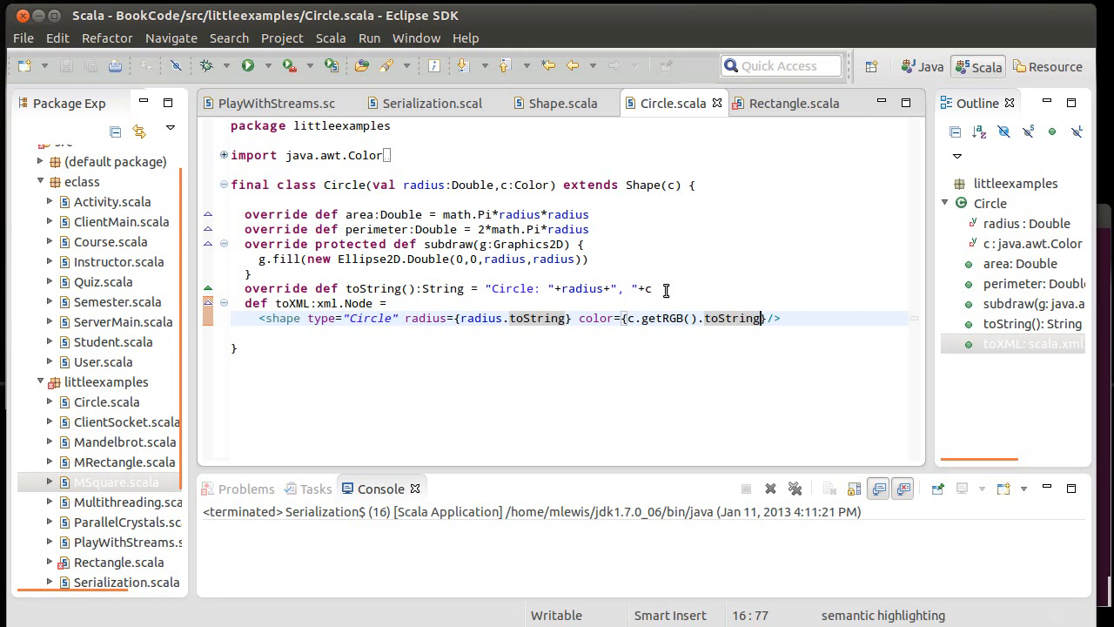
Step: Select the whole toXML method for copying and bring up Rectangle.scala
{"action": "left_click", "coordinate": [393, 303]}
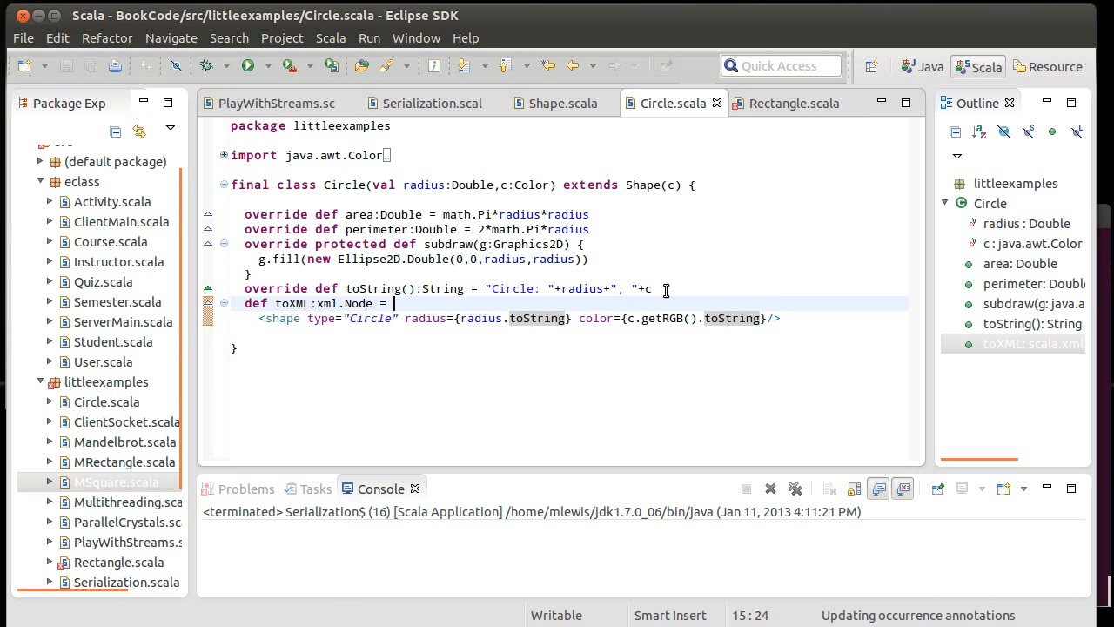
{"action": "key", "text": "Return"}
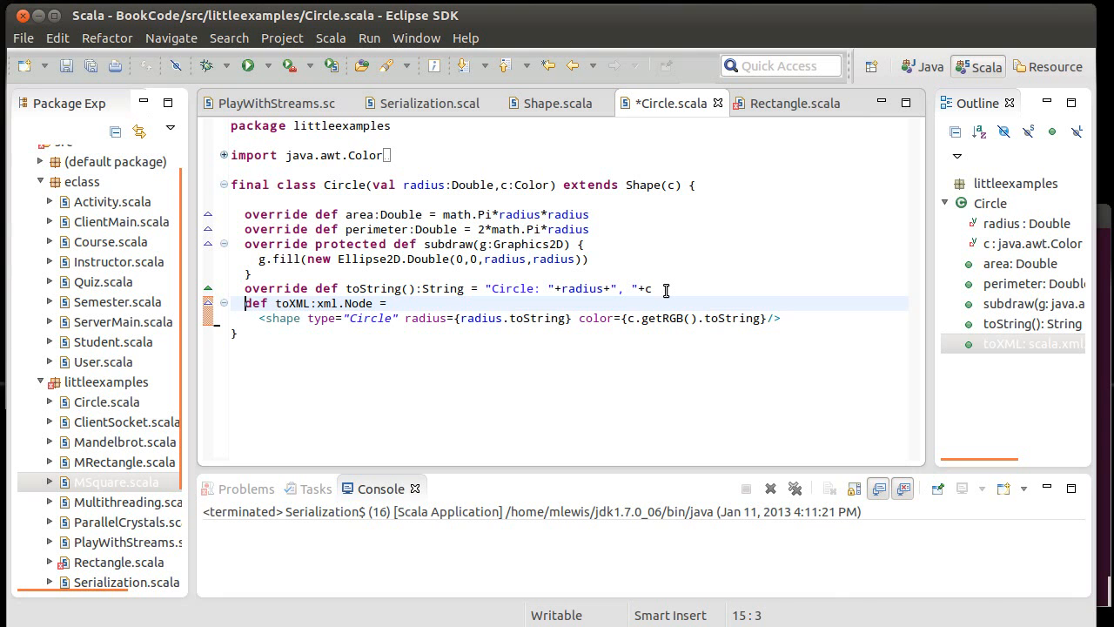
{"action": "left_click_drag", "start_coordinate": [245, 303], "coordinate": [235, 333]}
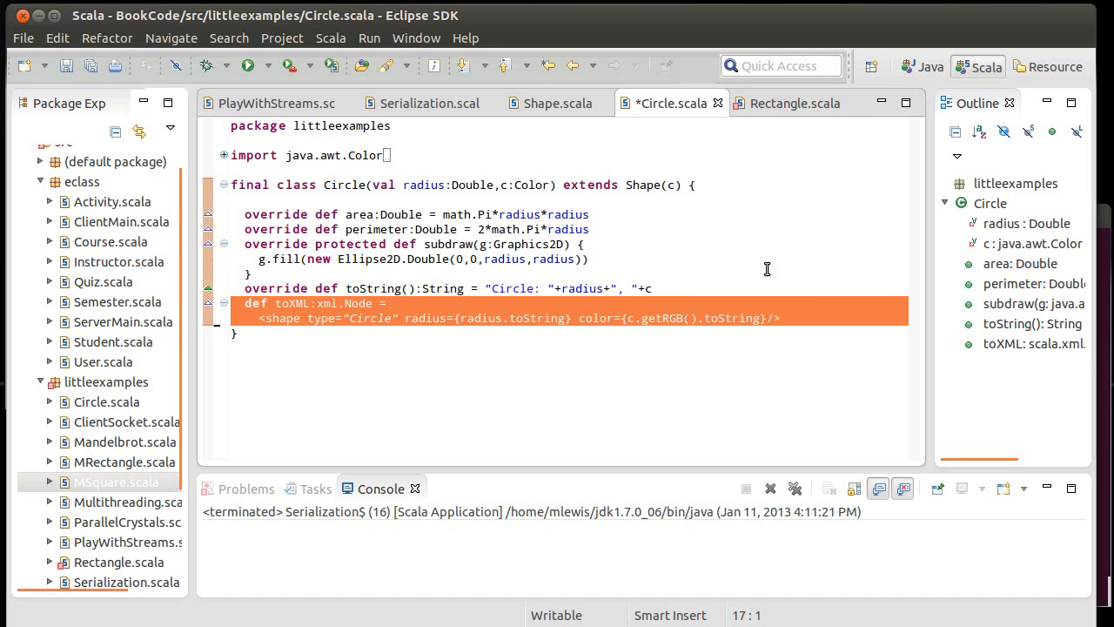
{"action": "left_click", "coordinate": [792, 103]}
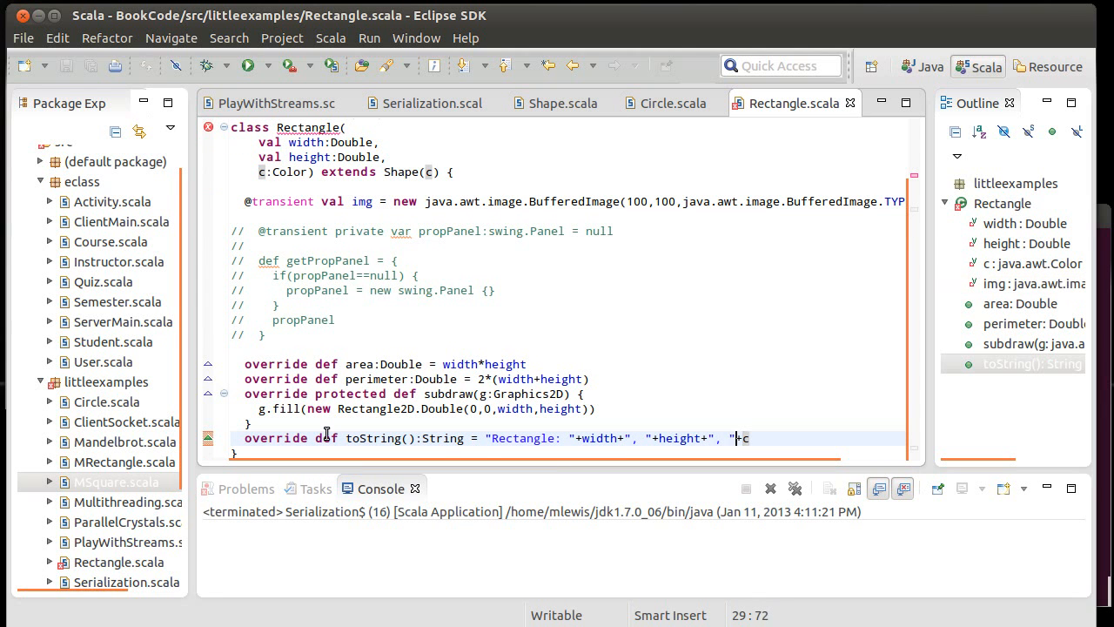
Step: Paste toXML into Rectangle, with type Rectangle and width, height and color attributes
{"action": "key", "text": "Return"}
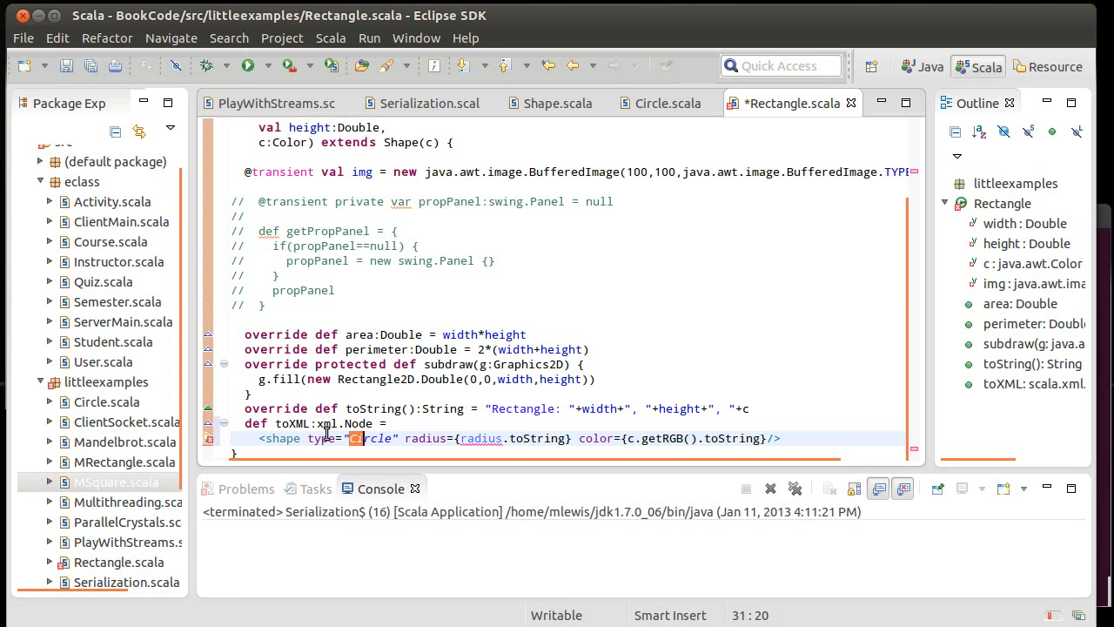
{"action": "type", "text": "Rectang"}
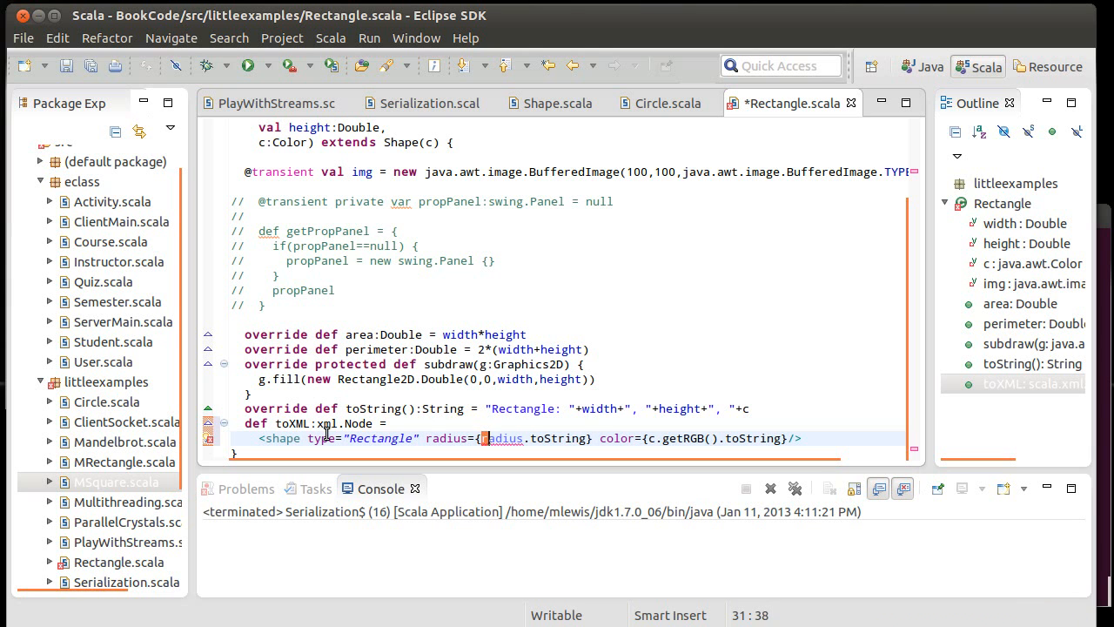
{"action": "type", "text": "width"}
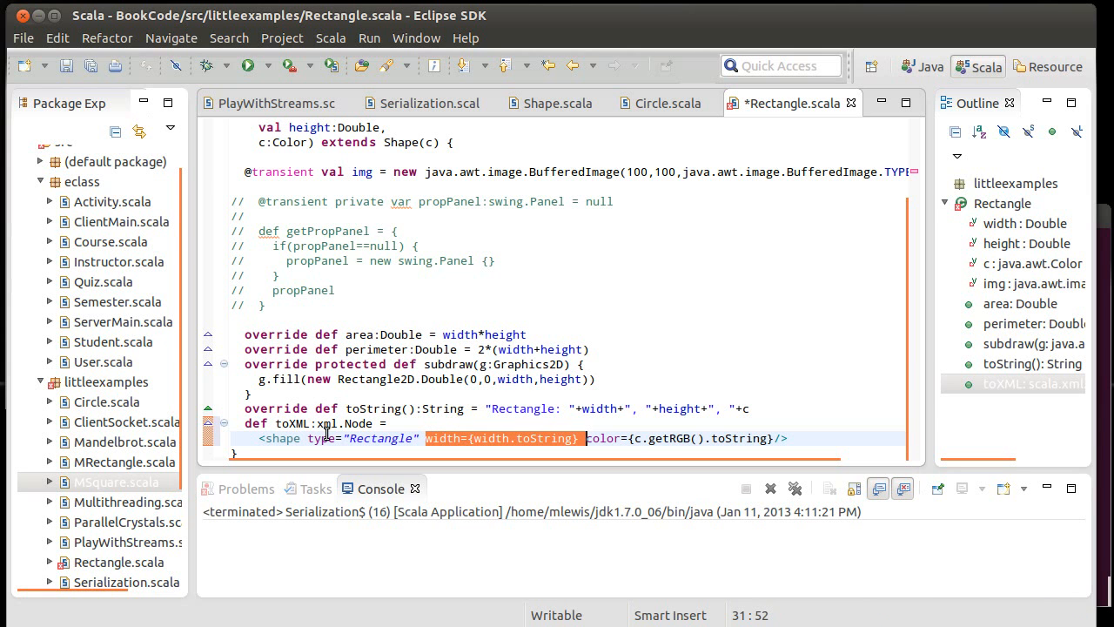
{"action": "type", "text": "width={width.toString}"}
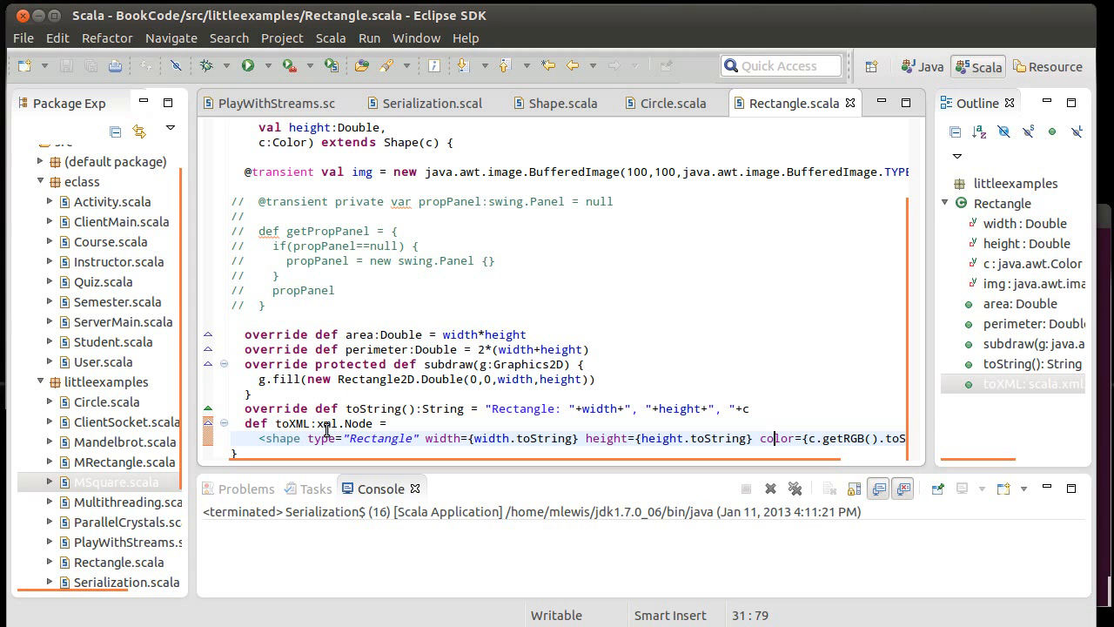
Step: Review the abstract toXML in Shape and the toXML methods in Circle and Rectangle
{"action": "left_click", "coordinate": [560, 103]}
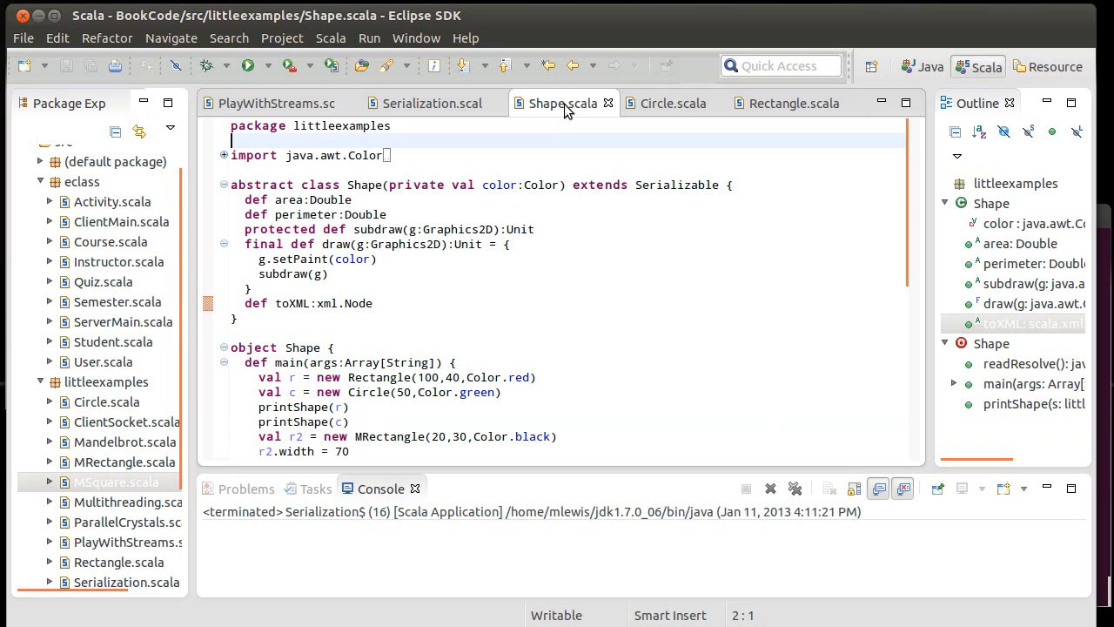
{"action": "mouse_move", "coordinate": [475, 310]}
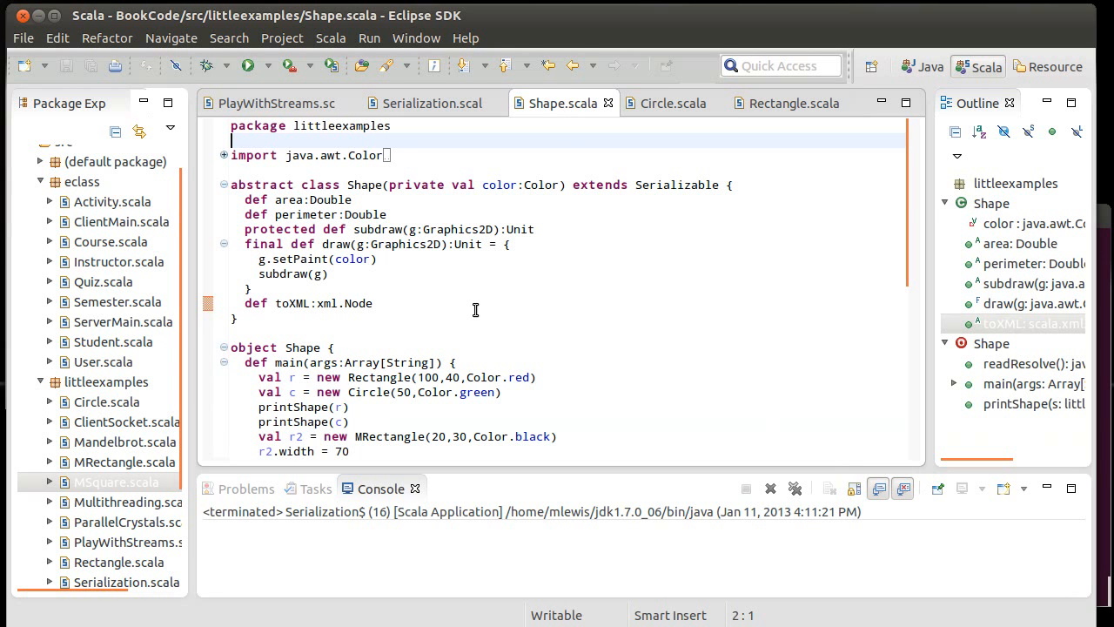
{"action": "mouse_move", "coordinate": [464, 300]}
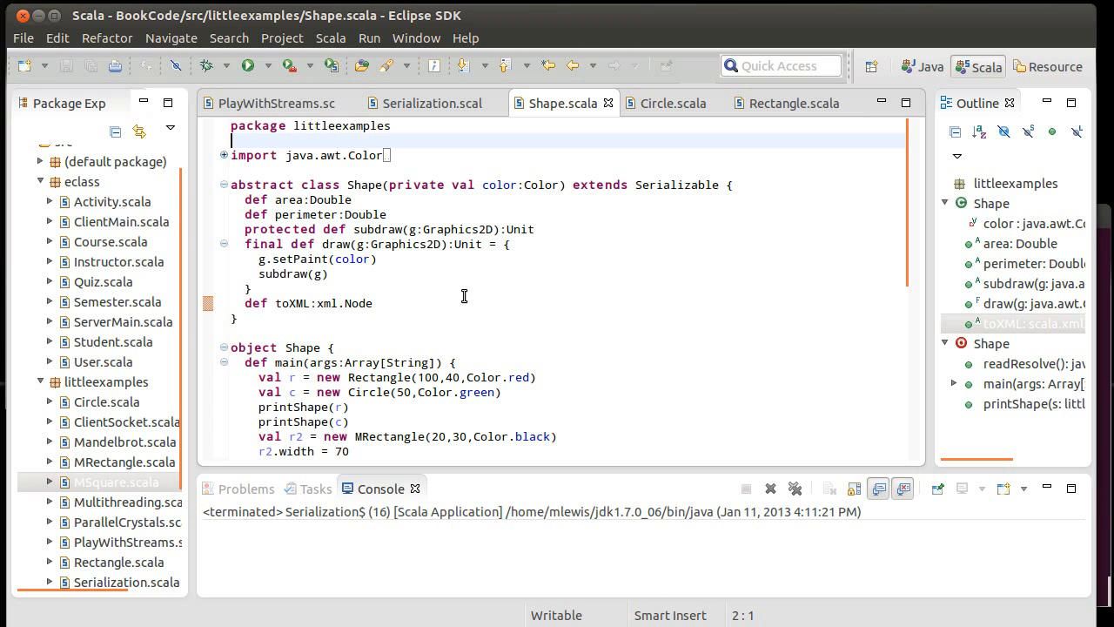
{"action": "left_click", "coordinate": [383, 303]}
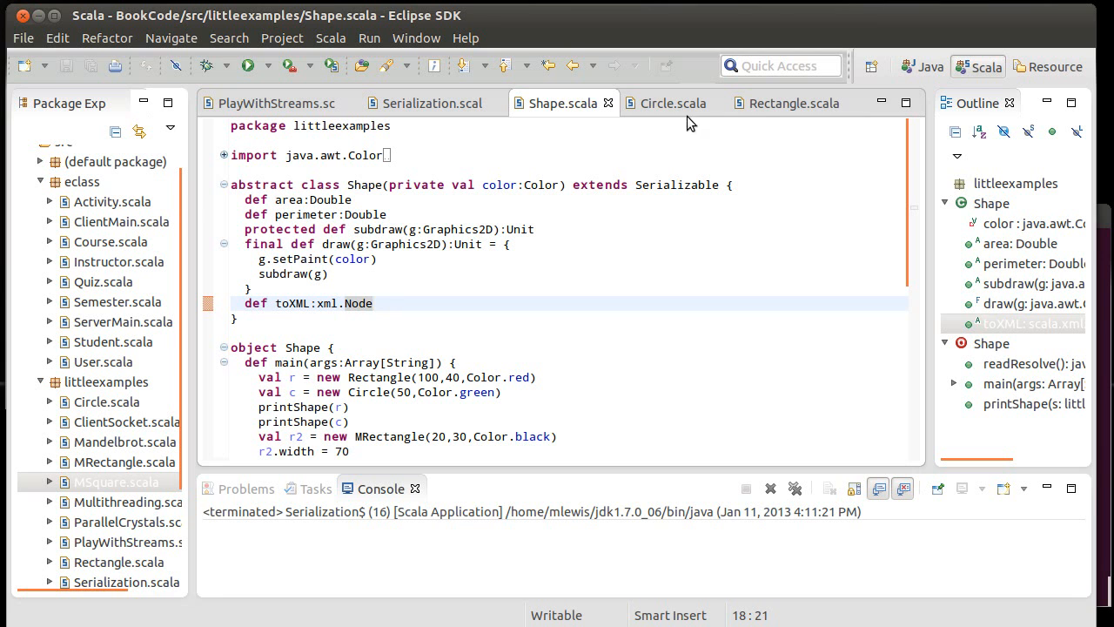
{"action": "left_click", "coordinate": [672, 102]}
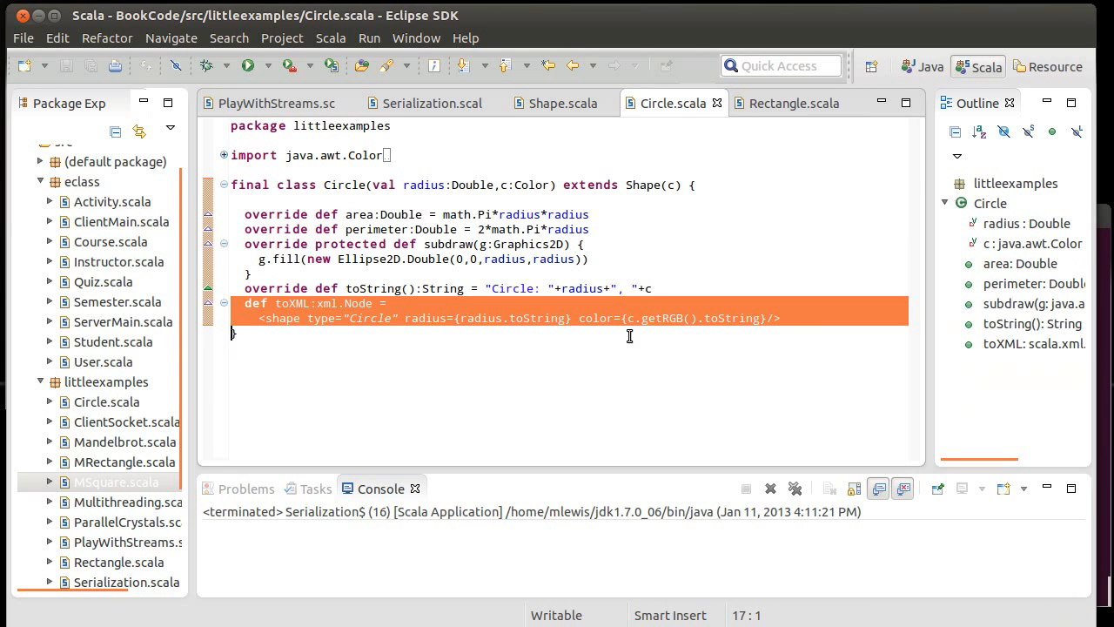
{"action": "left_click", "coordinate": [793, 102]}
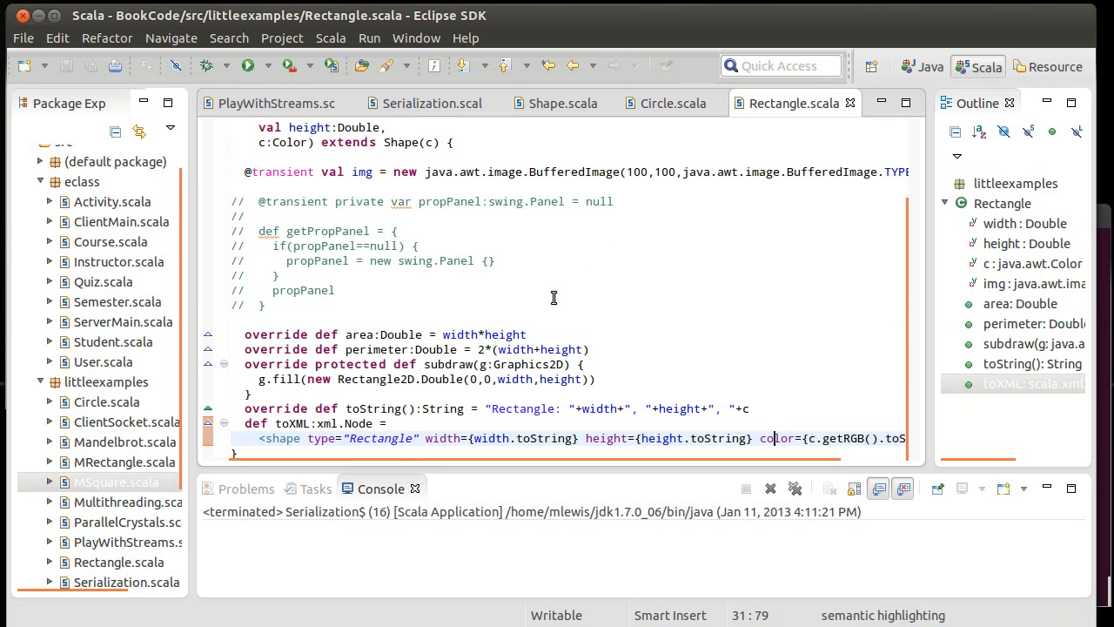
{"action": "mouse_move", "coordinate": [540, 438]}
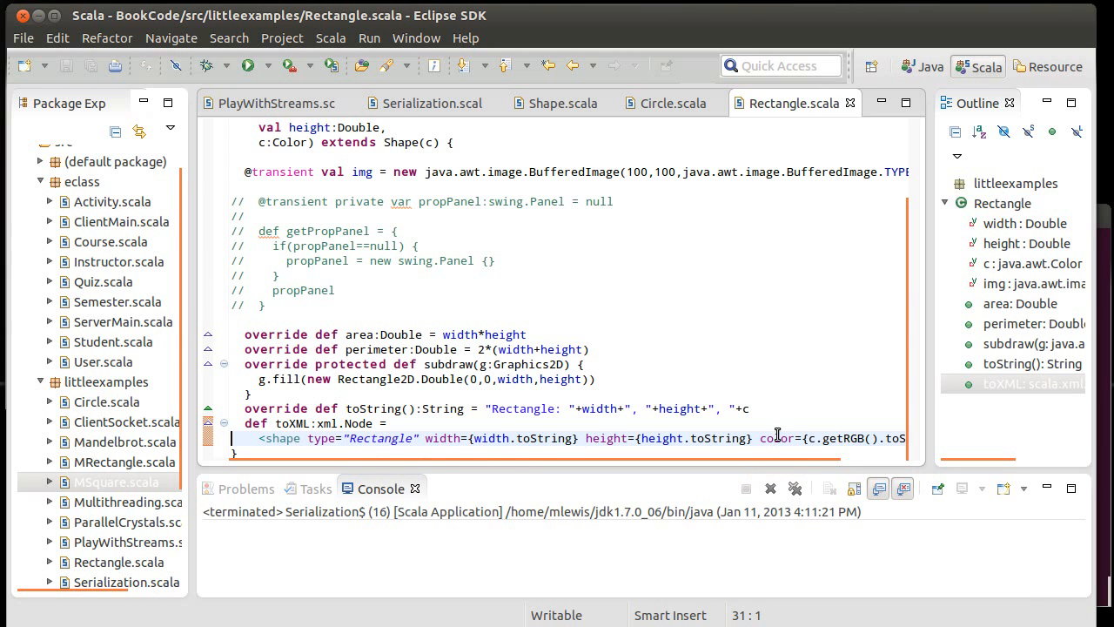
Step: Return to Shape.scala and scroll to the end of the Shape object after printShape
{"action": "left_click", "coordinate": [560, 103]}
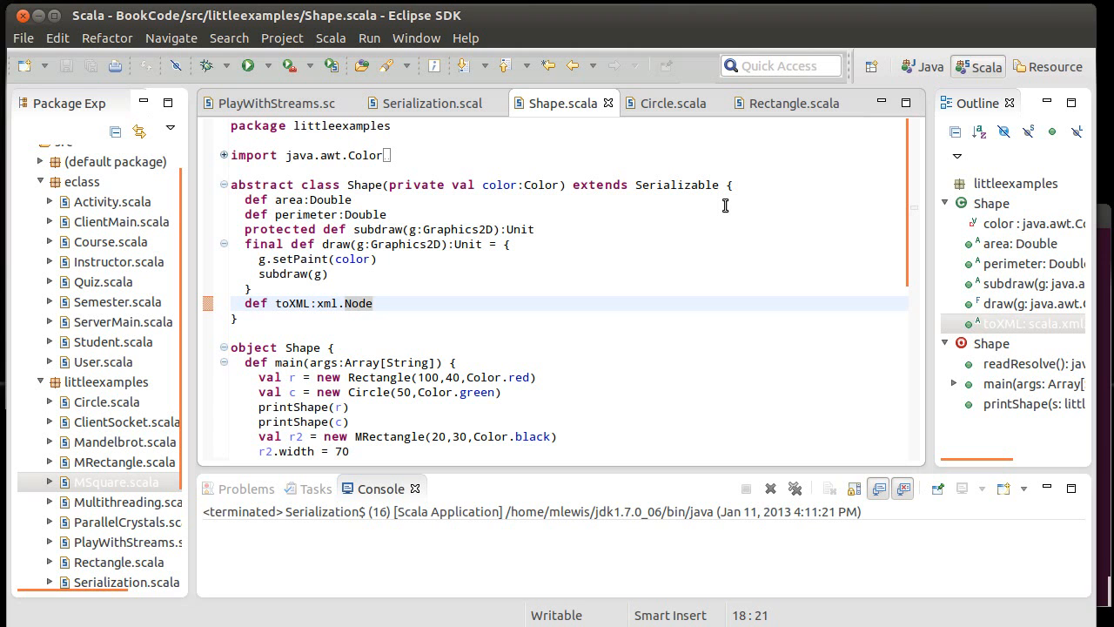
{"action": "left_click", "coordinate": [372, 303]}
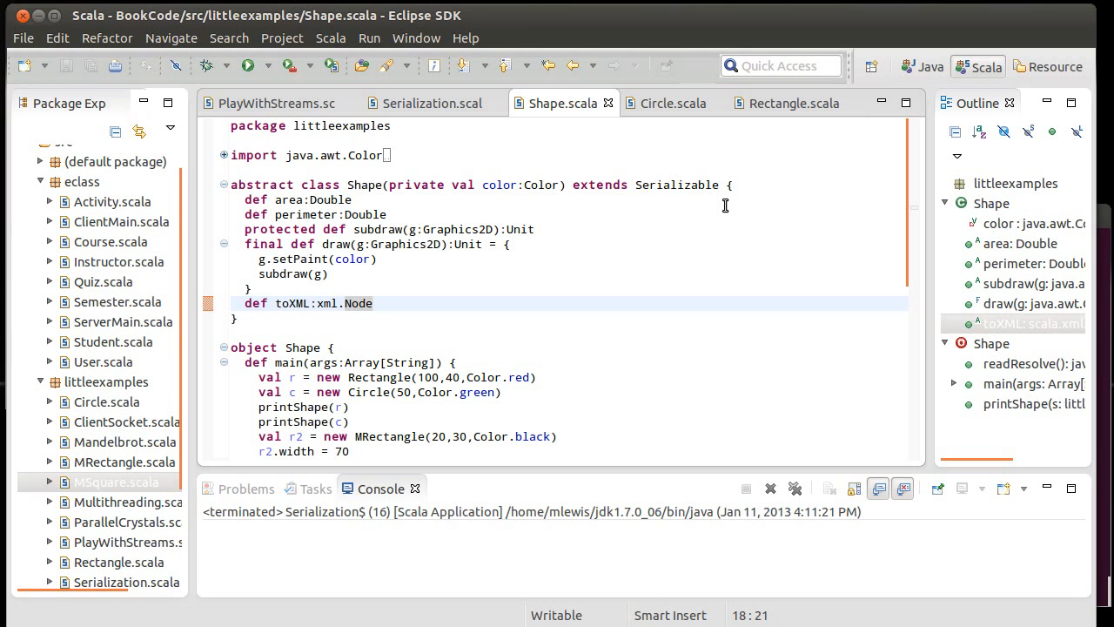
{"action": "left_click", "coordinate": [372, 303]}
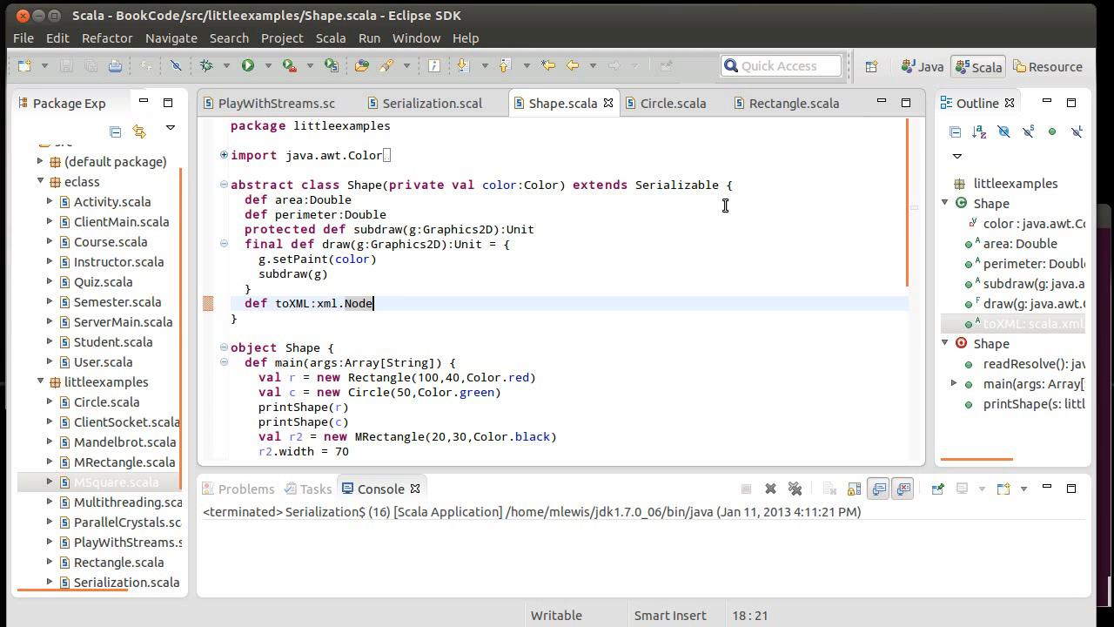
{"action": "scroll", "scroll_direction": "down", "scroll_amount": 3}
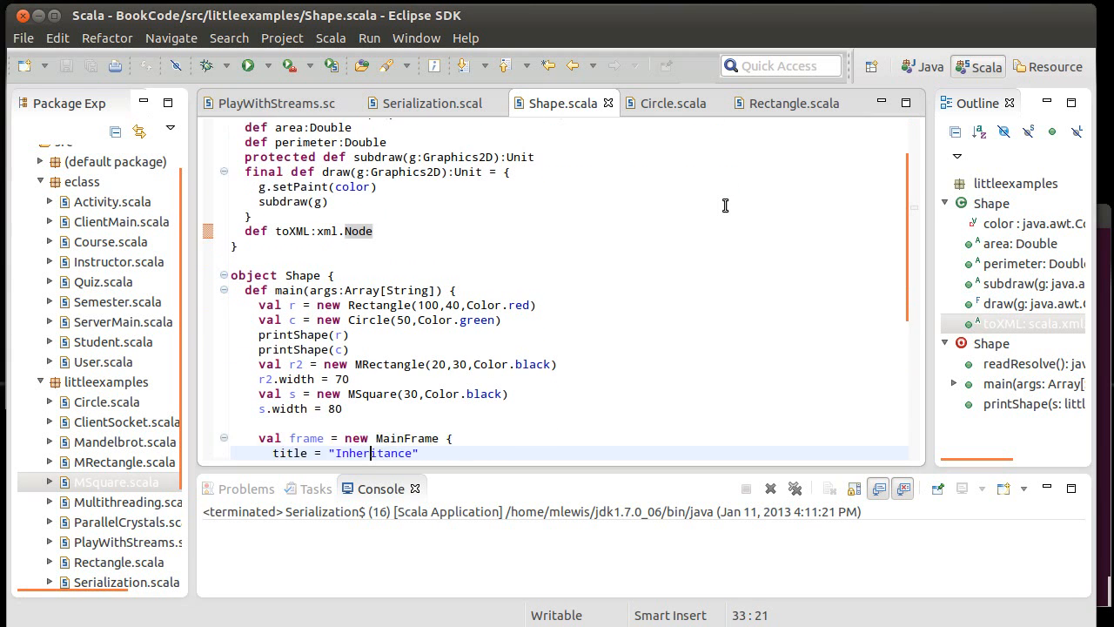
{"action": "scroll", "scroll_direction": "down", "scroll_amount": 3}
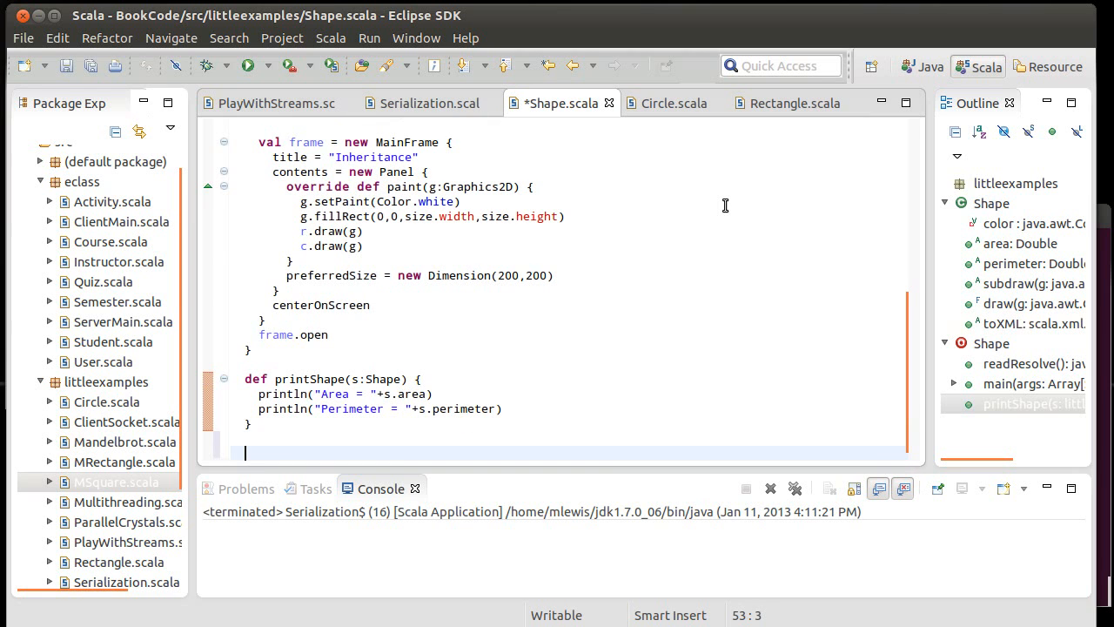
Step: Add def apply(node:xml.Node):Shape = to the Shape object, then check Circle's attribute names
{"action": "type", "text": "def"}
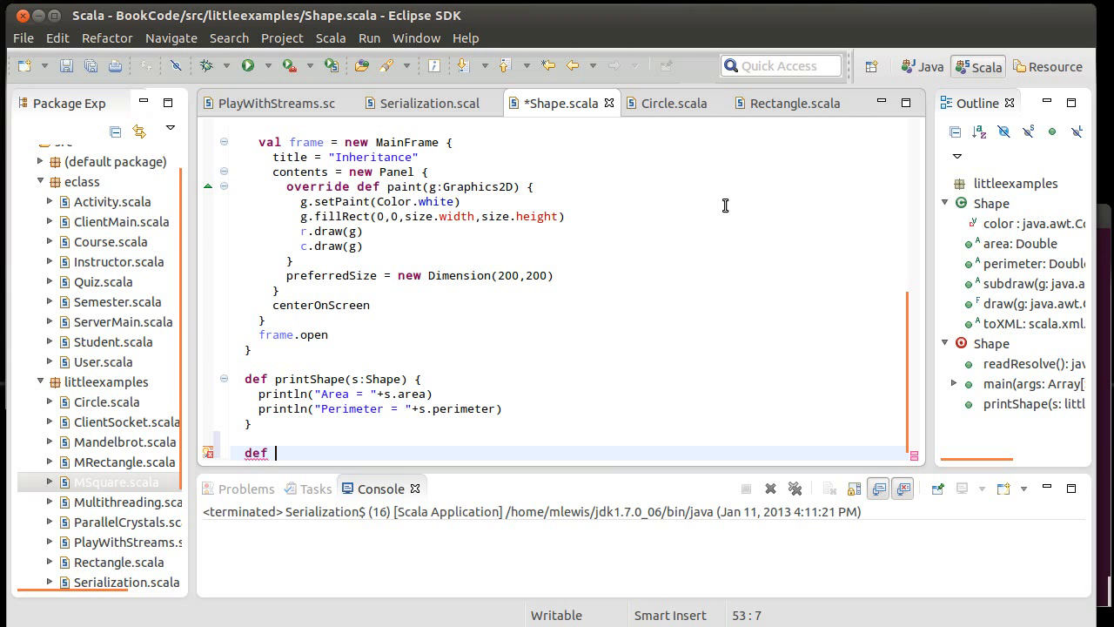
{"action": "type", "text": "apply"}
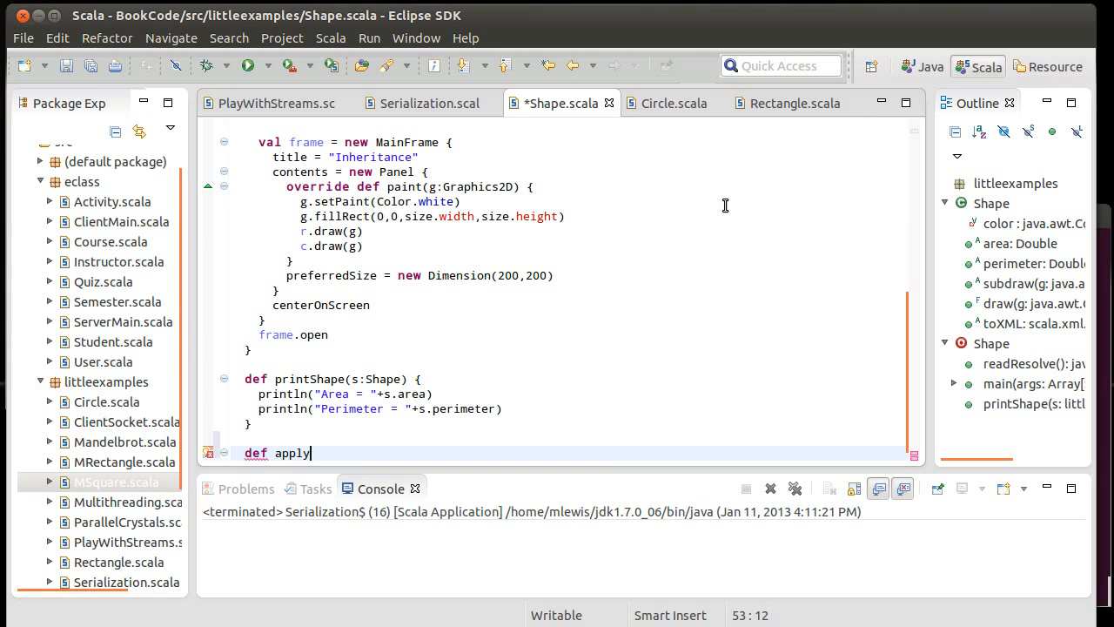
{"action": "type", "text": "(n"}
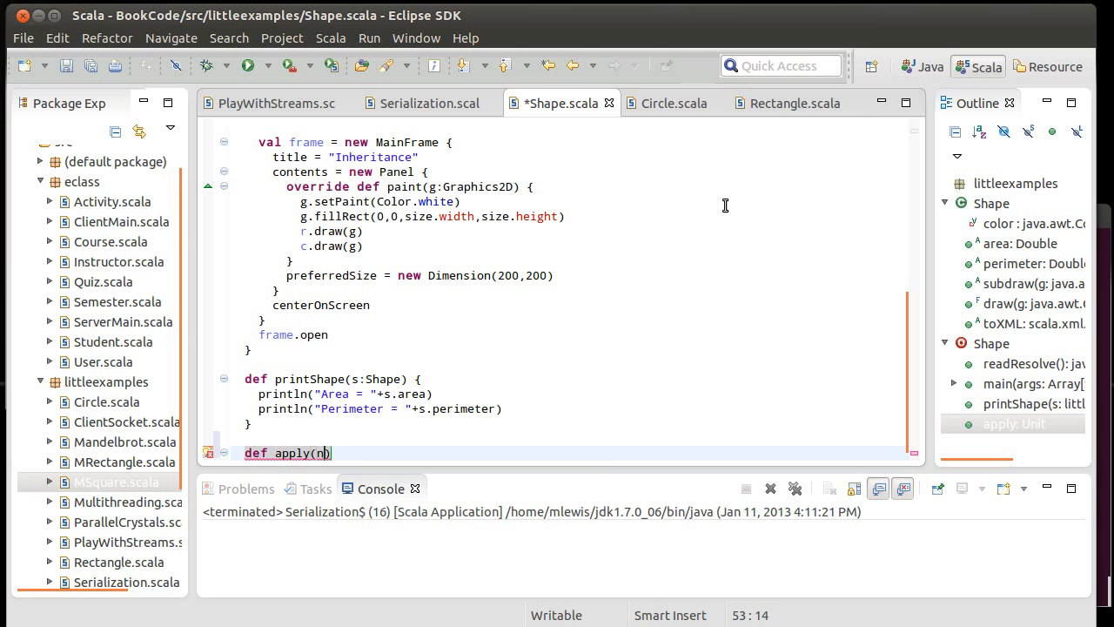
{"action": "type", "text": "ode:xml."}
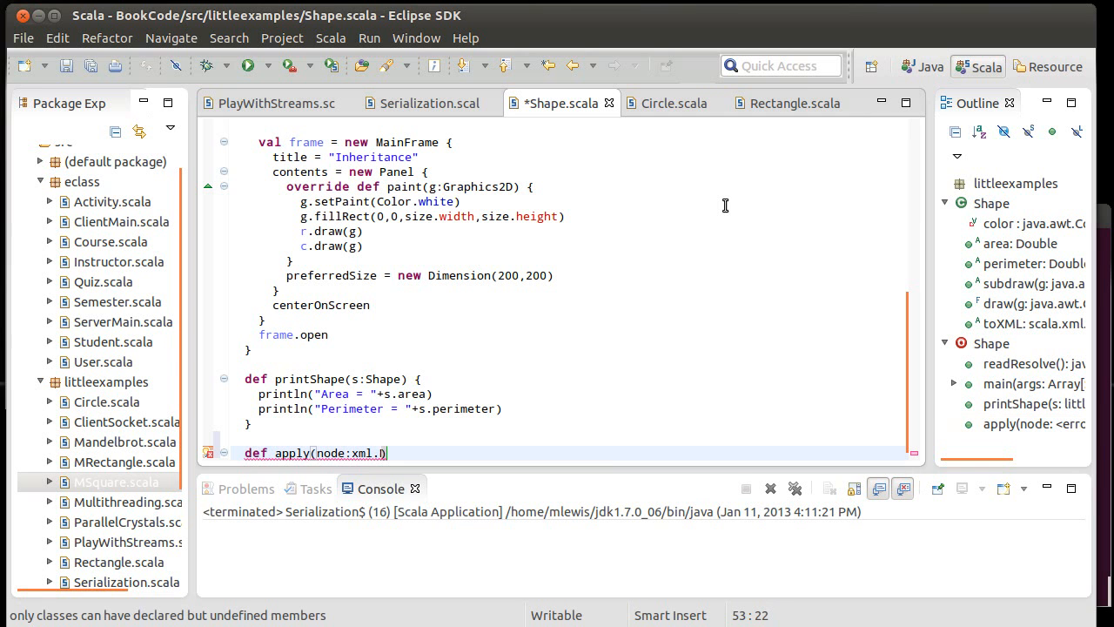
{"action": "type", "text": "Node"}
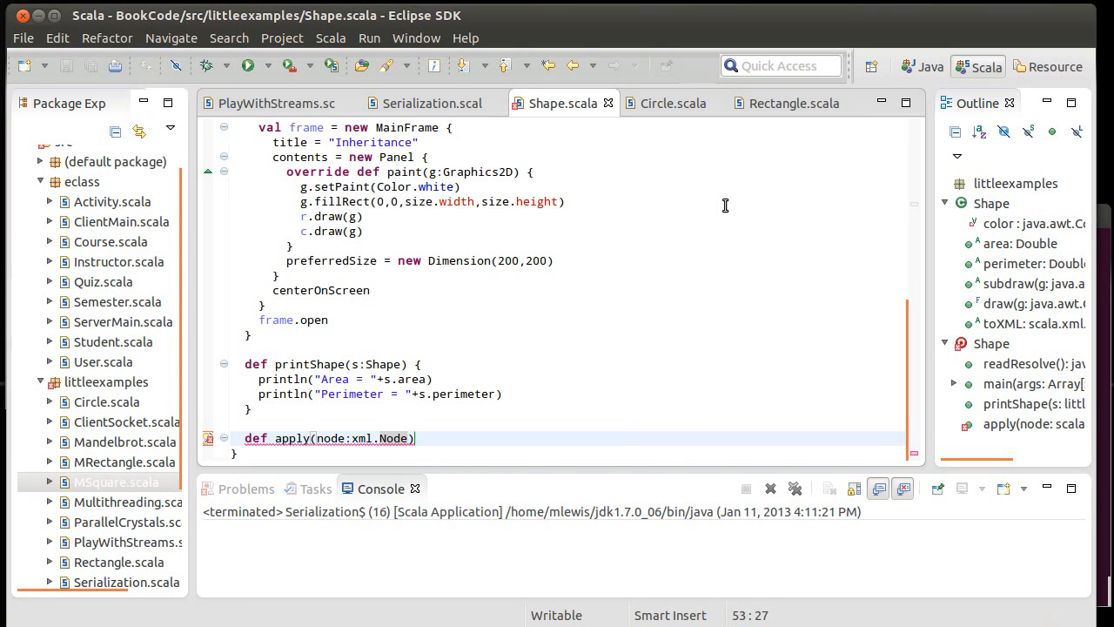
{"action": "type", "text": ":Sp"}
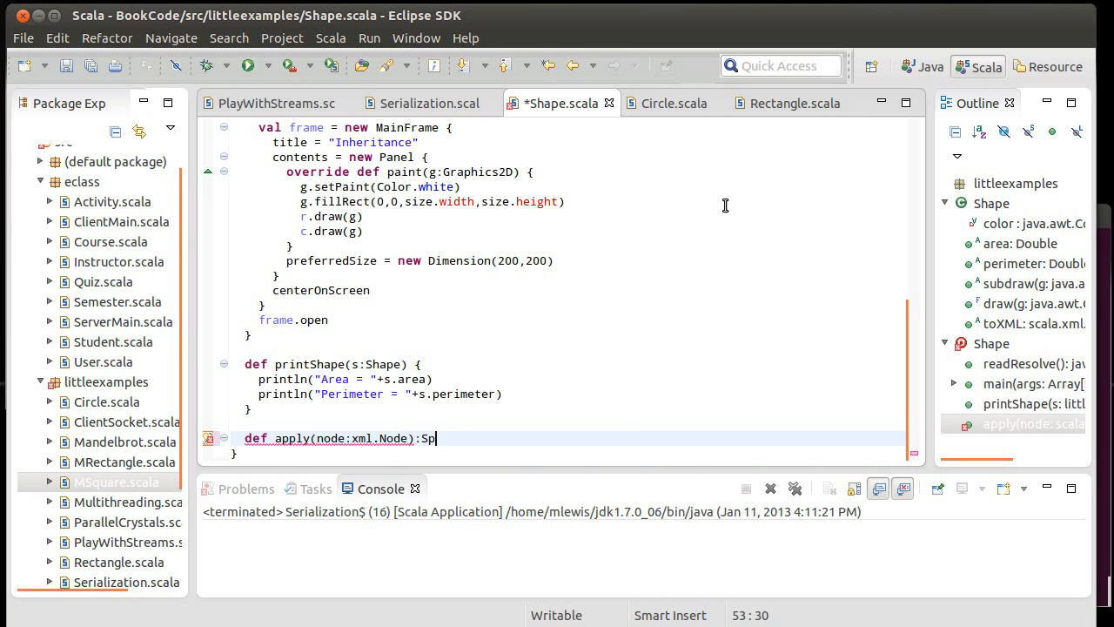
{"action": "type", "text": "hape = {"}
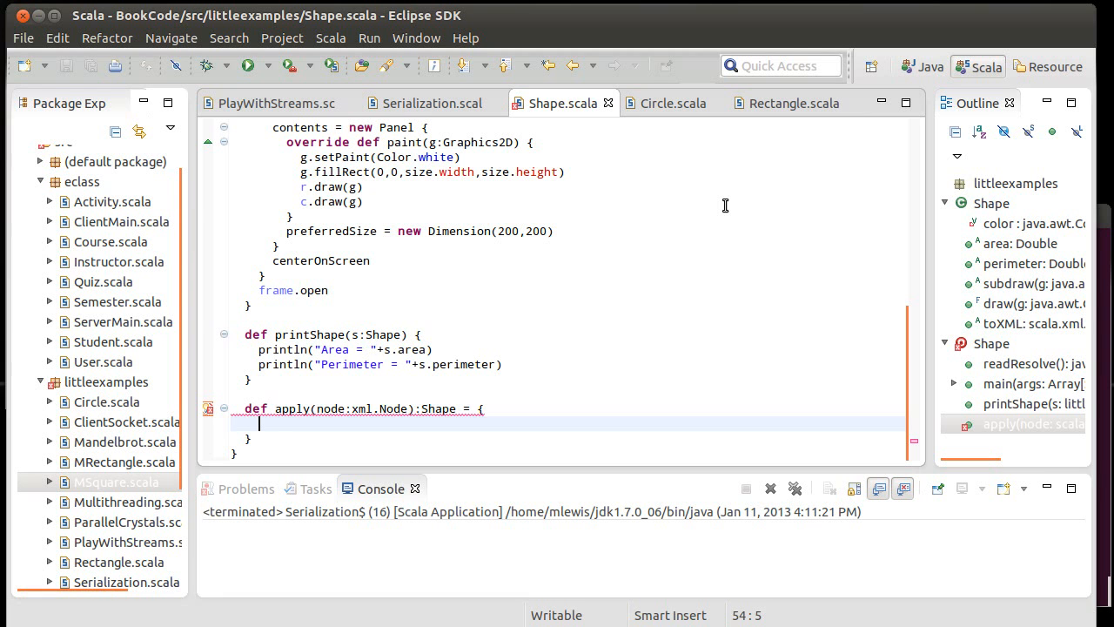
{"action": "left_click", "coordinate": [673, 102]}
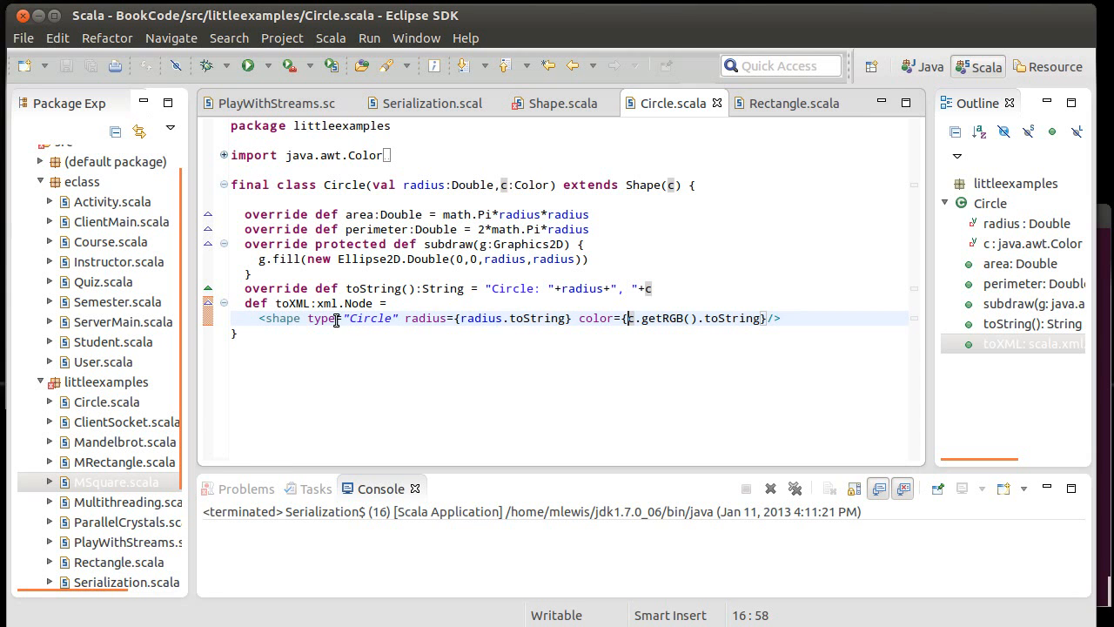
{"action": "left_click", "coordinate": [561, 103]}
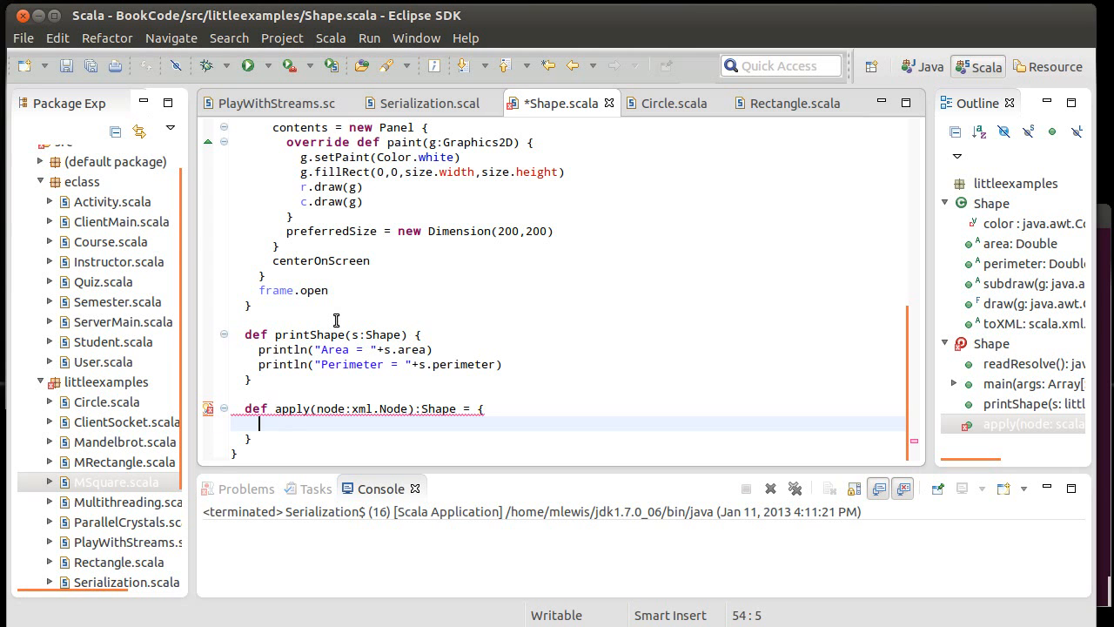
{"action": "type", "text": "node"}
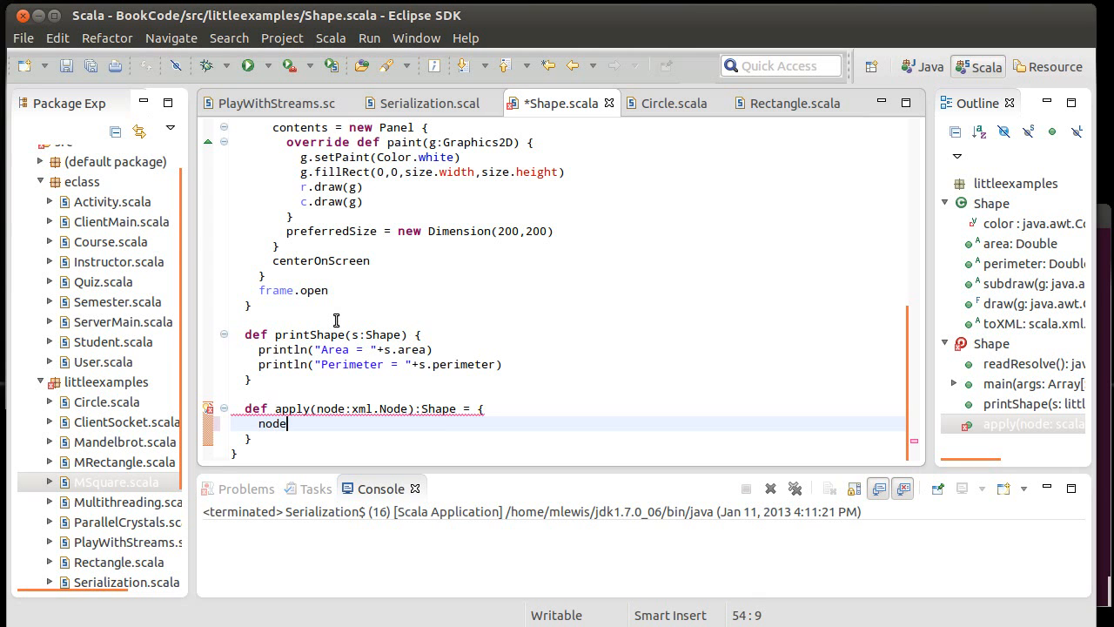
{"action": "type", "text": "\\ \""}
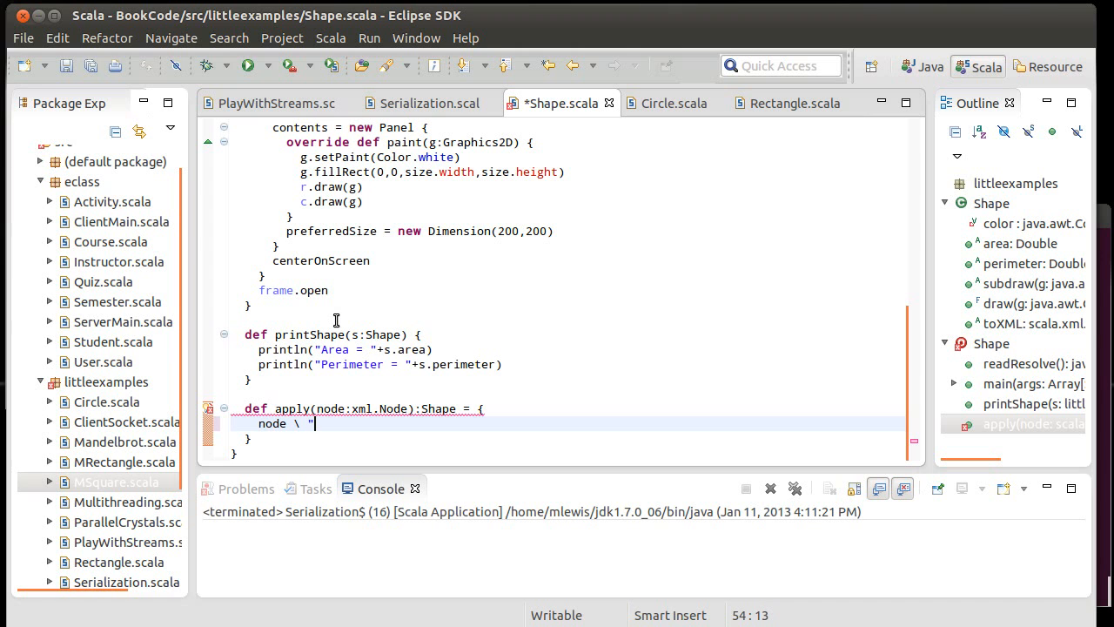
{"action": "type", "text": "@type"}
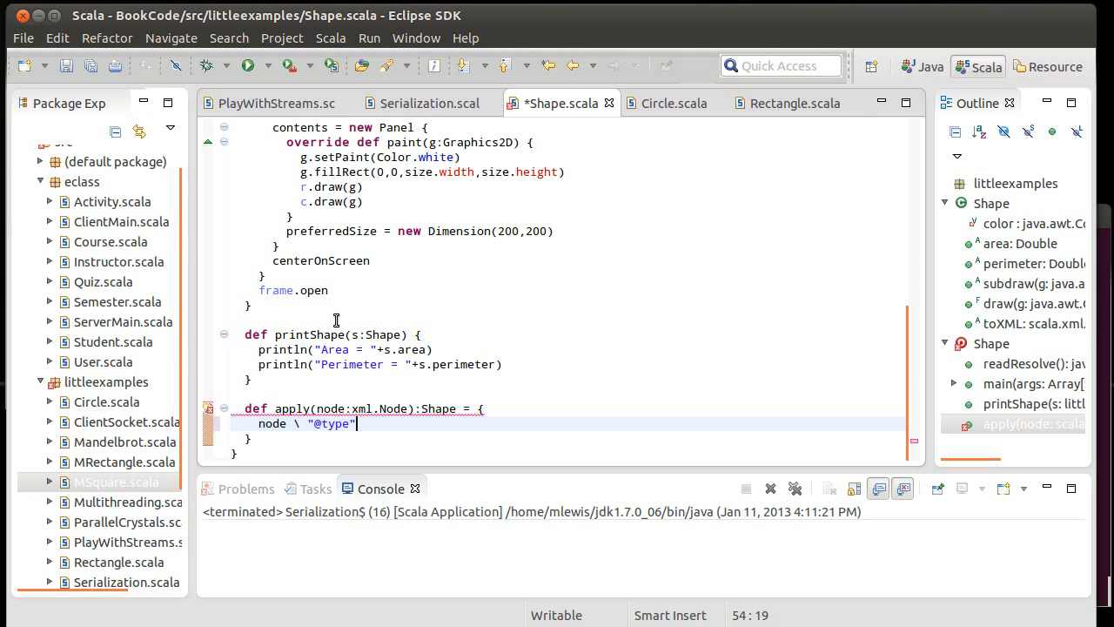
{"action": "type", "text": "mat"}
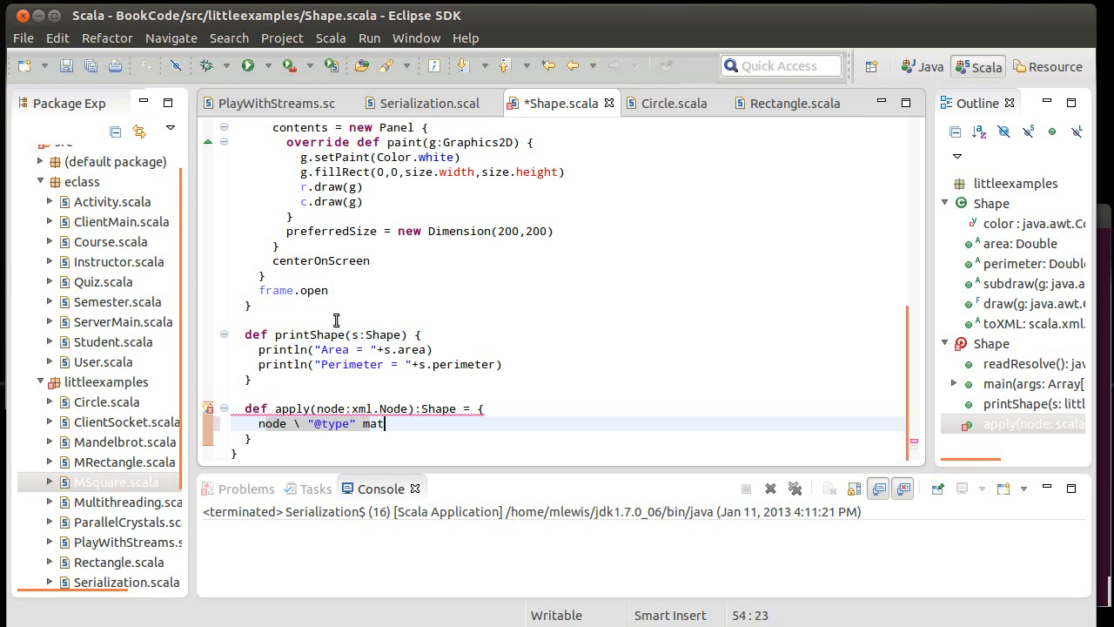
{"action": "type", "text": "ch {"}
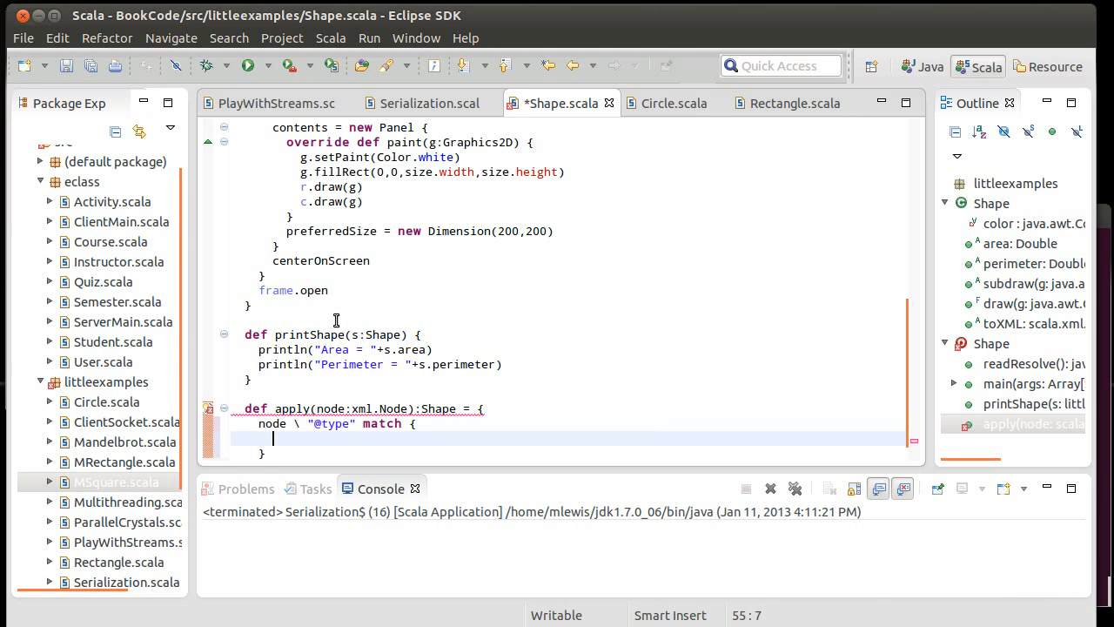
{"action": "type", "text": "case"}
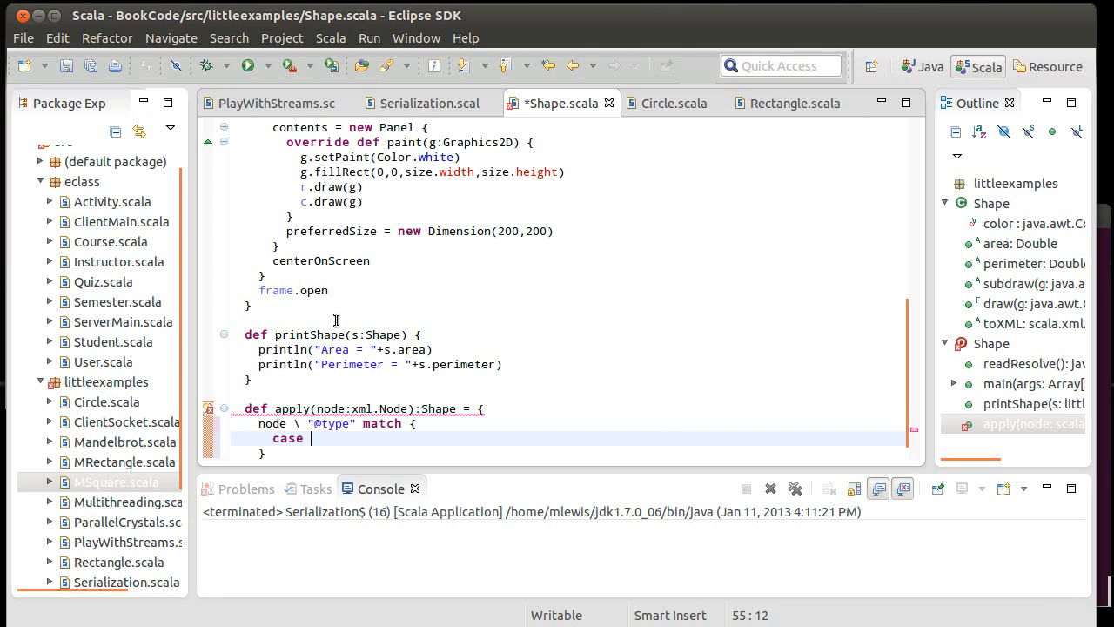
{"action": "type", "text": "\"Circl"}
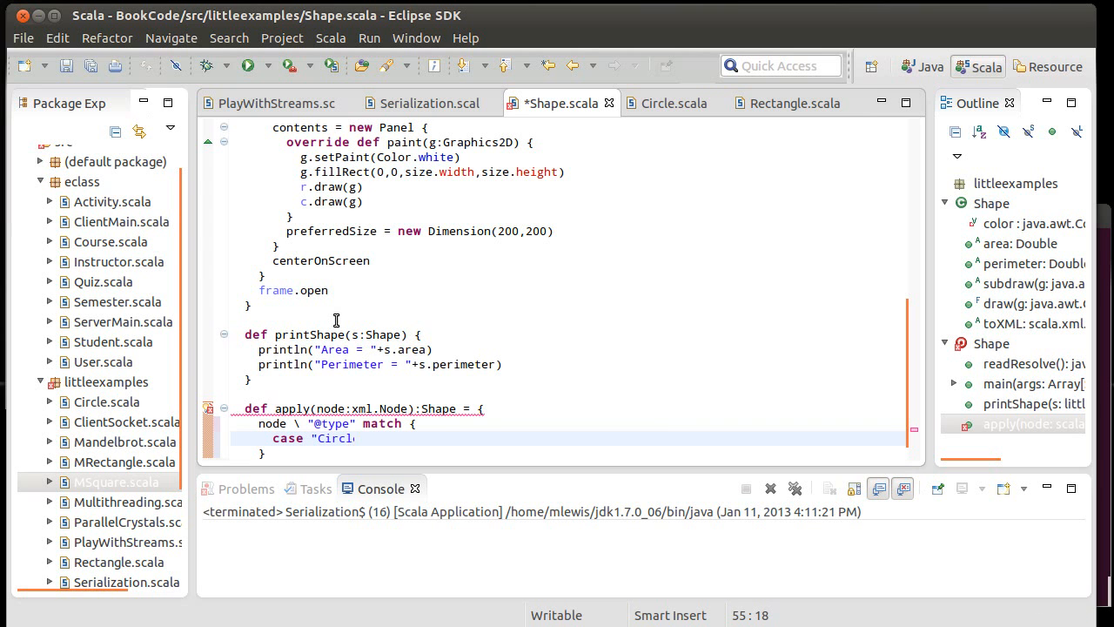
{"action": "type", "text": "=>"}
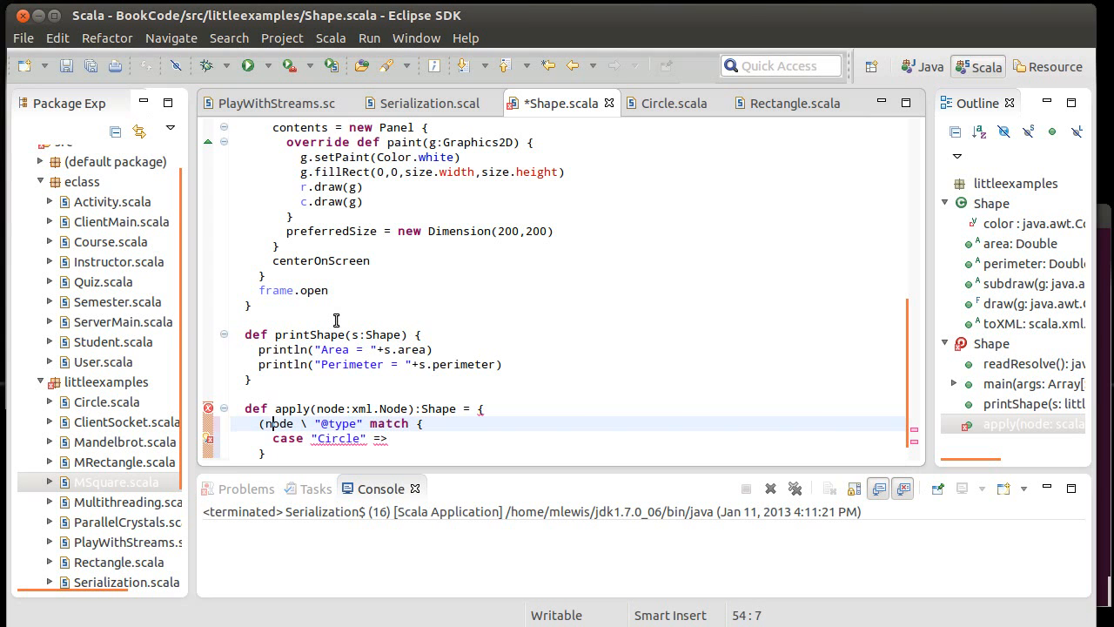
{"action": "type", "text": ").t"}
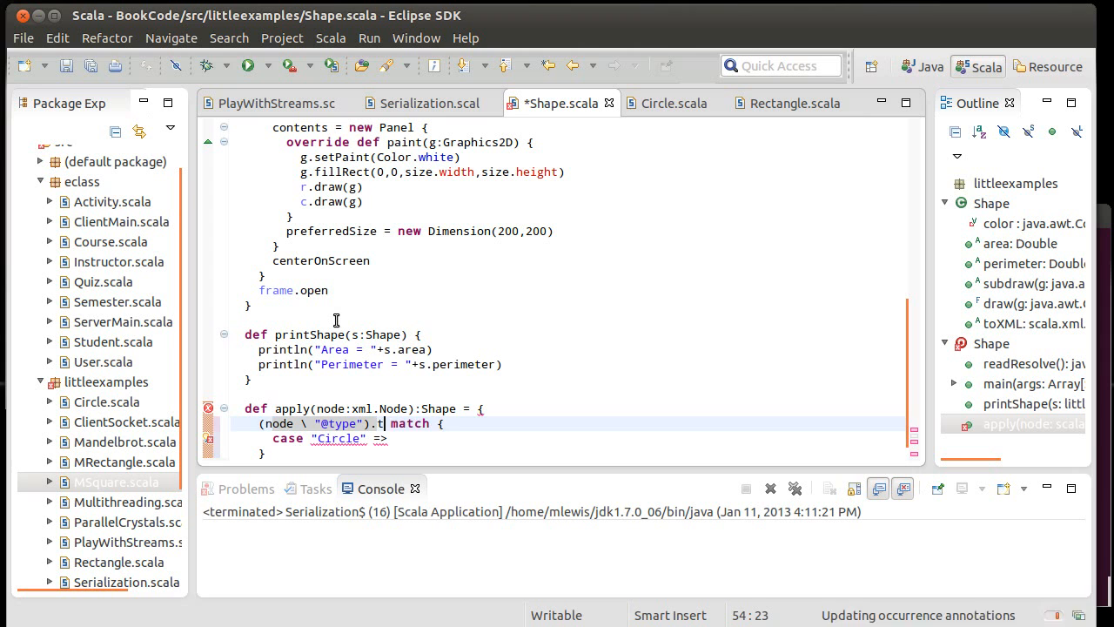
{"action": "type", "text": "ext"}
{"action": "type", "text": "case \"Rectangle"}
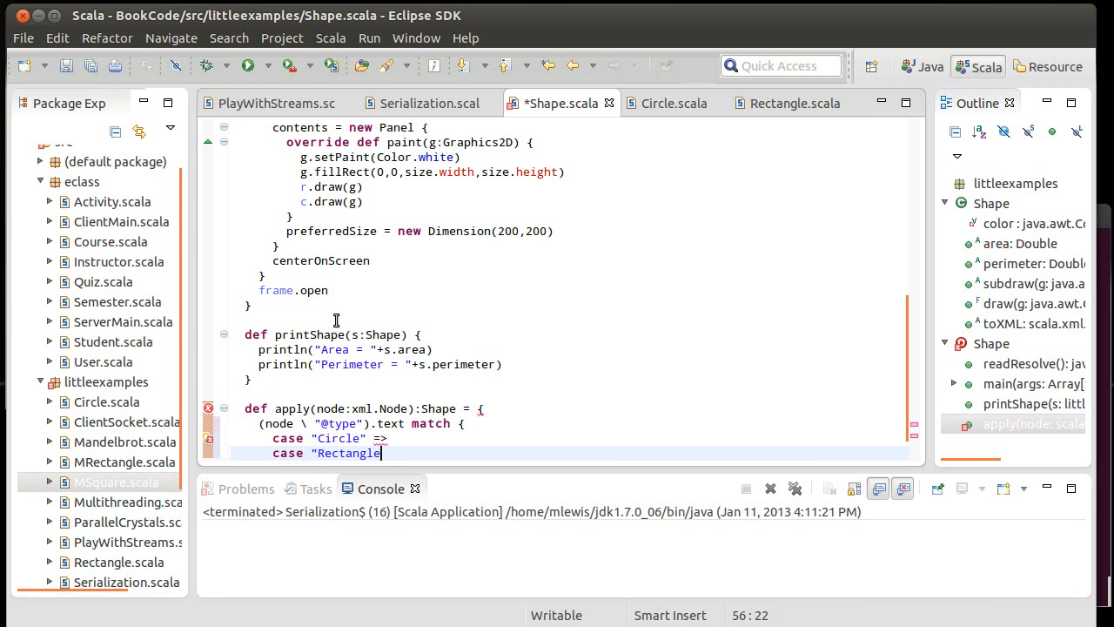
{"action": "type", "text": "=>"}
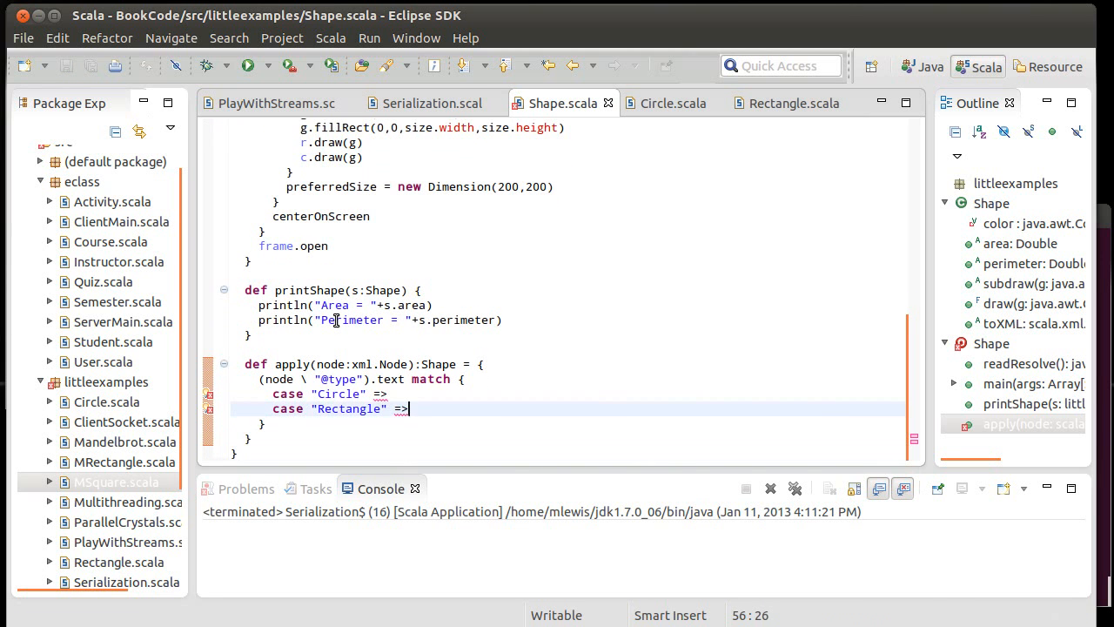
{"action": "left_click", "coordinate": [340, 394]}
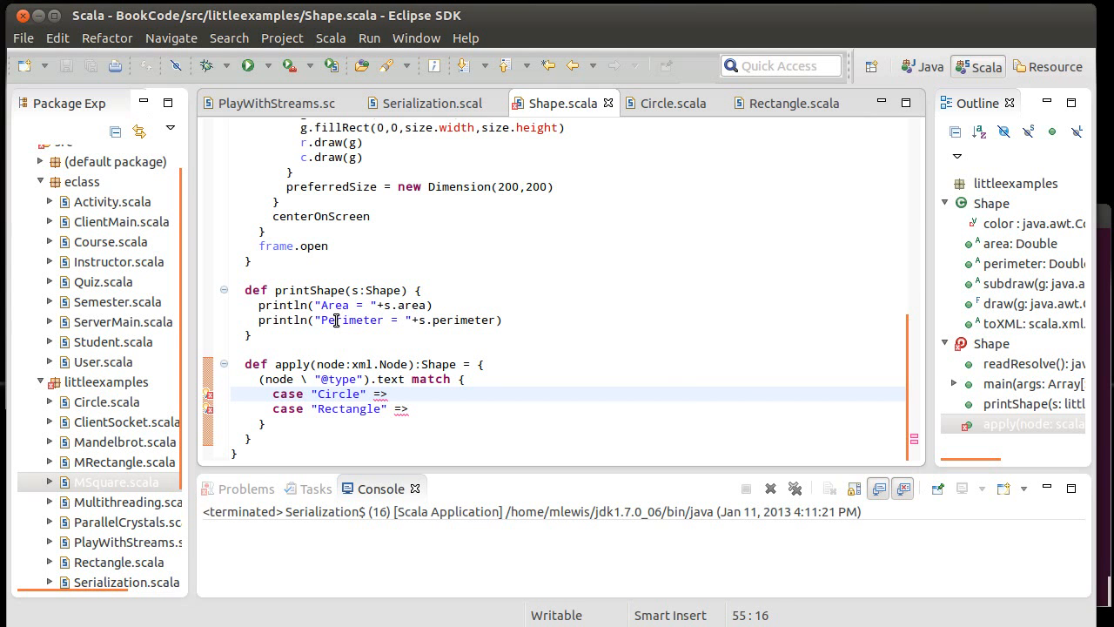
{"action": "key", "text": "BackSpace"}
{"action": "type", "text": "c"}
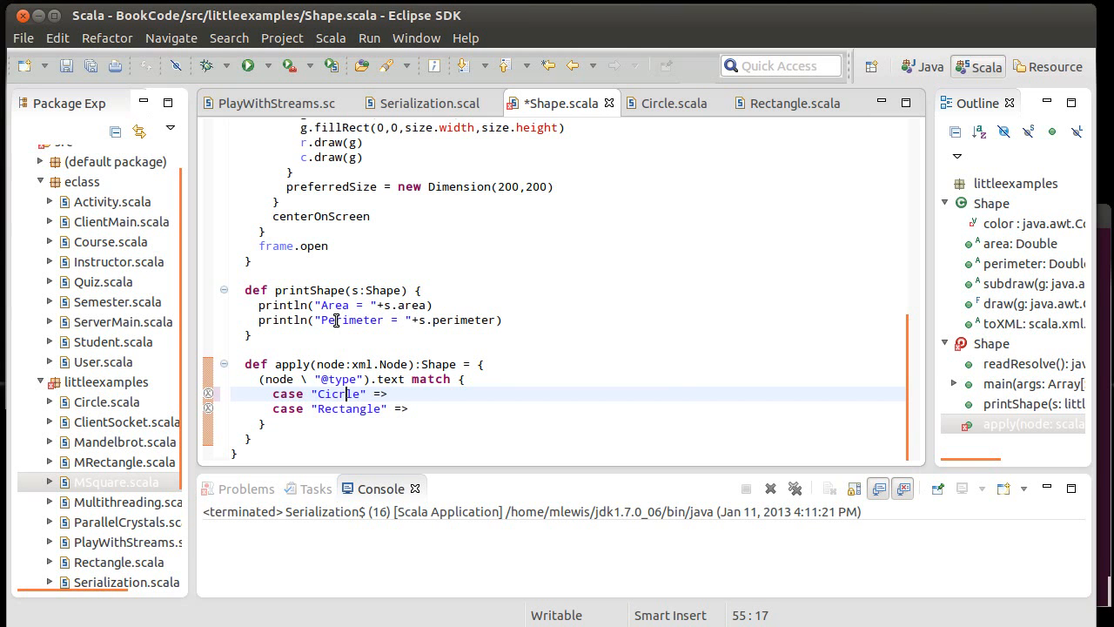
{"action": "key", "text": "ctrl+s"}
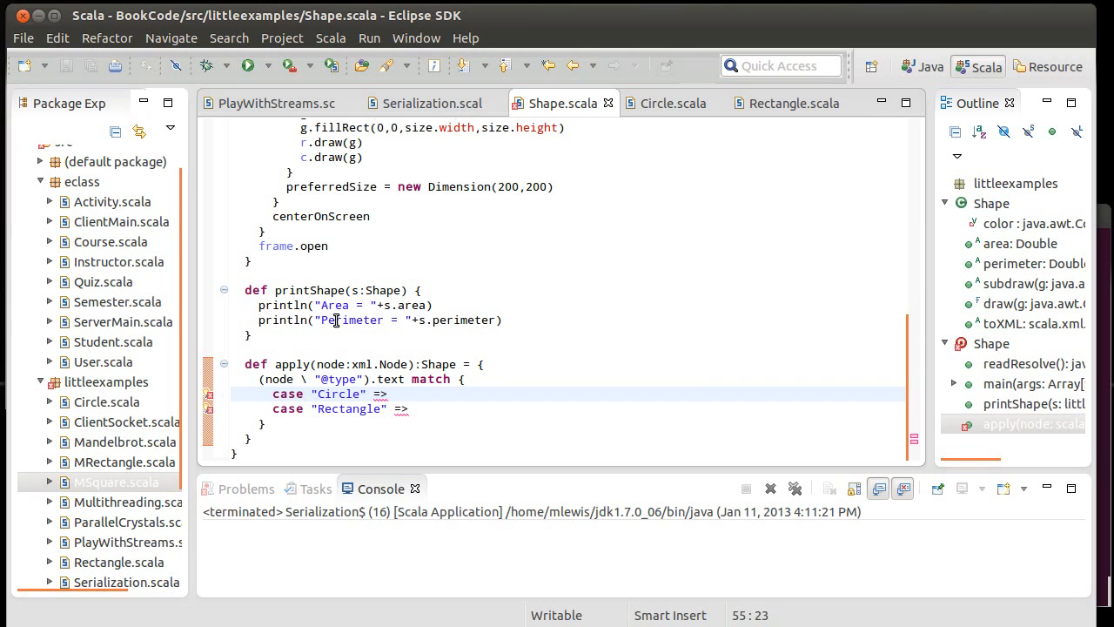
{"action": "left_click", "coordinate": [388, 393]}
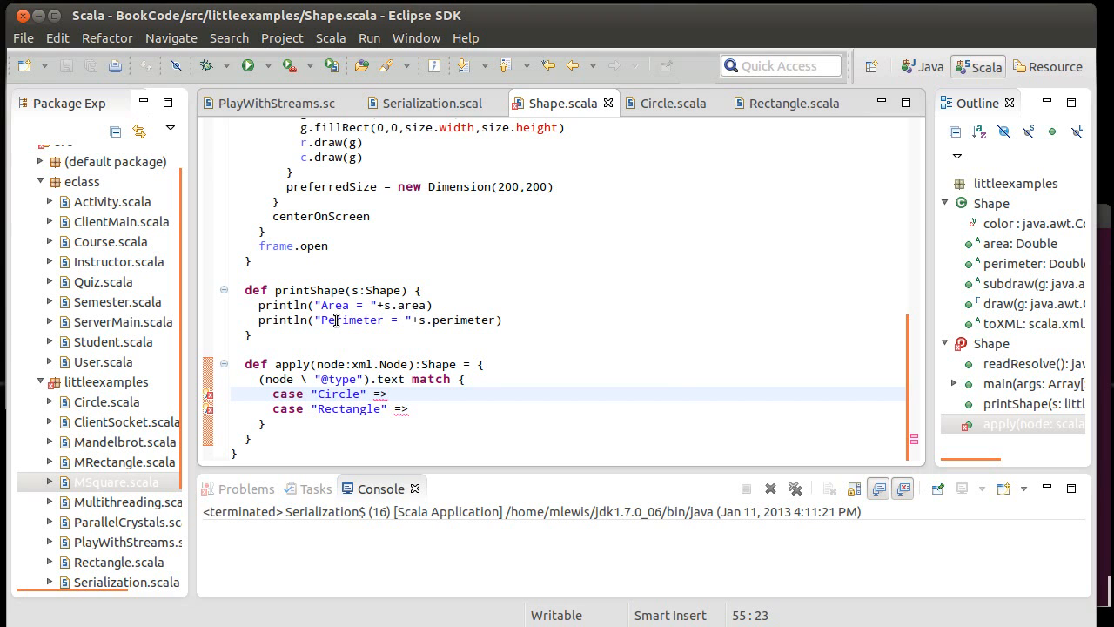
{"action": "left_click", "coordinate": [387, 394]}
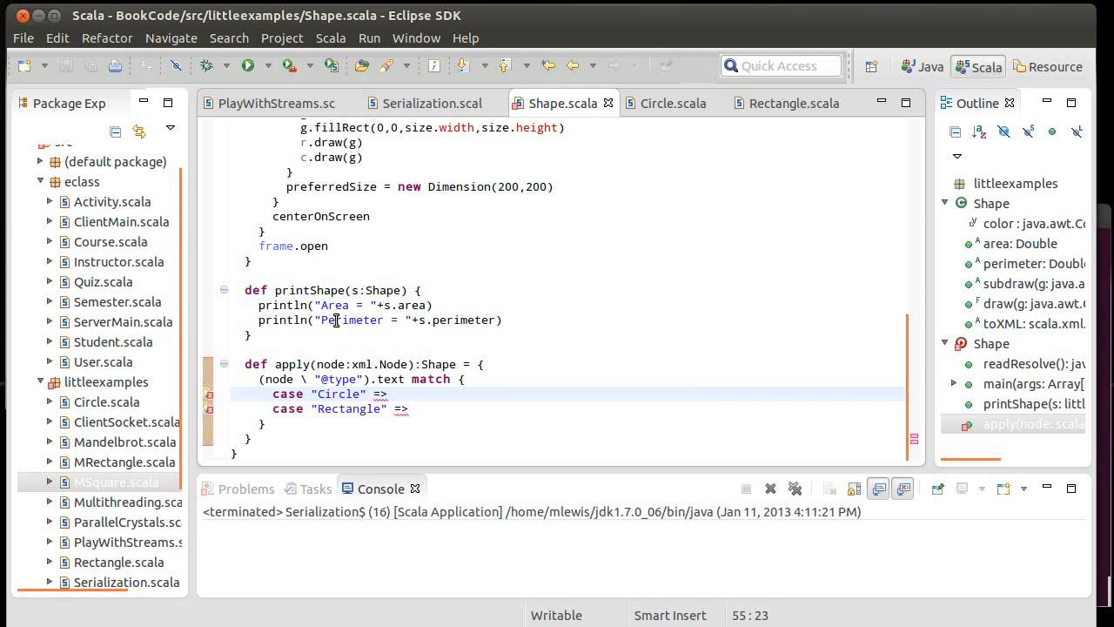
{"action": "left_click", "coordinate": [359, 394]}
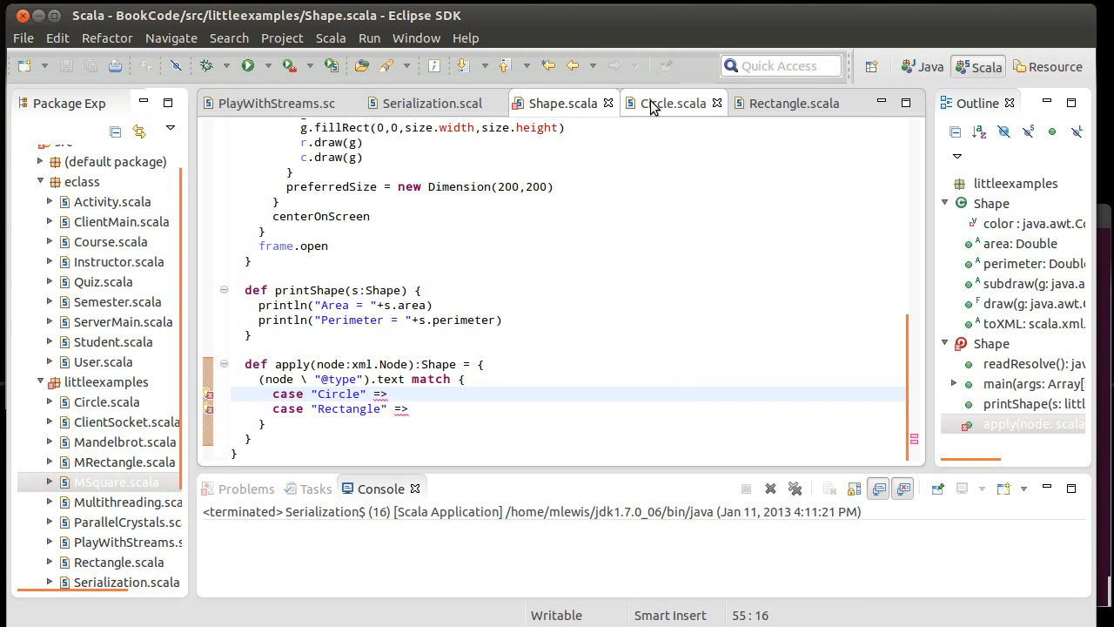
Step: Add a Circle companion object with val typeString = "Circle" in Circle.scala
{"action": "left_click", "coordinate": [673, 103]}
{"action": "type", "text": "object"}
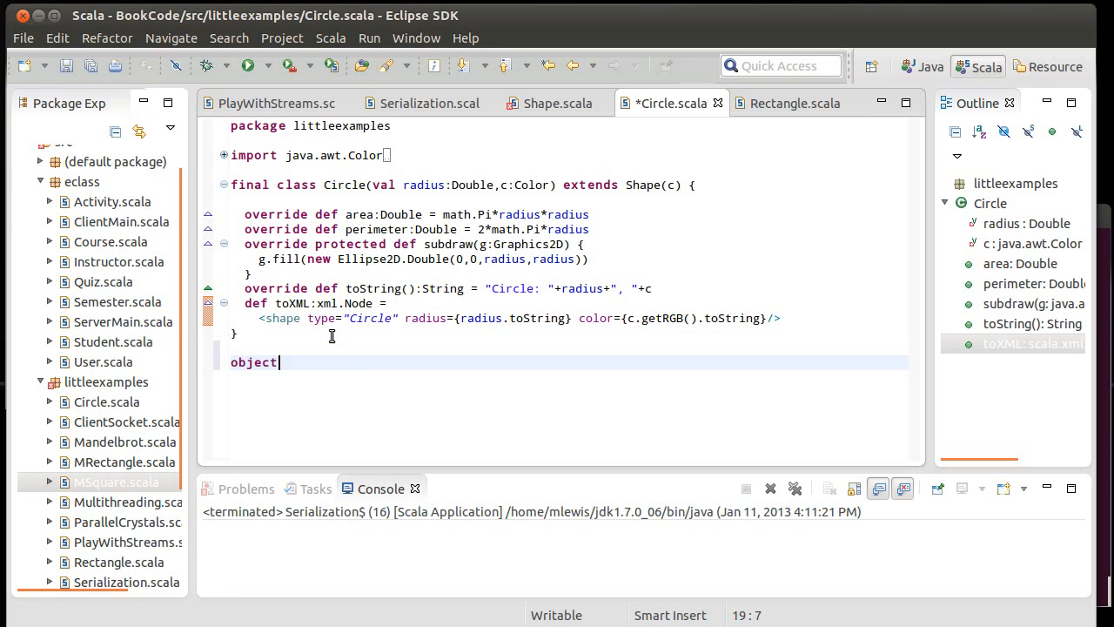
{"action": "type", "text": "Circle {"}
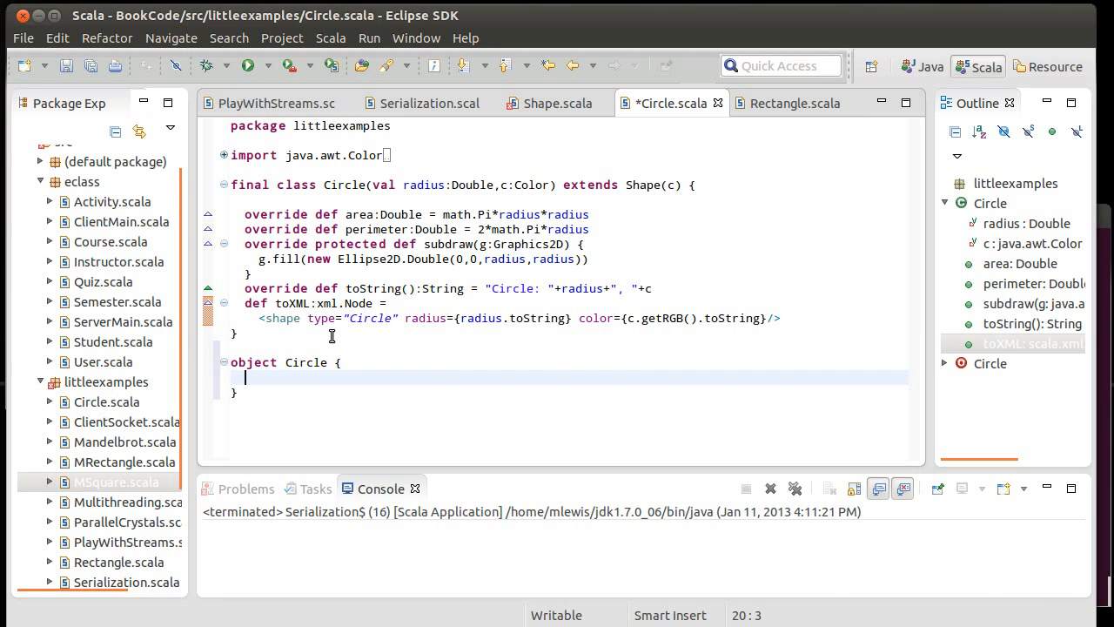
{"action": "type", "text": "val"}
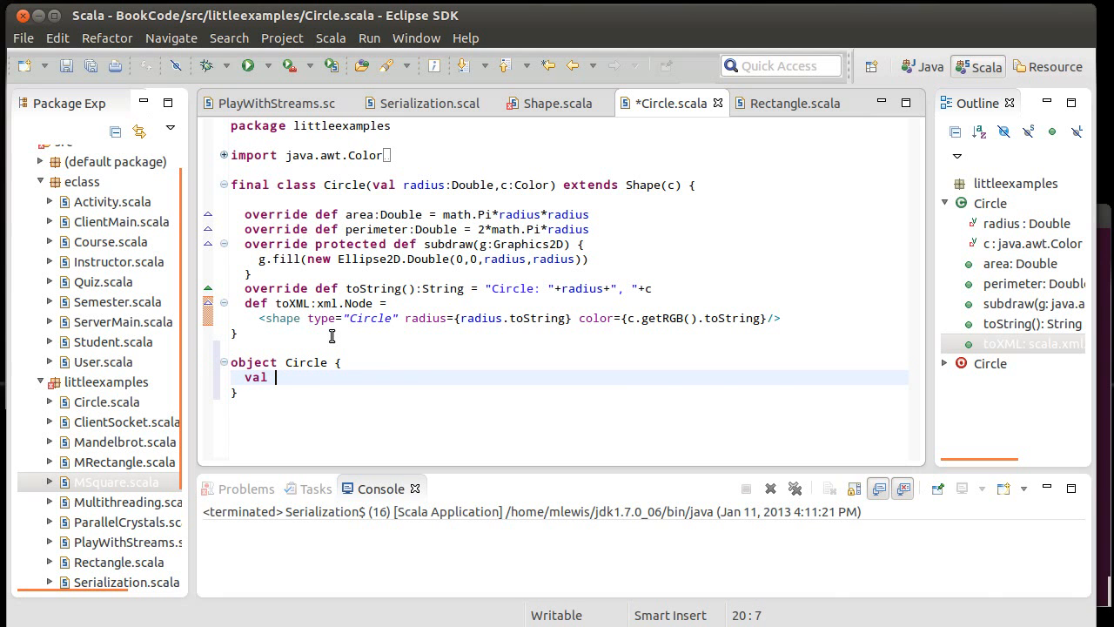
{"action": "type", "text": "typeString"}
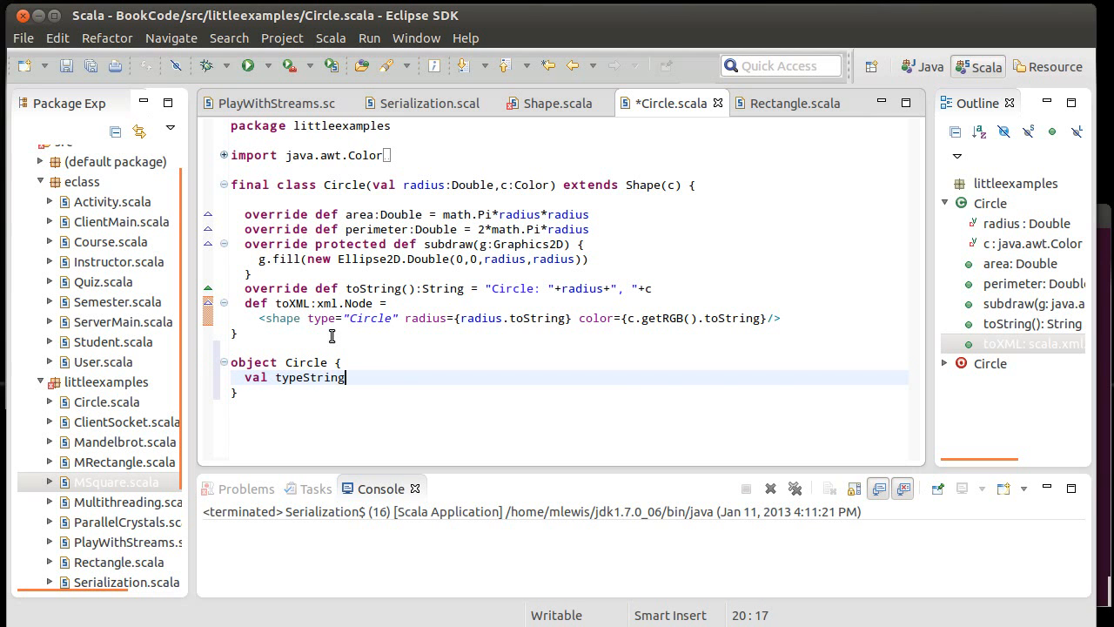
{"action": "type", "text": "="}
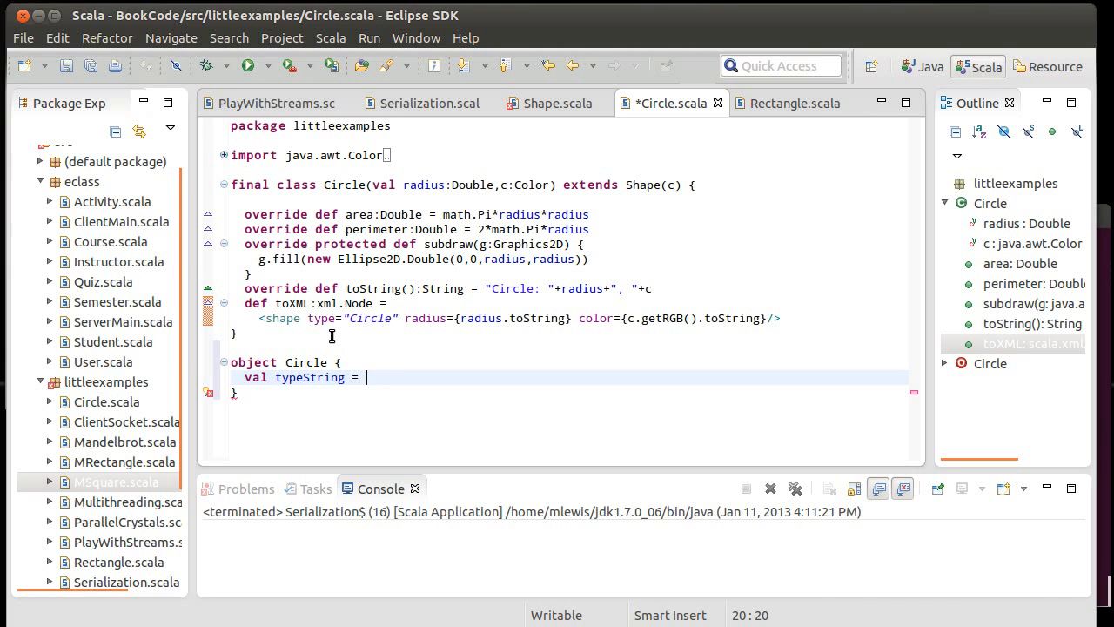
{"action": "type", "text": "\"Cricle"}
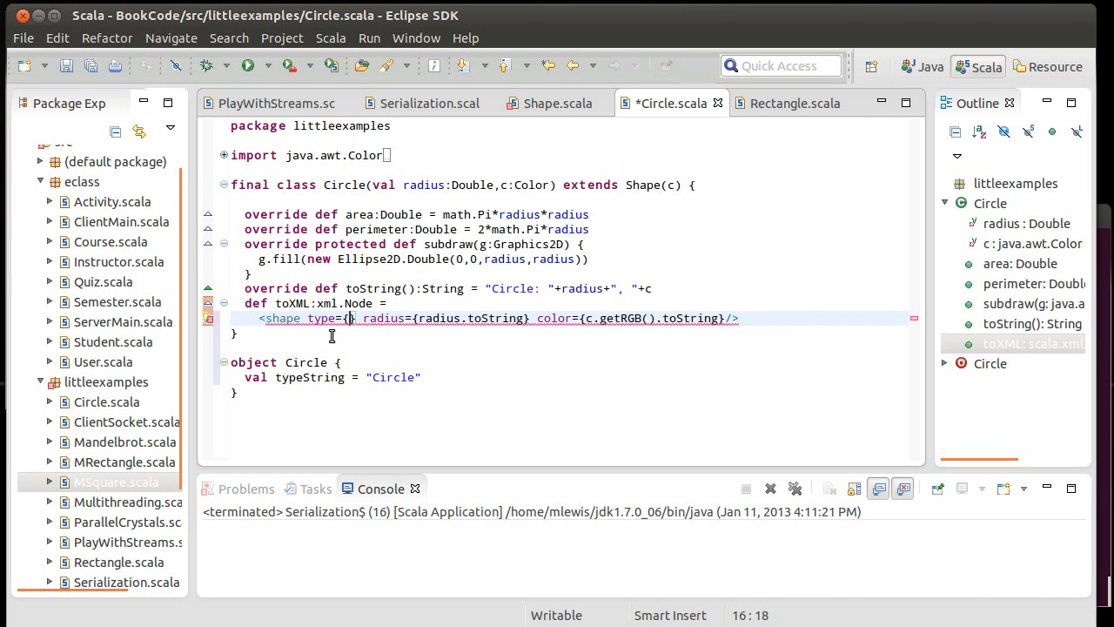
Step: Use Circle.typeString for toXML's type attribute, then return to Shape.scala
{"action": "type", "text": "Cirlce.t"}
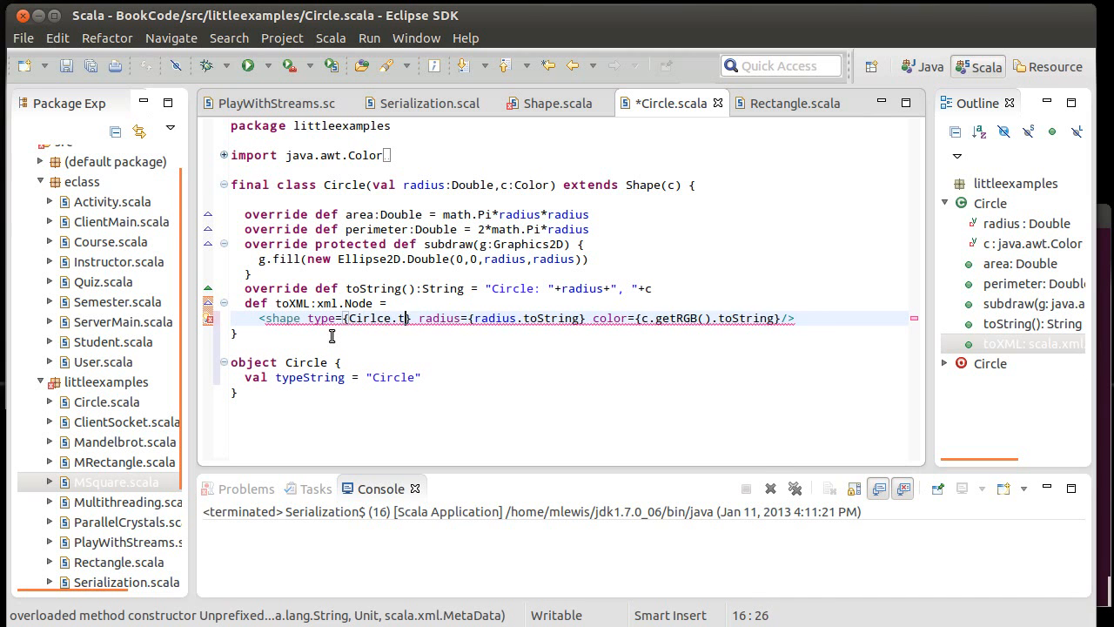
{"action": "type", "text": "ypeString"}
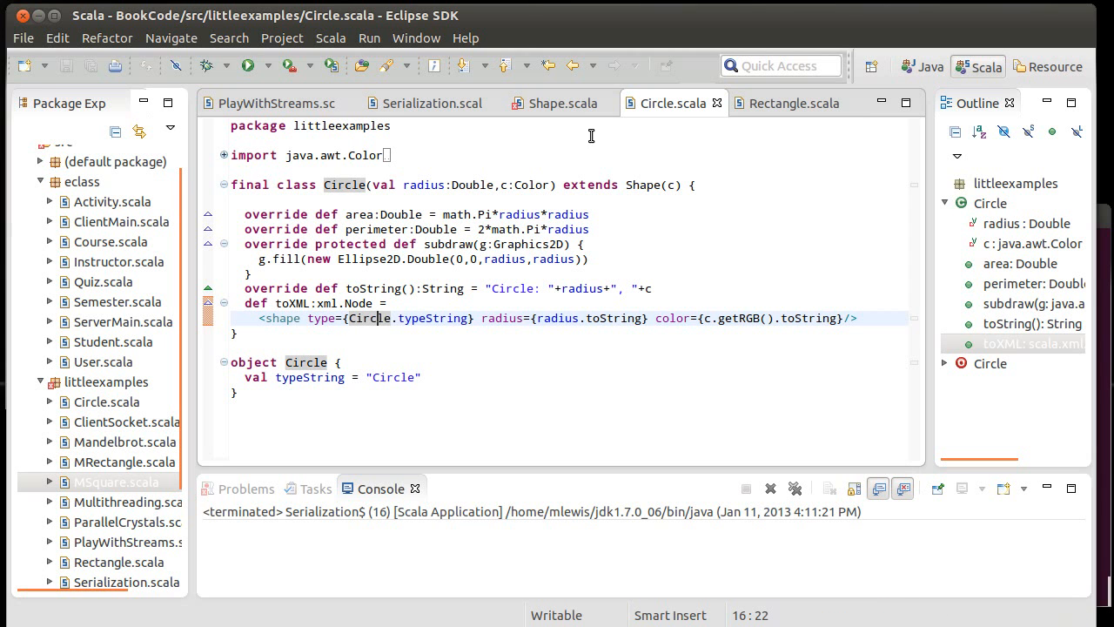
{"action": "left_click", "coordinate": [562, 102]}
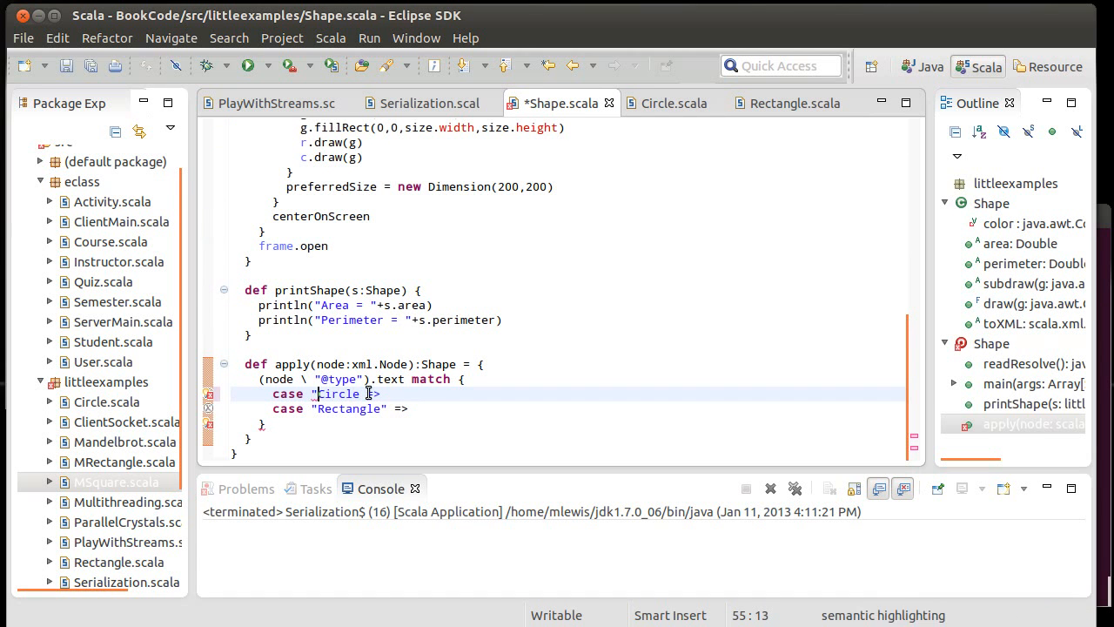
Step: Change apply's first case to match Circle.typeString, save, and open a line beneath it
{"action": "type", "text": "Circle."}
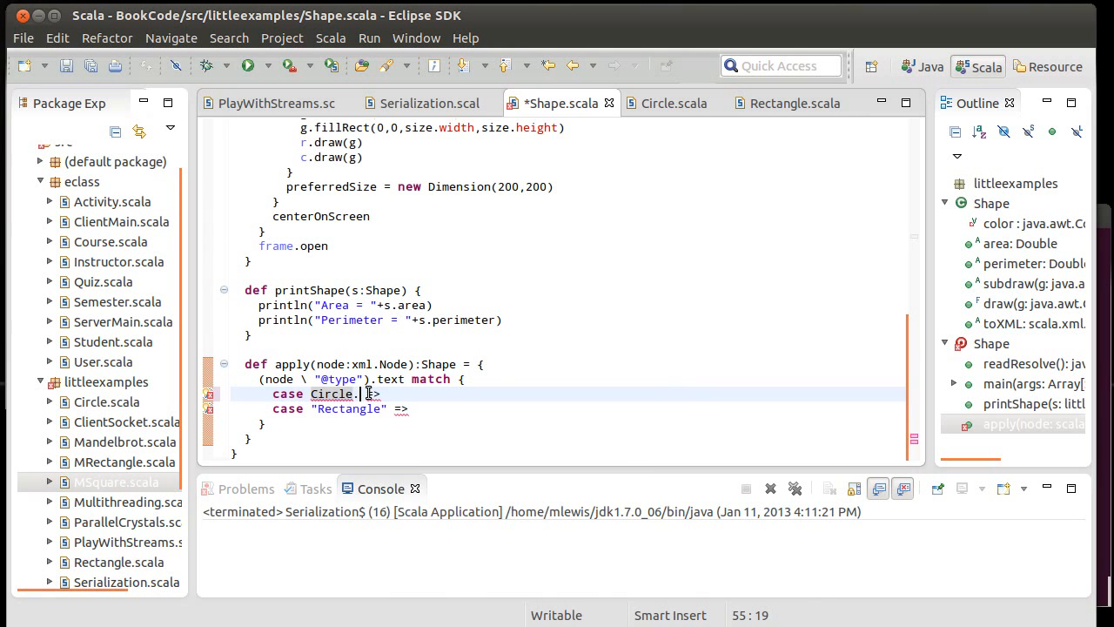
{"action": "type", "text": "typeString"}
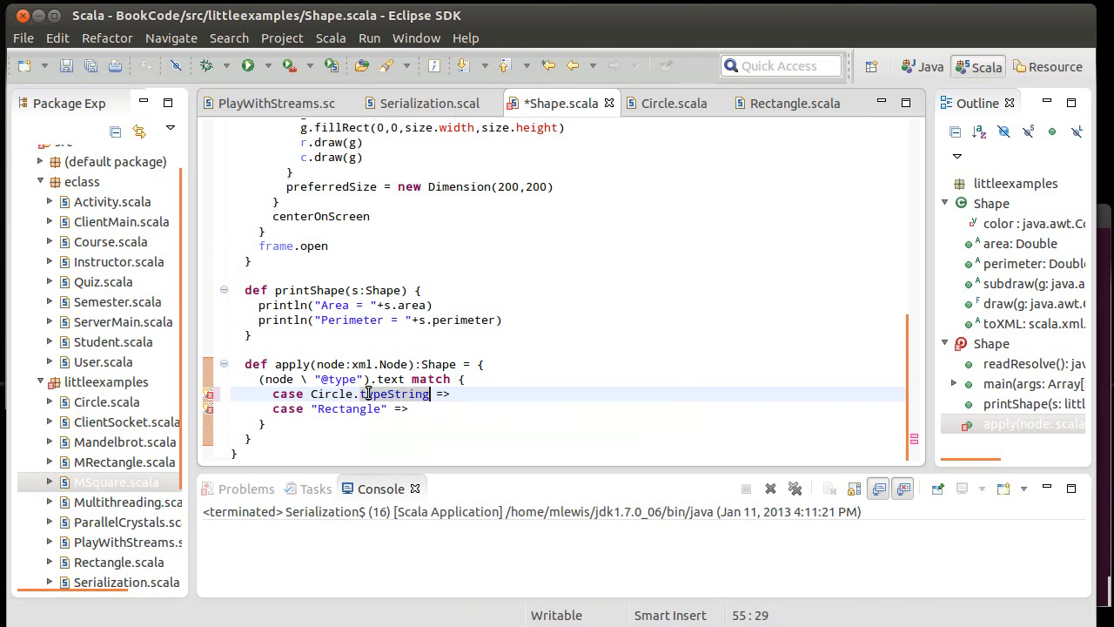
{"action": "key", "text": "ctrl+s"}
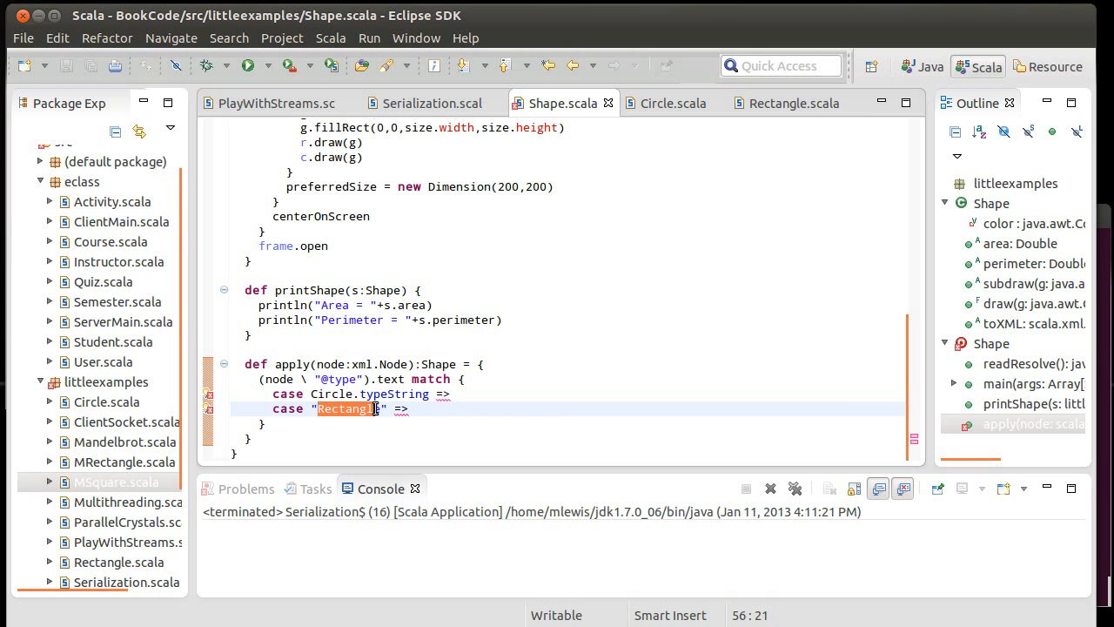
{"action": "left_click", "coordinate": [451, 394]}
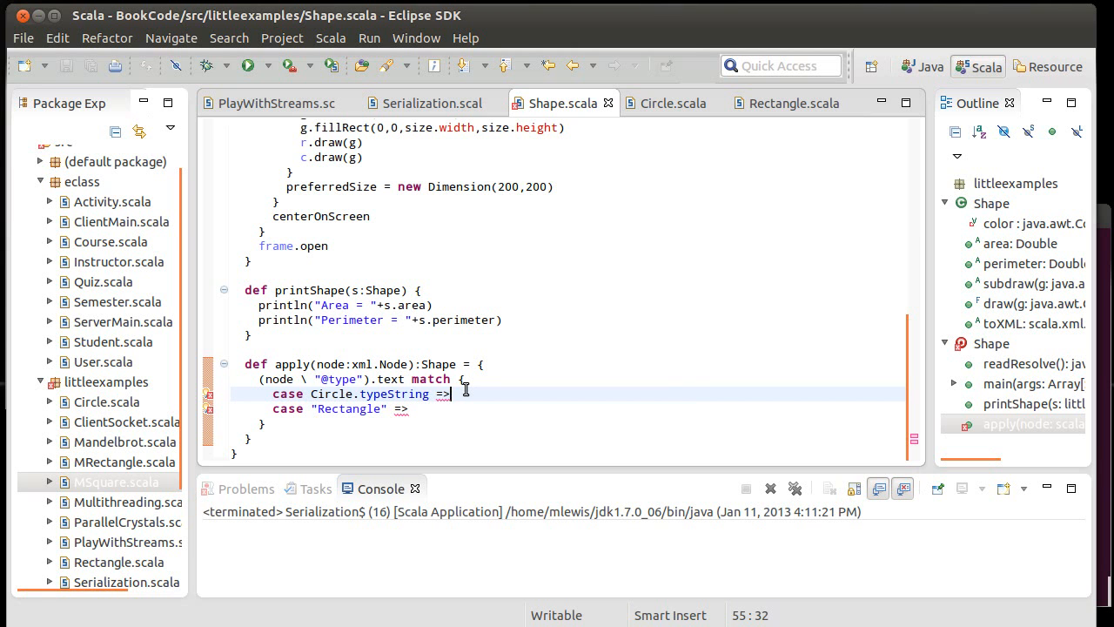
{"action": "key", "text": "Return"}
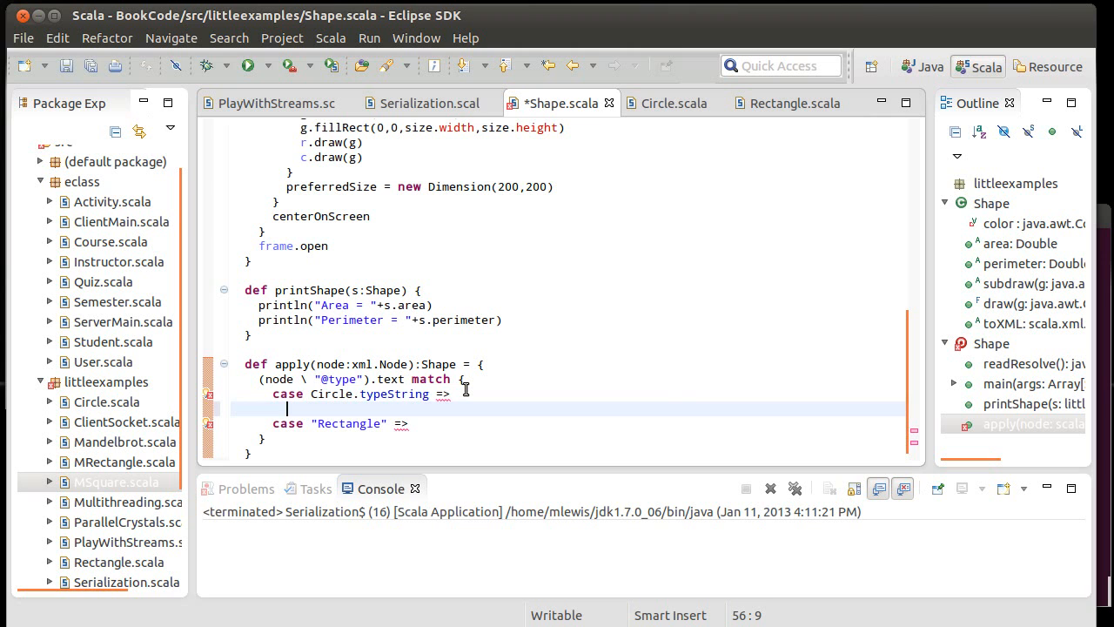
{"action": "type", "text": "v"}
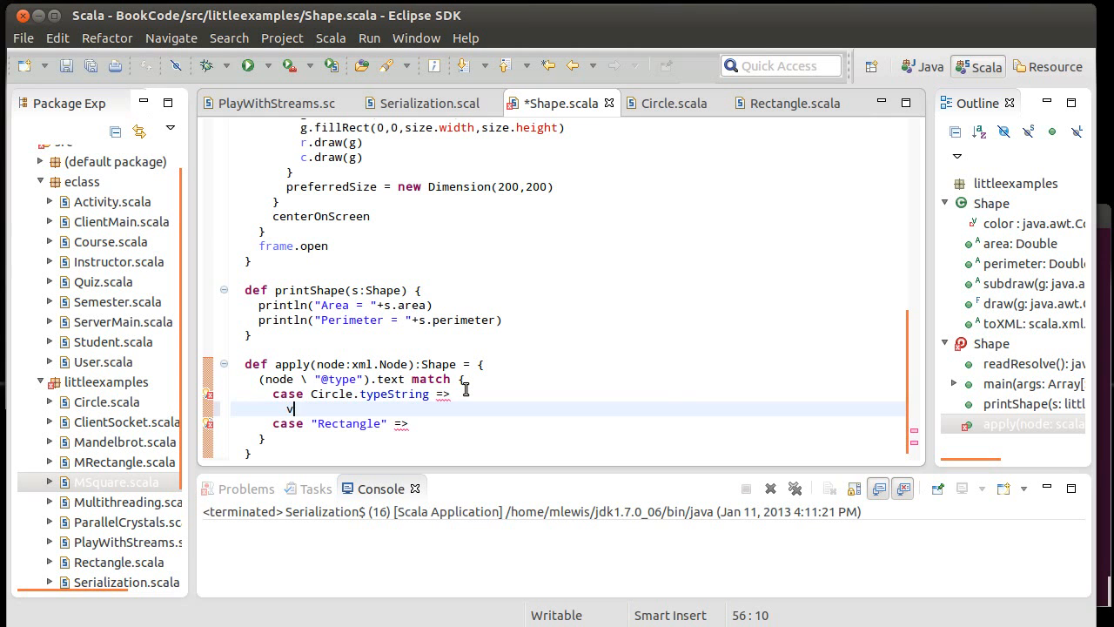
{"action": "type", "text": "al radius ="}
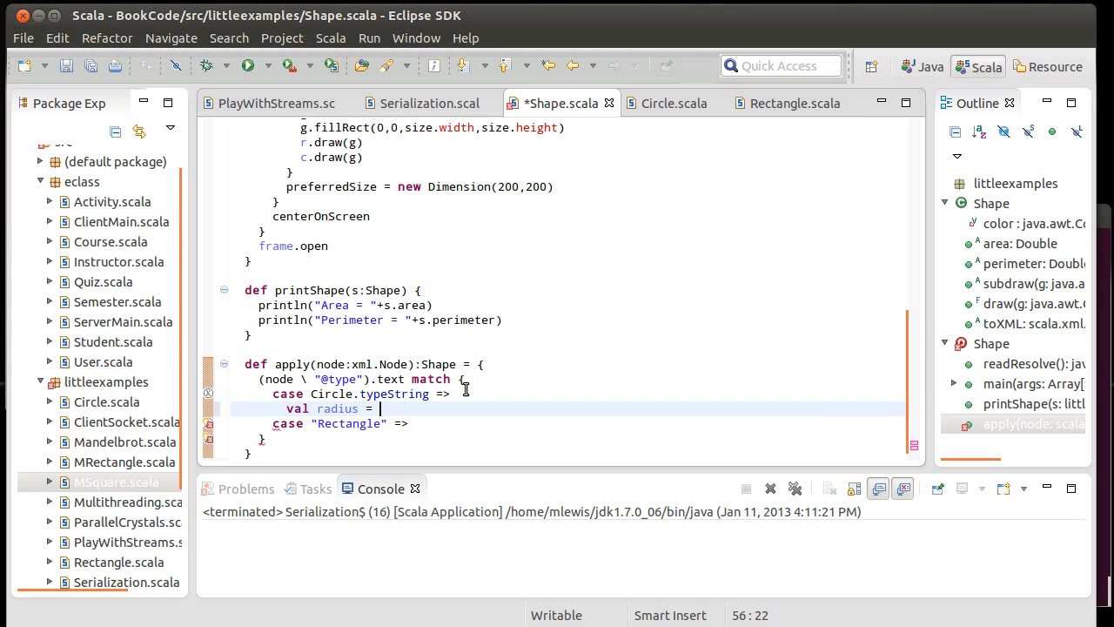
{"action": "type", "text": "n"}
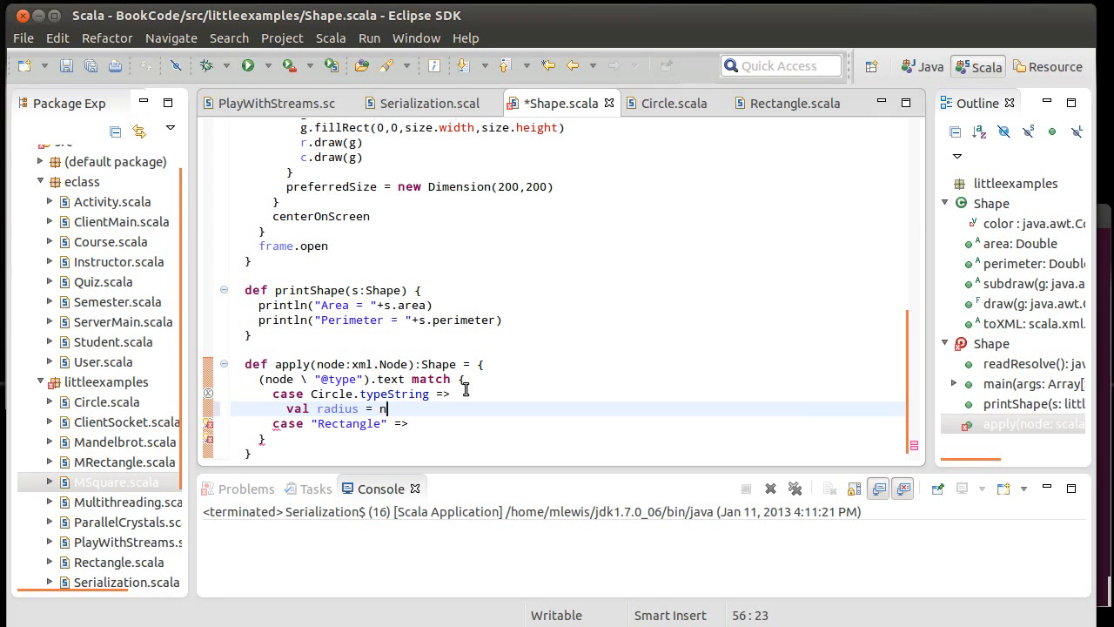
{"action": "type", "text": "(node)"}
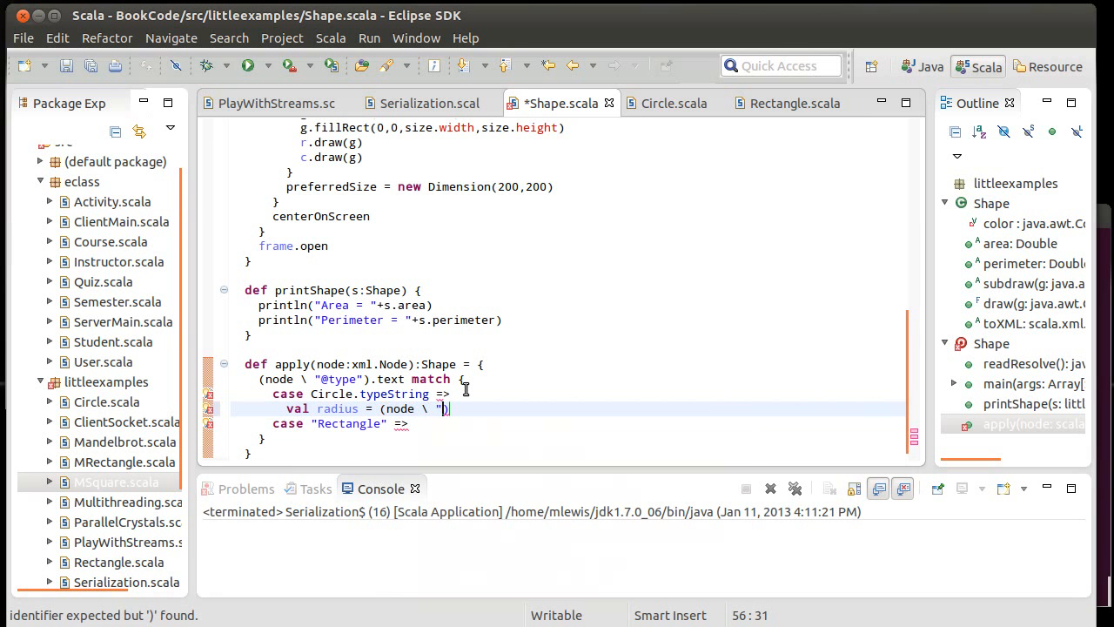
{"action": "type", "text": "@radius\""}
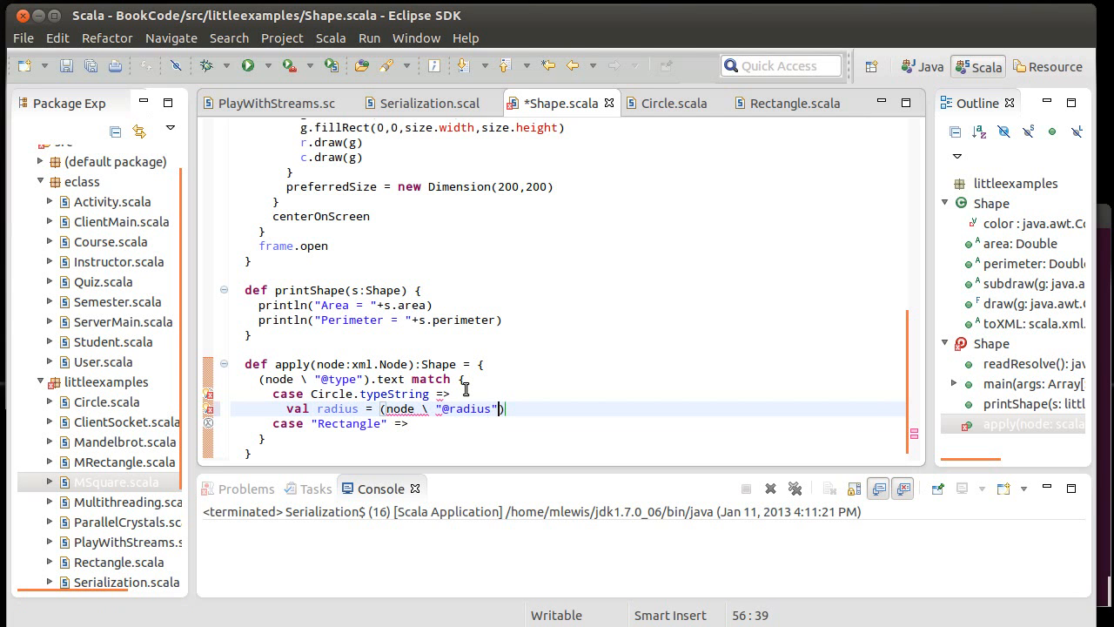
{"action": "type", "text": ".text."}
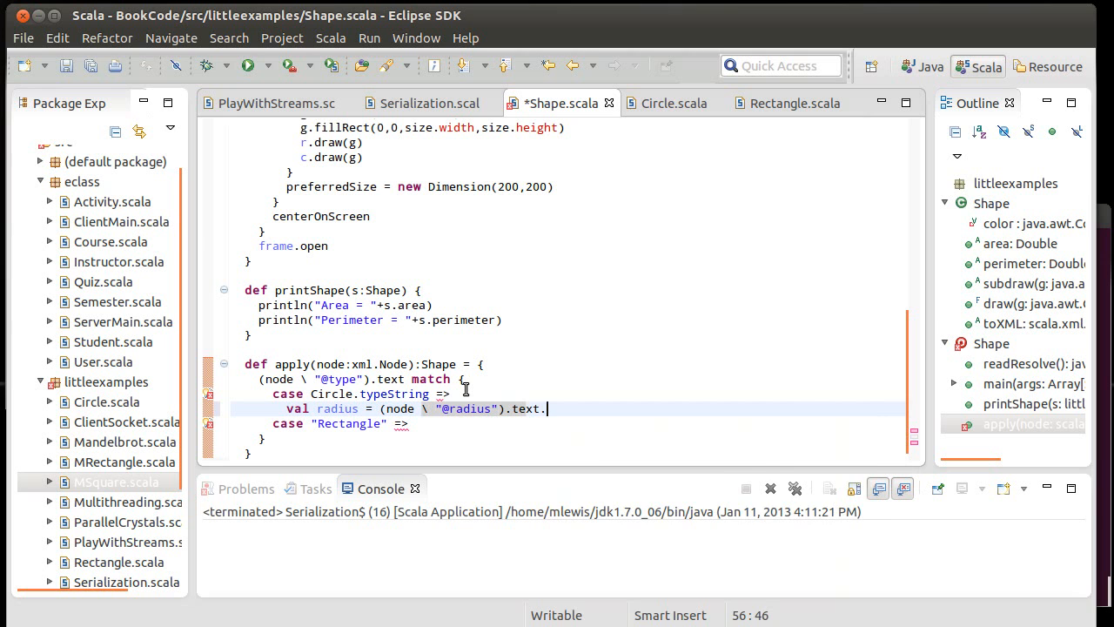
{"action": "type", "text": "toDouble"}
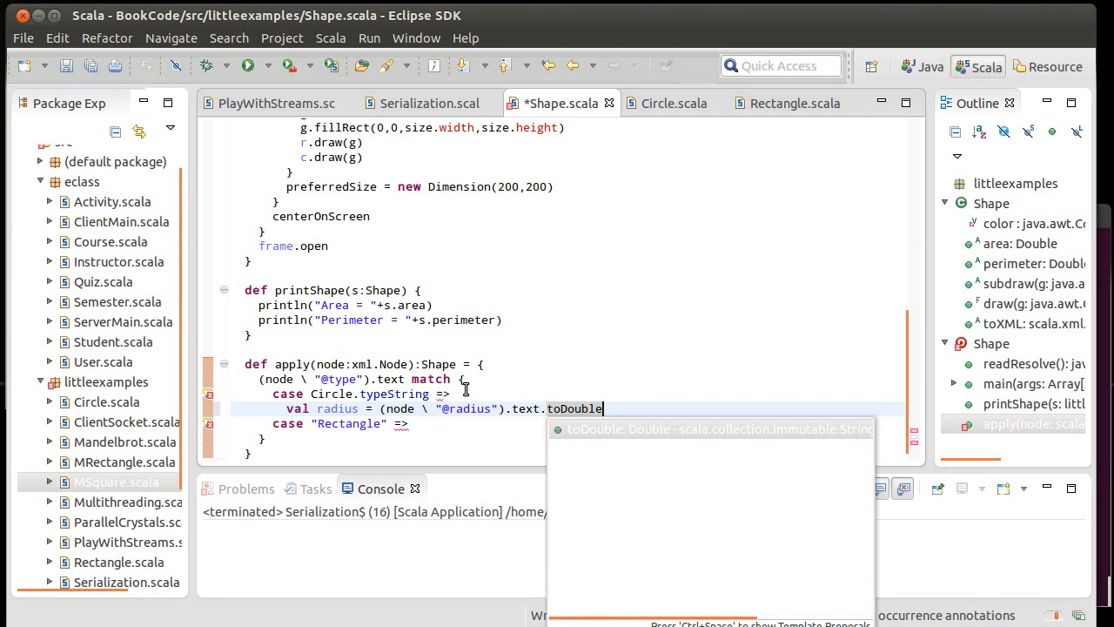
{"action": "key", "text": "Return"}
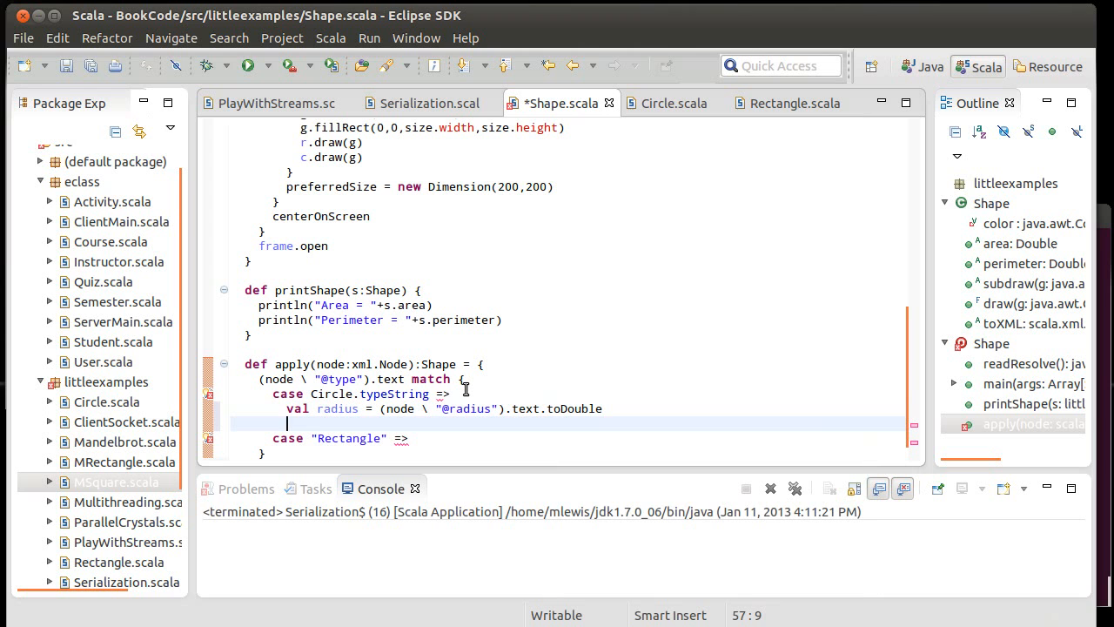
Step: Add val rgb from the node's color text and return new Circle(radius, new Color(rgb))
{"action": "type", "text": "val c"}
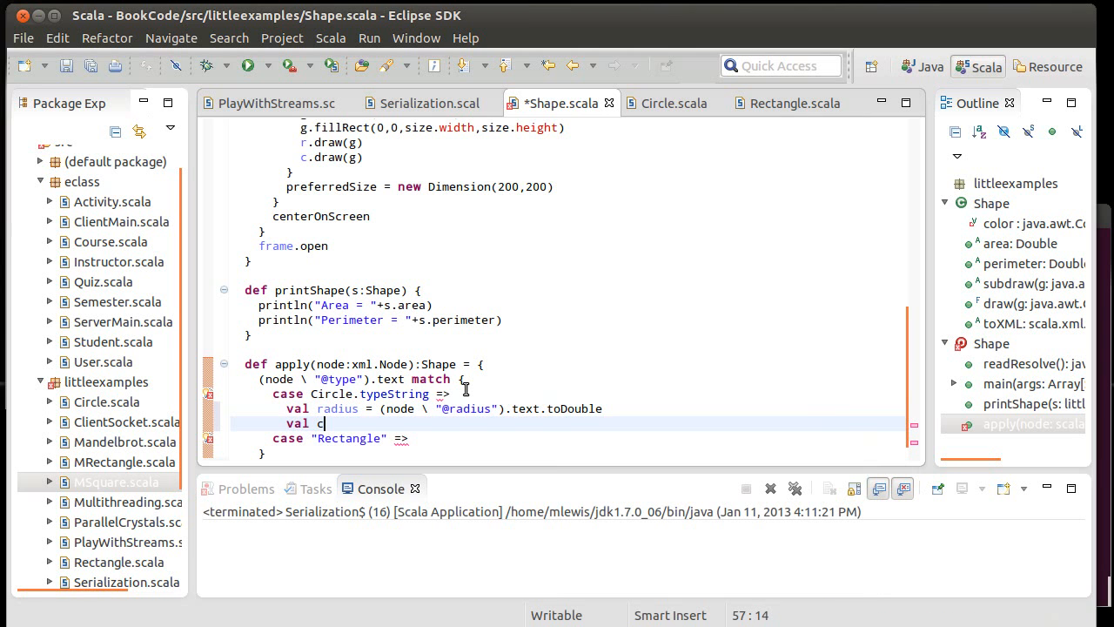
{"action": "type", "text": "gb ="}
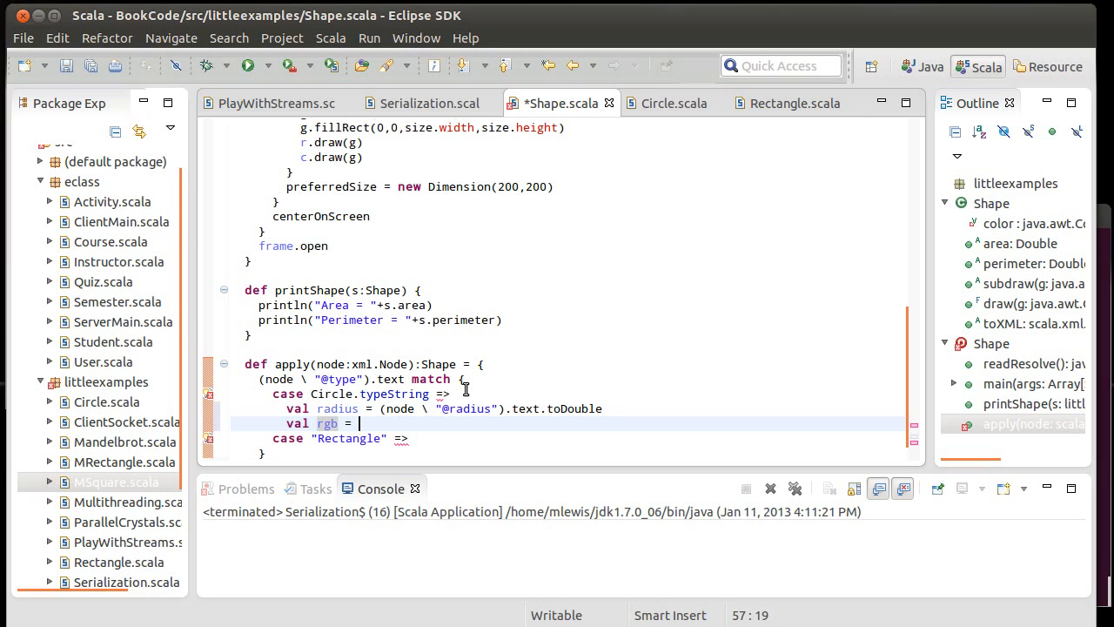
{"action": "type", "text": "(node"}
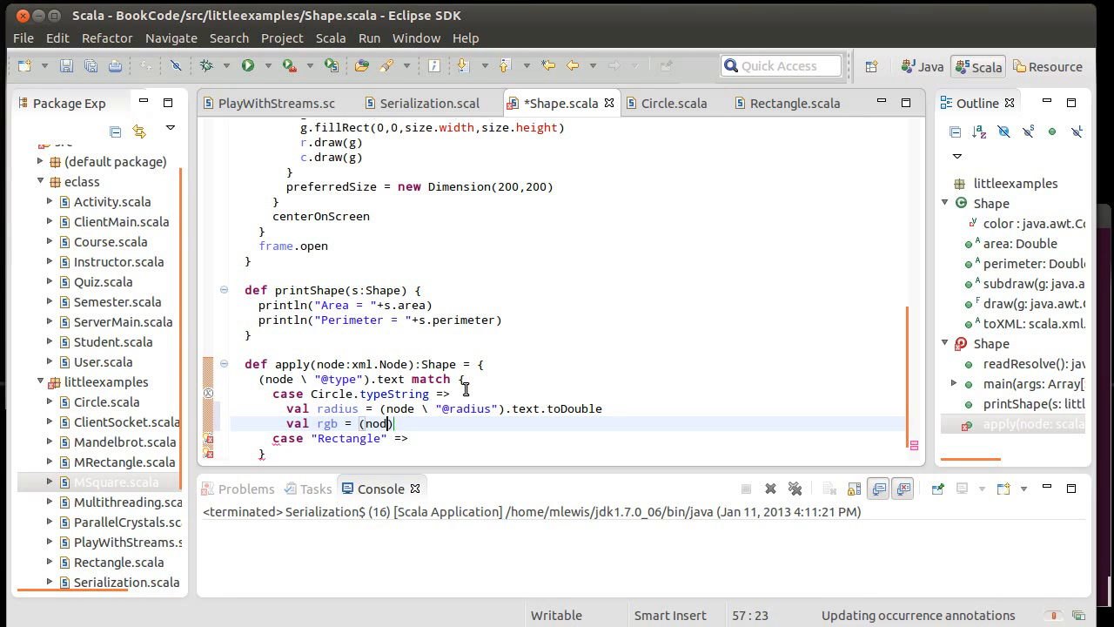
{"action": "type", "text": "\\ \"@color"}
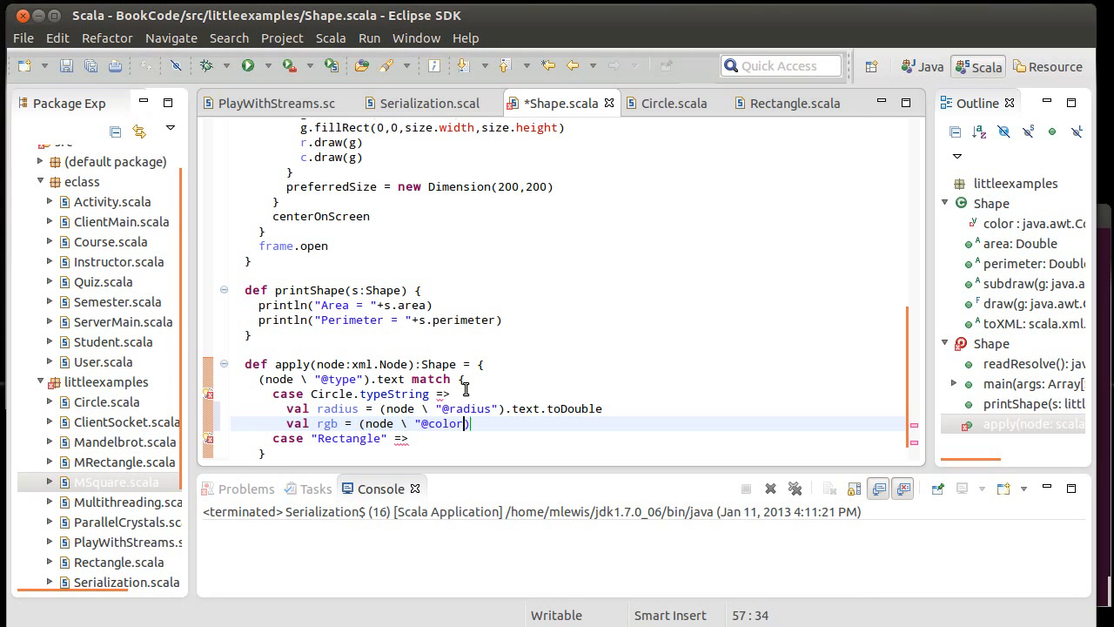
{"action": "type", "text": ").t"}
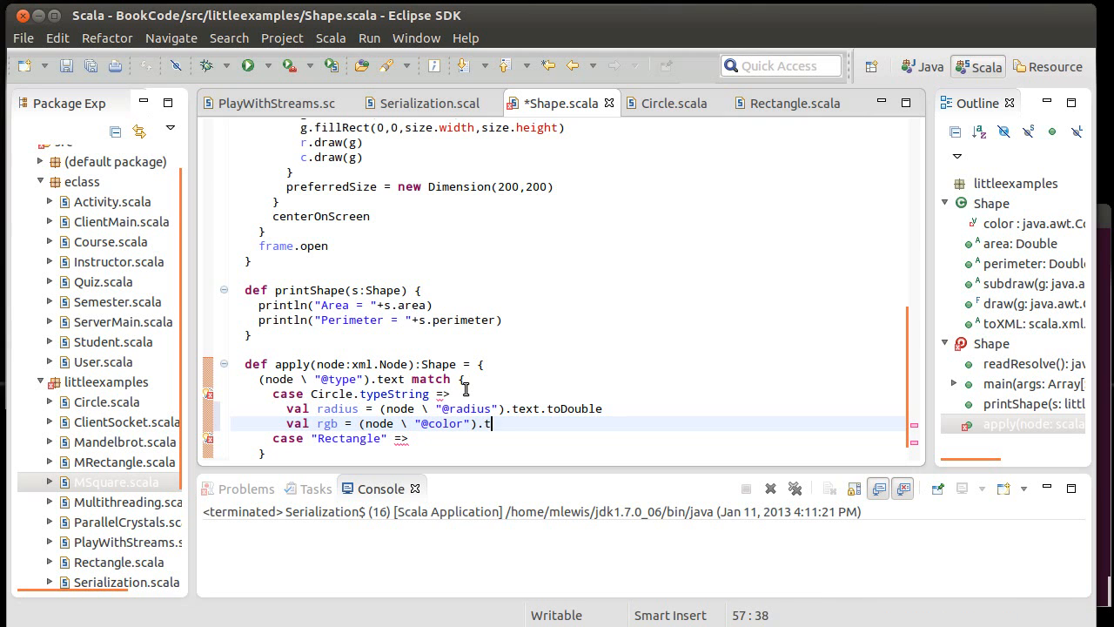
{"action": "type", "text": "ext.toInt"}
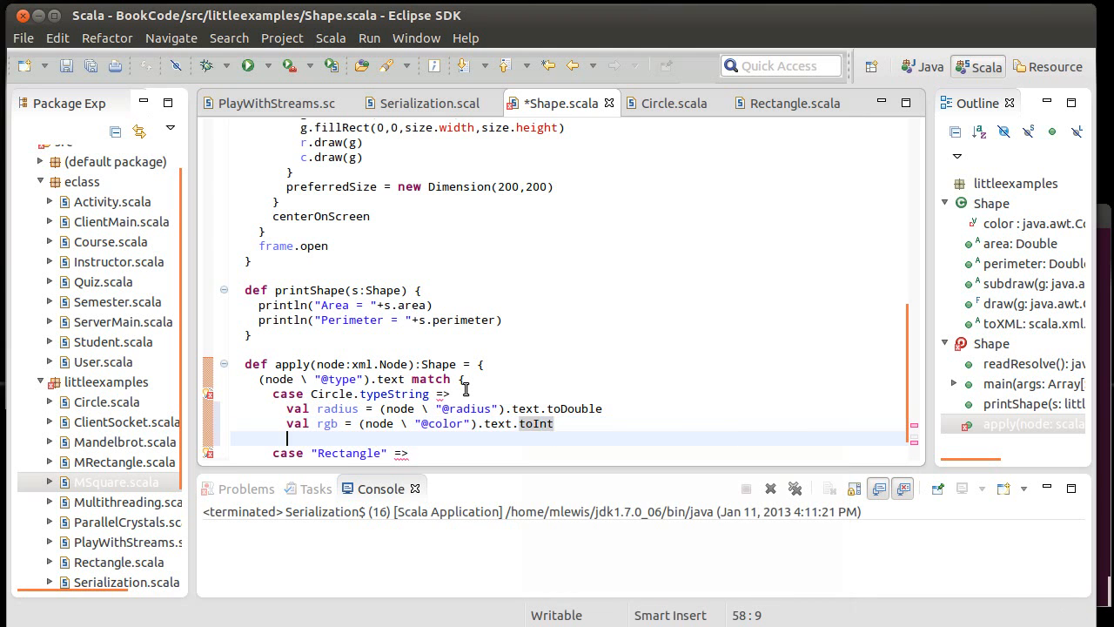
{"action": "type", "text": "n"}
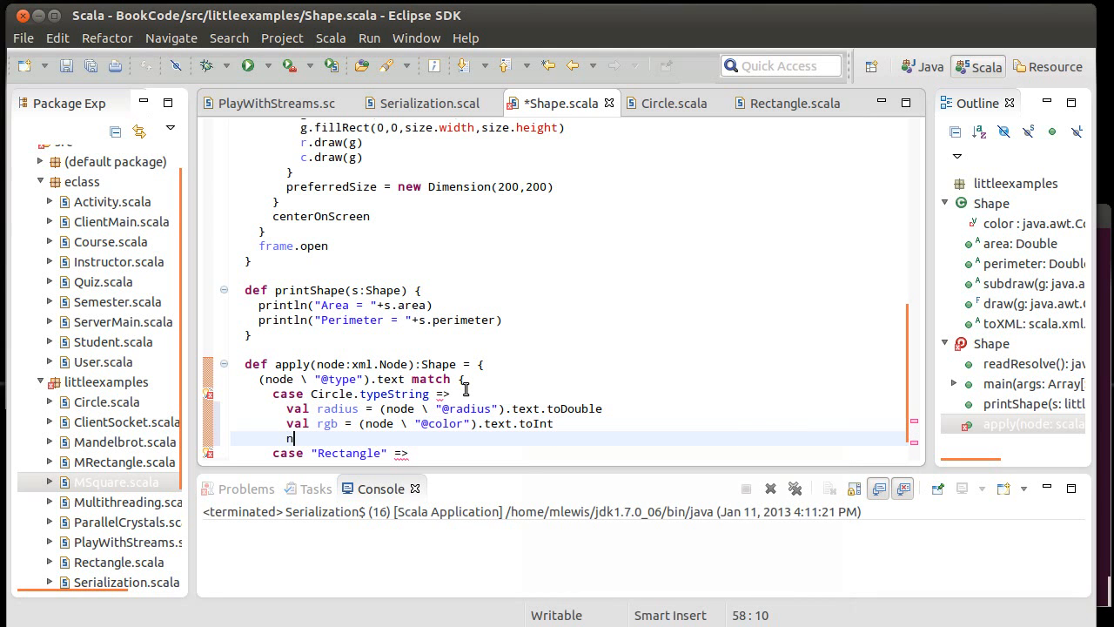
{"action": "type", "text": "new"}
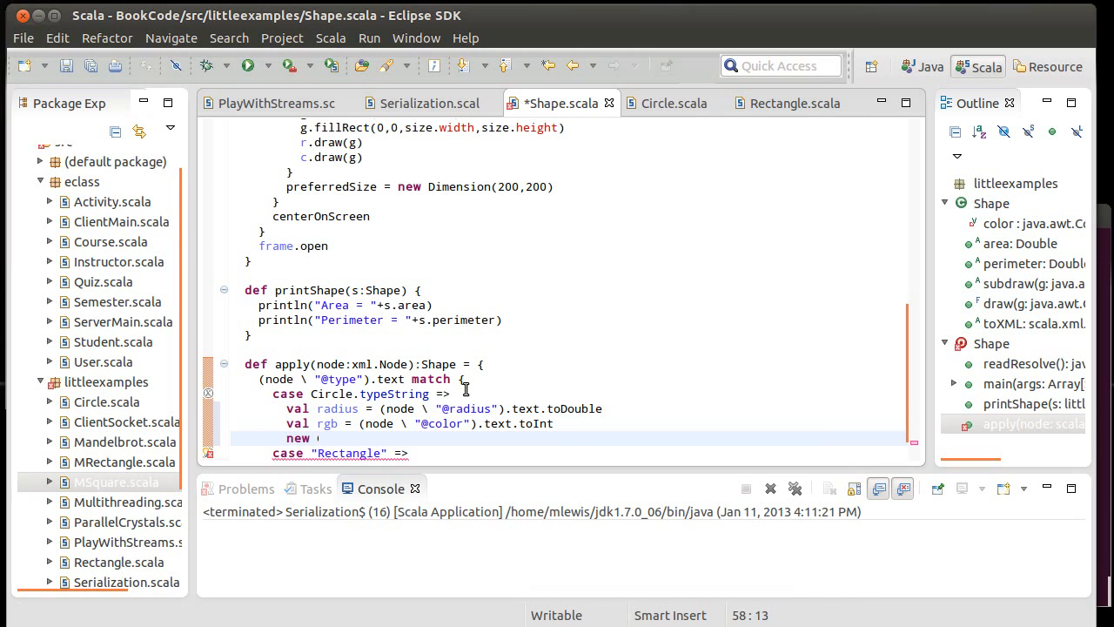
{"action": "type", "text": "Circle(radius,"}
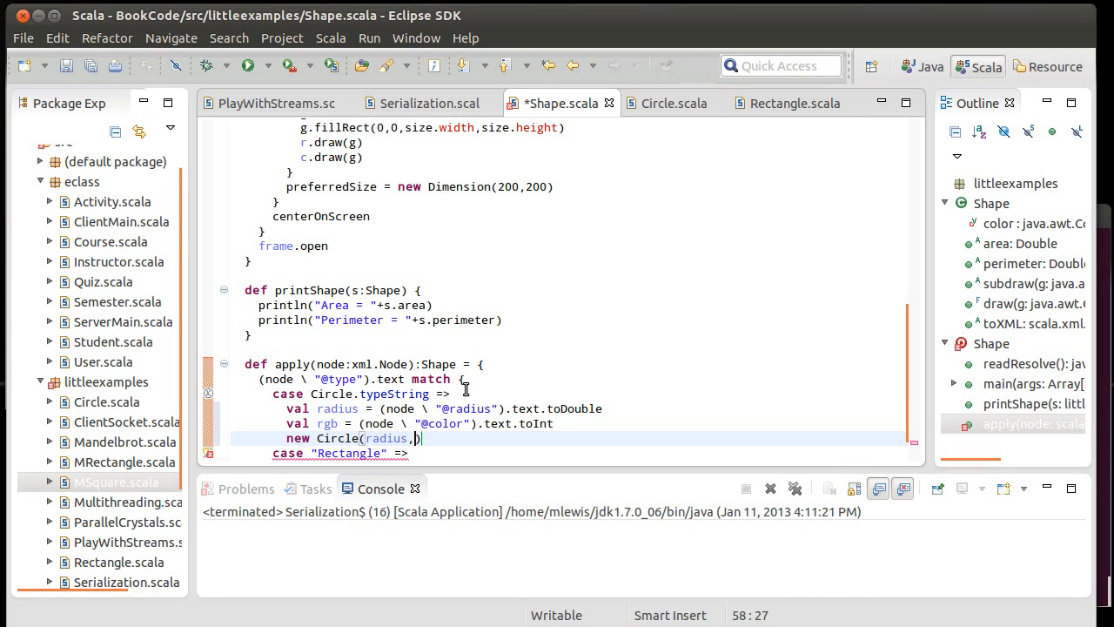
{"action": "type", "text": "new CO"}
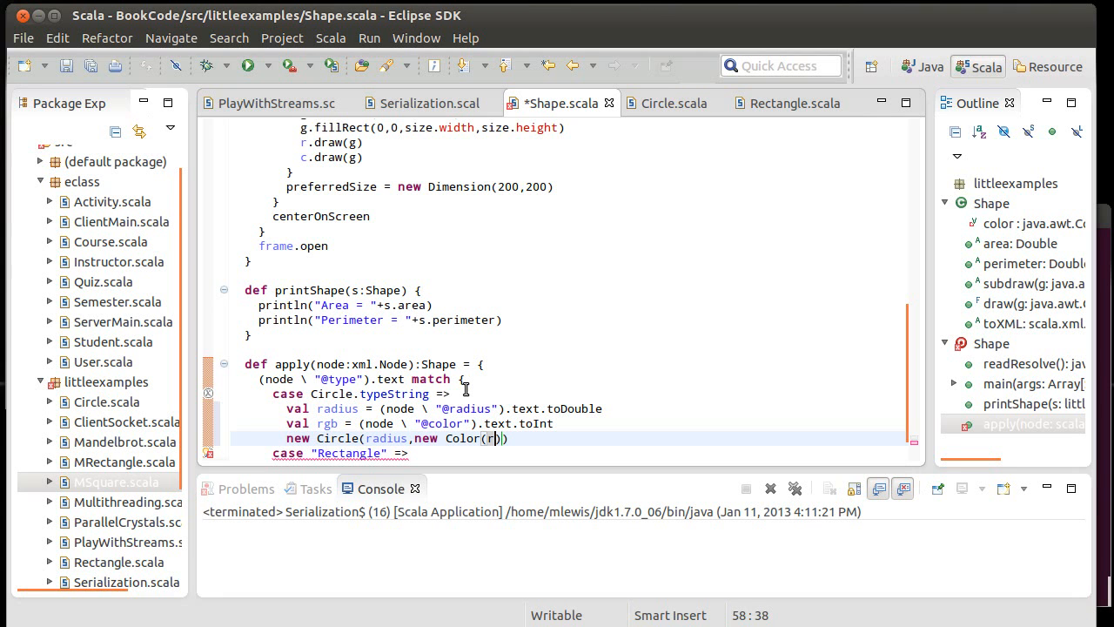
{"action": "type", "text": "gb"}
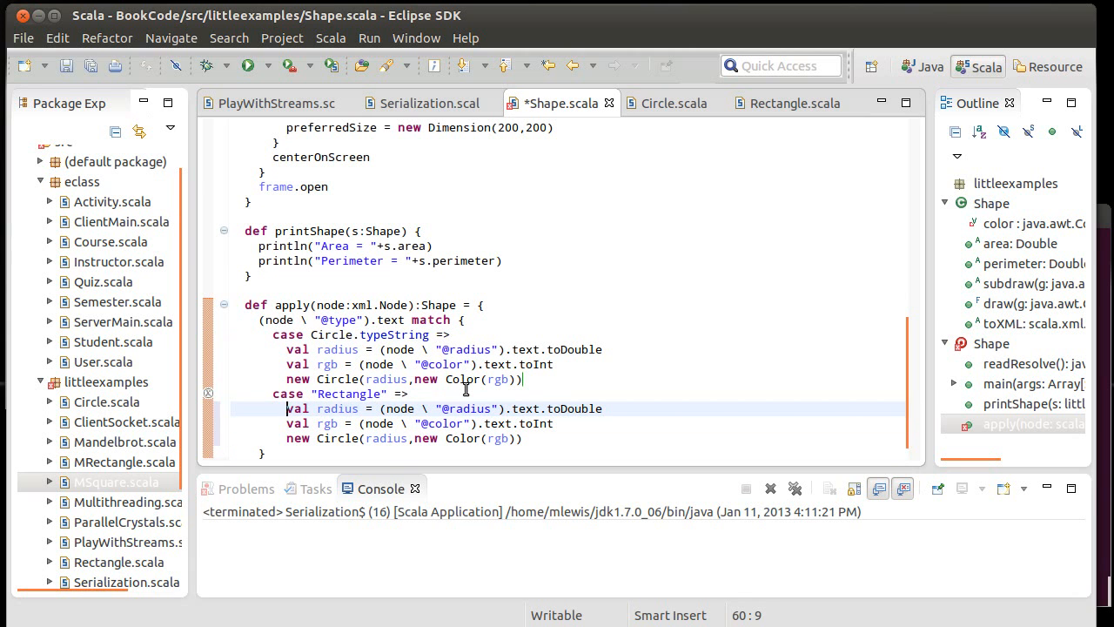
Step: Change the copied constructor to new Rectangle(width, height, …) and save Shape.scala
{"action": "double_click", "coordinate": [337, 408]}
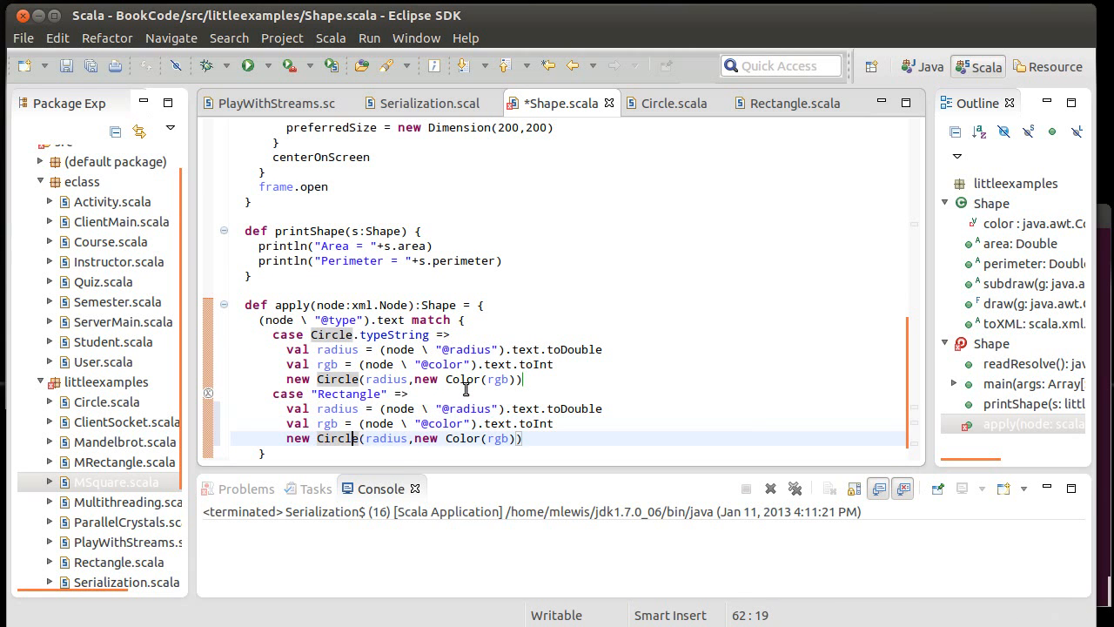
{"action": "key", "text": "BackSpace"}
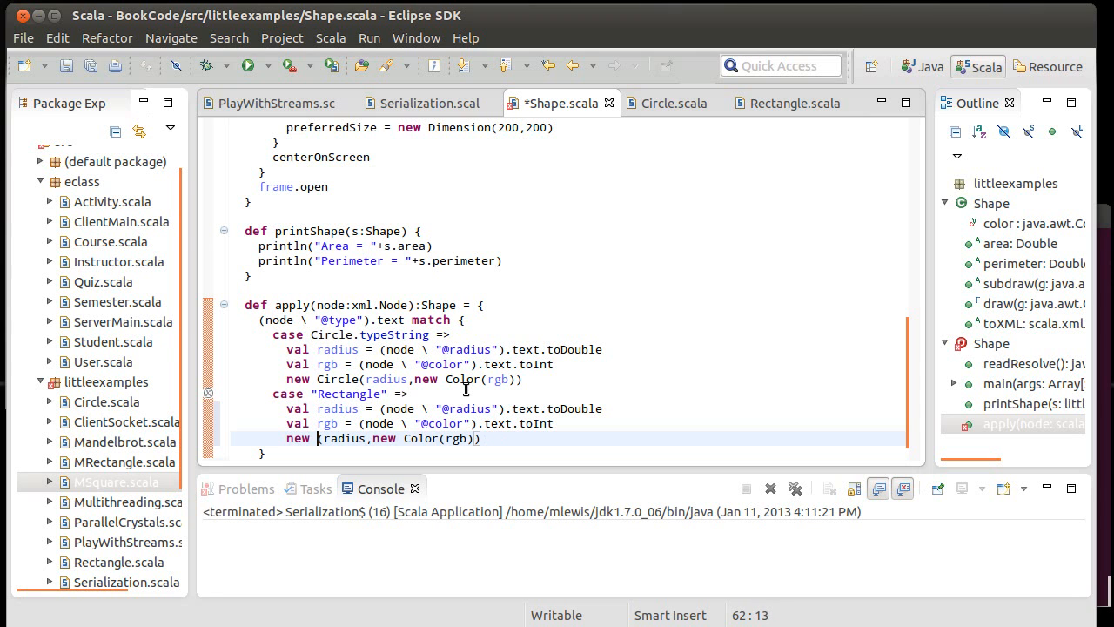
{"action": "type", "text": "Rect"}
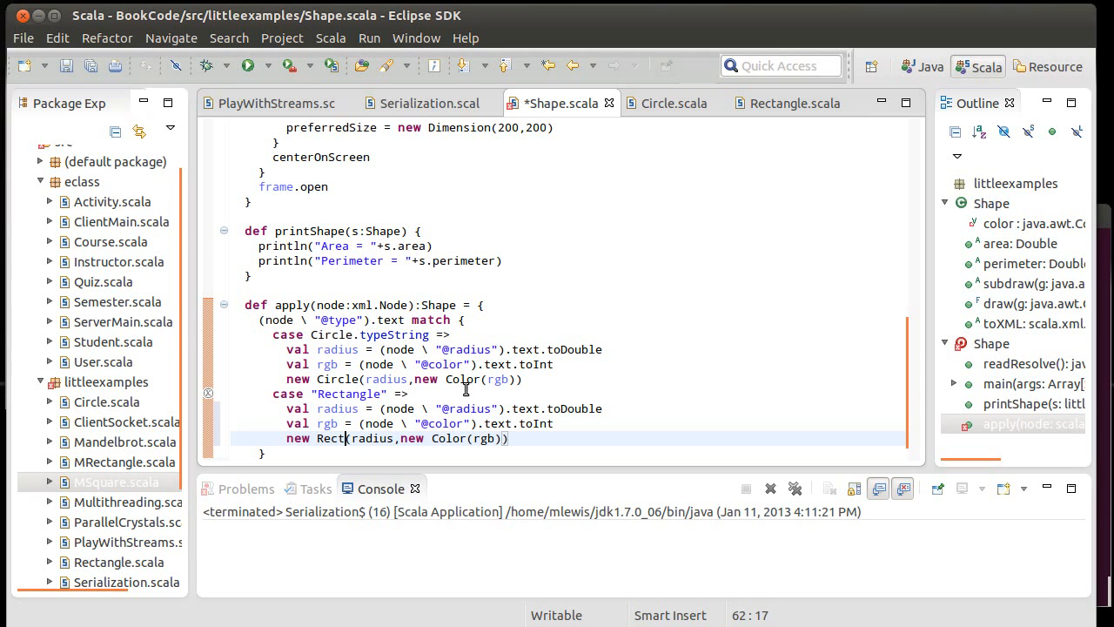
{"action": "type", "text": "angle"}
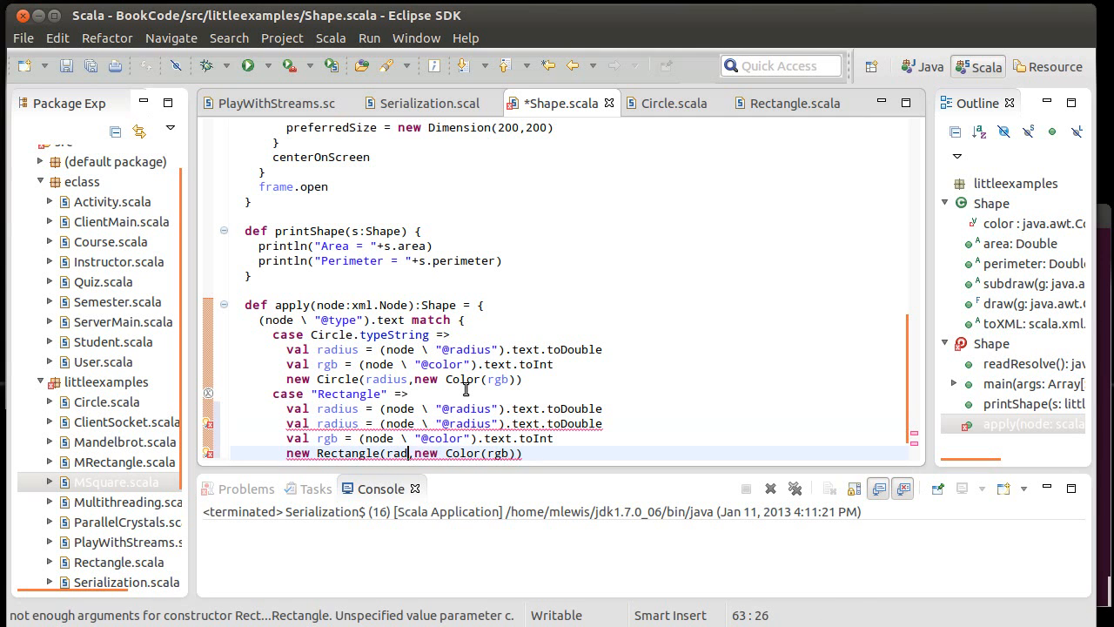
{"action": "type", "text": "width,height"}
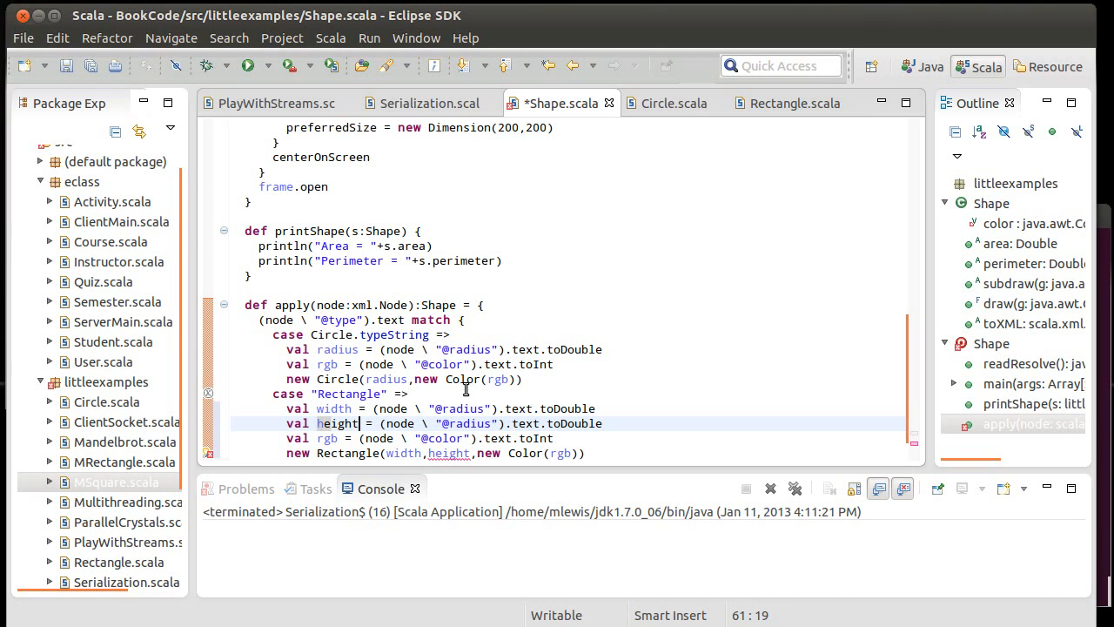
{"action": "key", "text": "ctrl+s"}
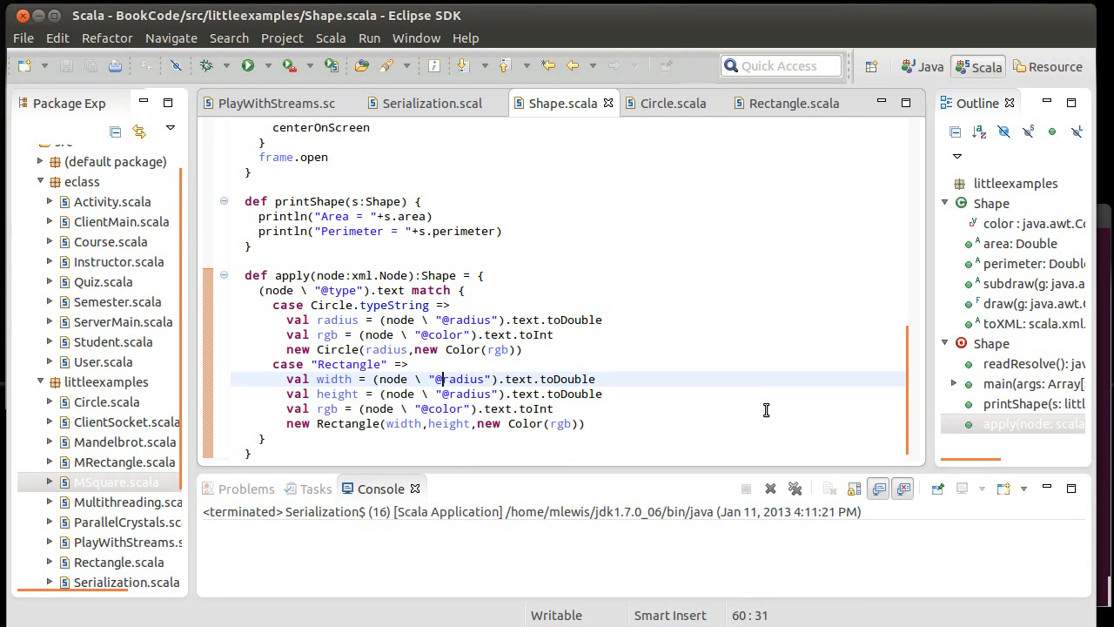
{"action": "double_click", "coordinate": [462, 378]}
{"action": "type", "text": "width"}
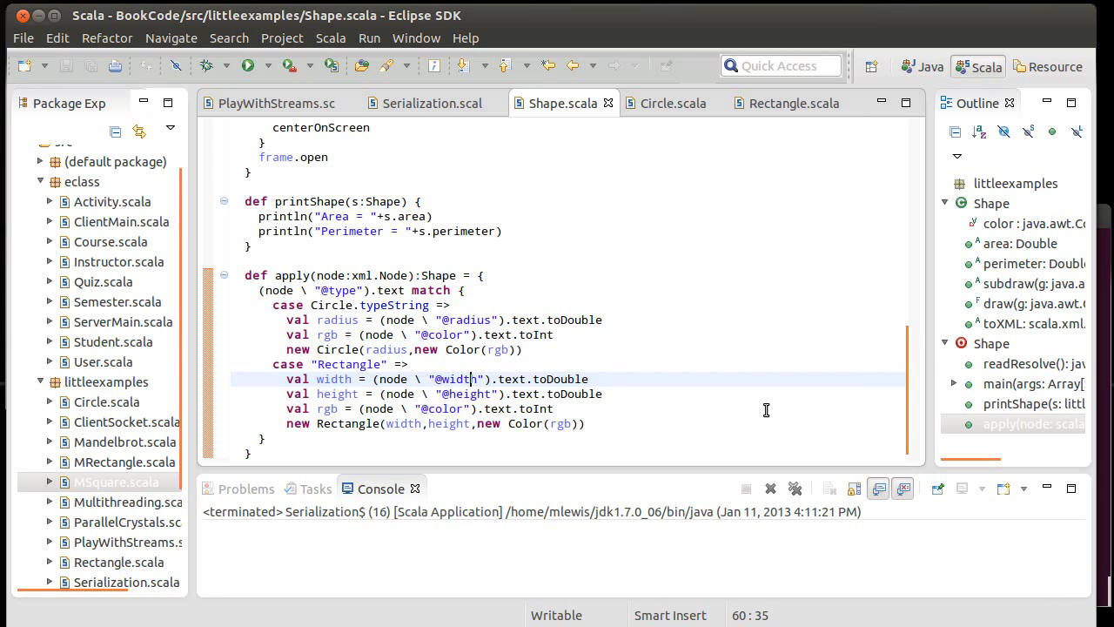
{"action": "left_click", "coordinate": [327, 394]}
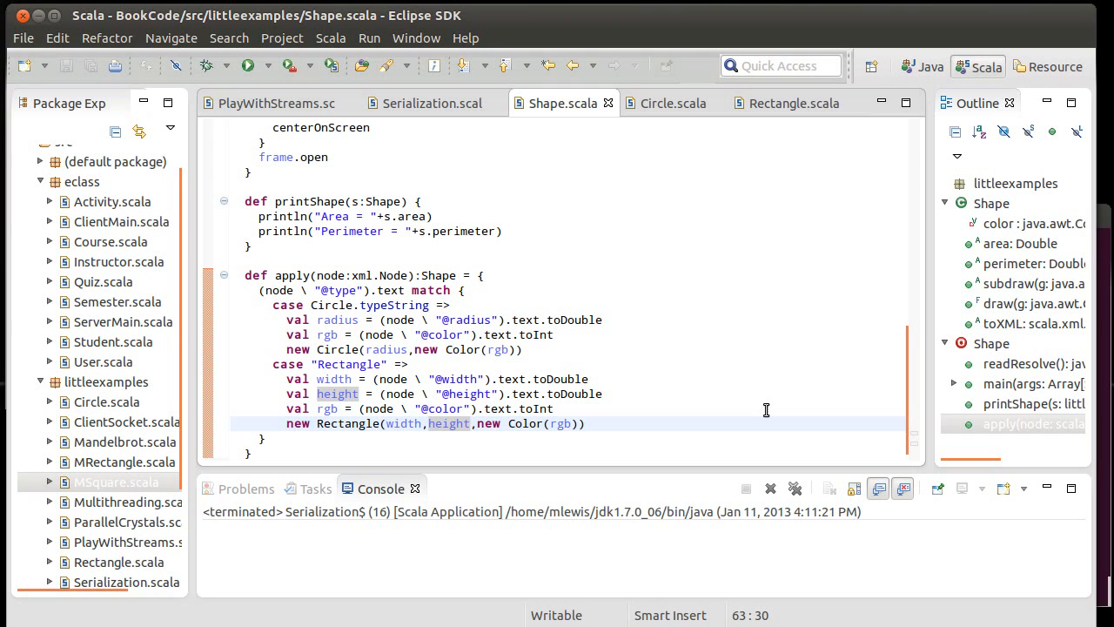
{"action": "left_click", "coordinate": [436, 423]}
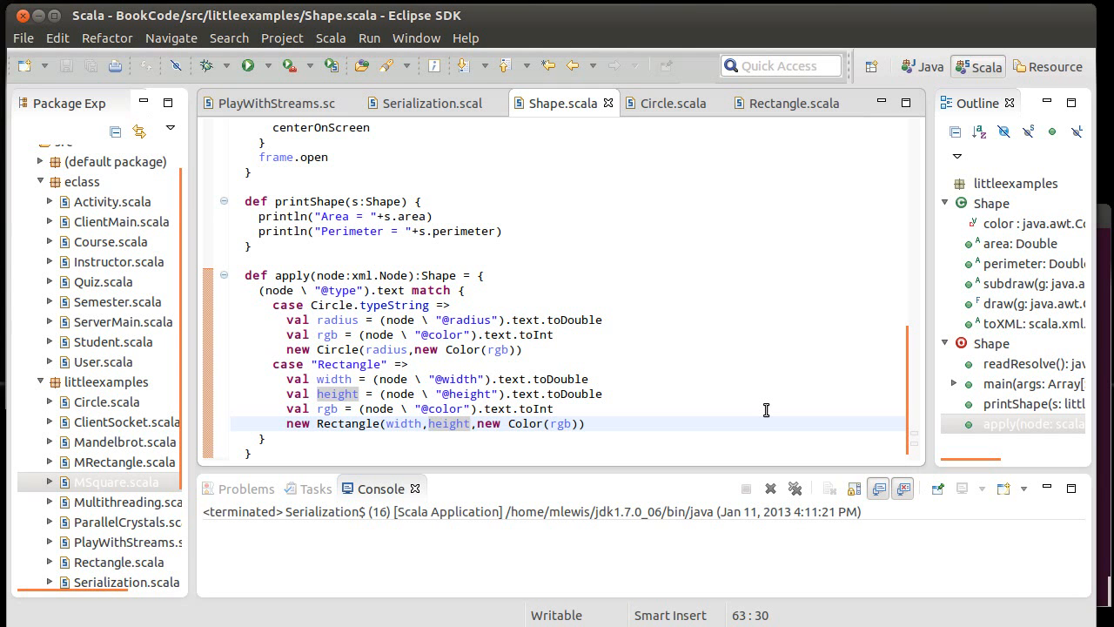
{"action": "left_click", "coordinate": [433, 424]}
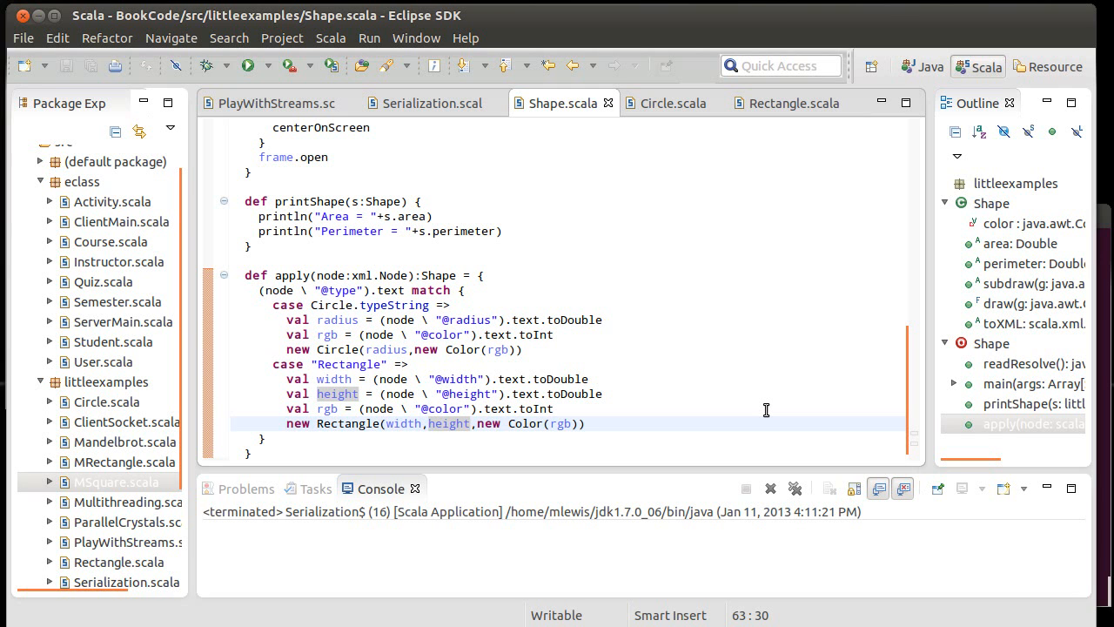
{"action": "left_click", "coordinate": [435, 423]}
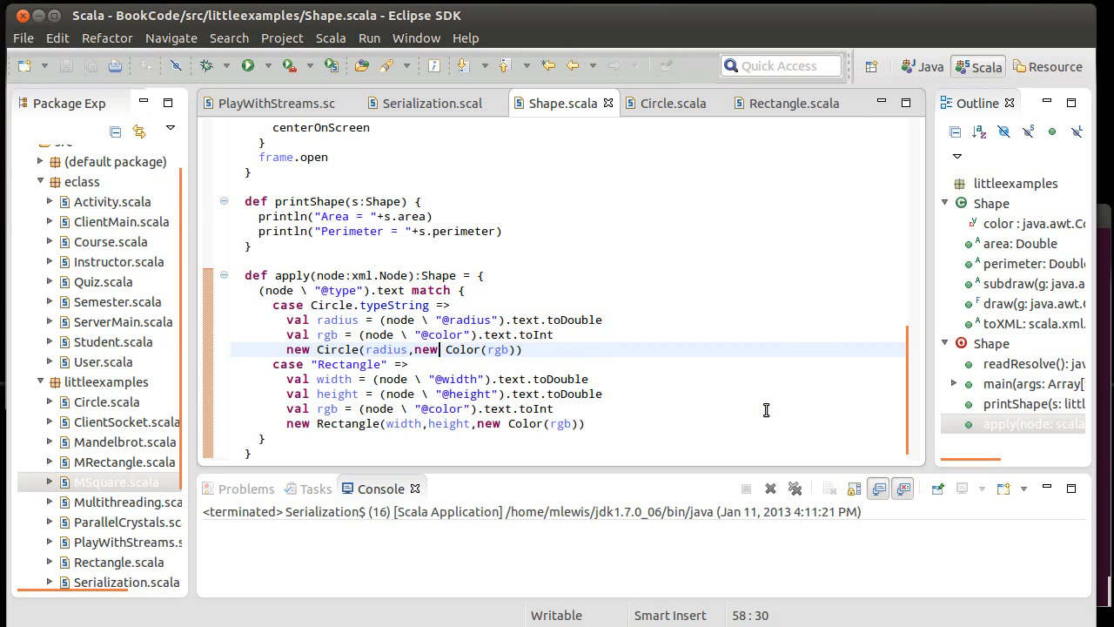
{"action": "left_click", "coordinate": [425, 103]}
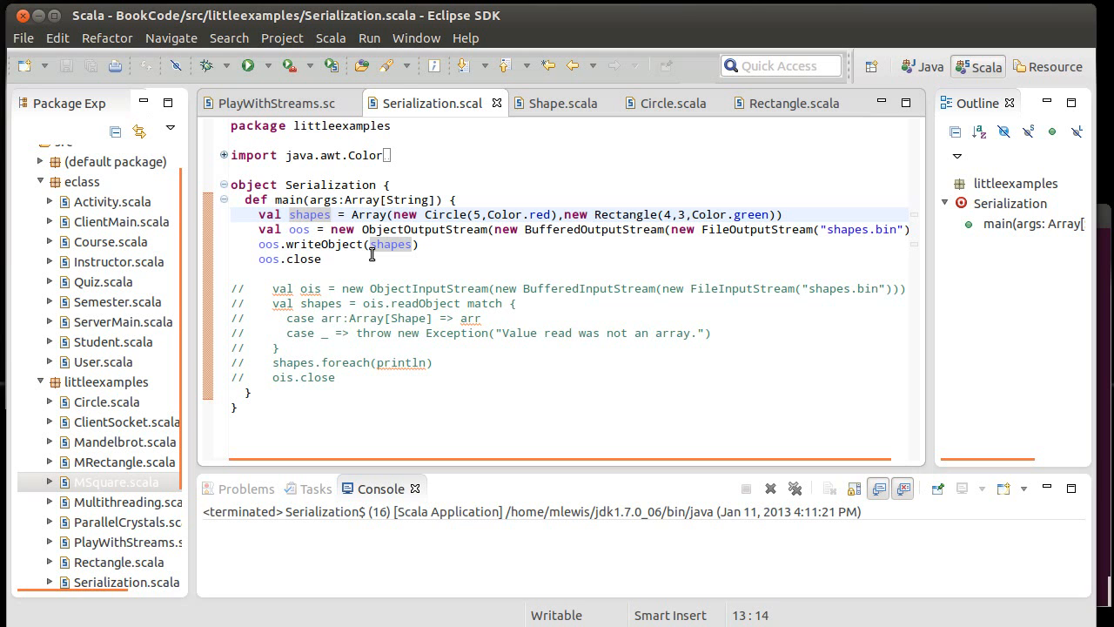
Step: Click into the commented-out reading code in Serialization.scala
{"action": "left_click", "coordinate": [322, 258]}
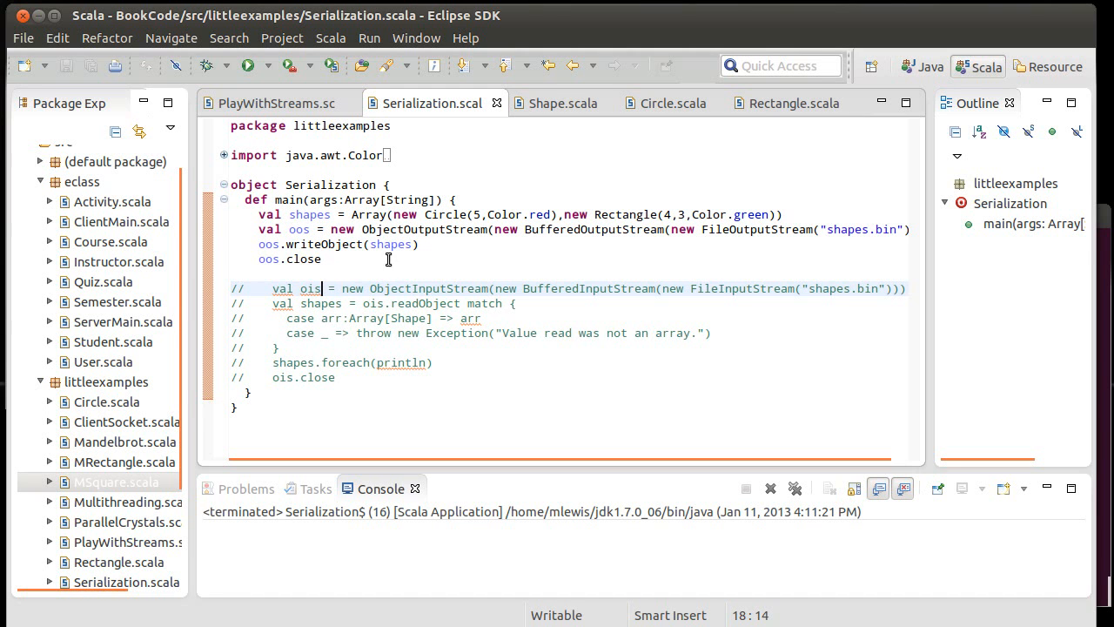
{"action": "mouse_move", "coordinate": [414, 262]}
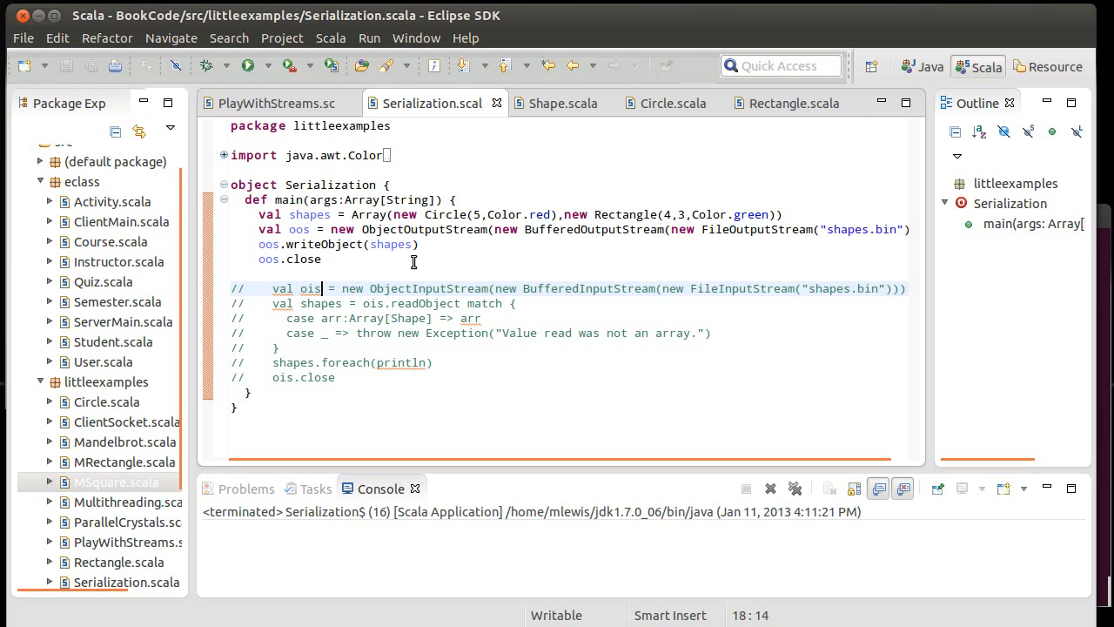